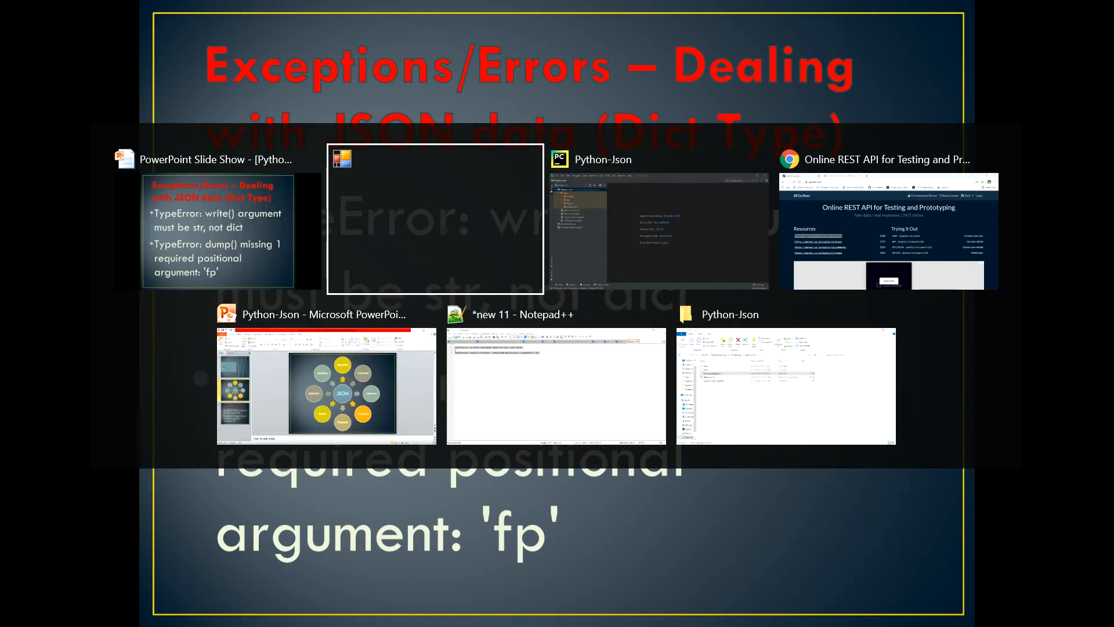
Step: Create a new Python file named json_demo from the Python-Json project root's New menu
click(659, 220)
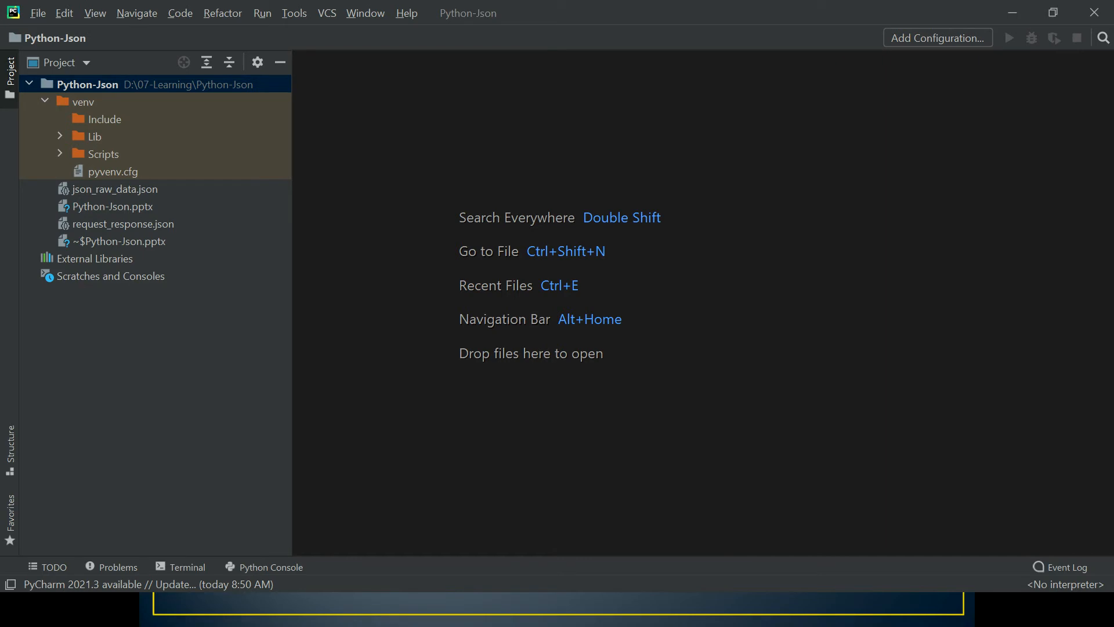
right_click(87, 84)
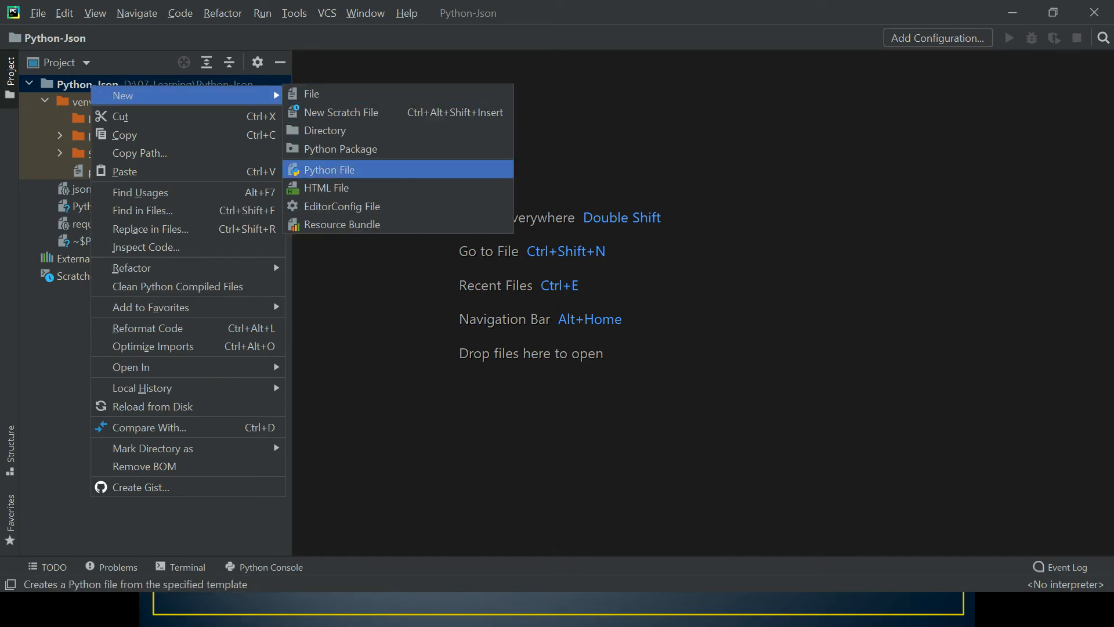
click(327, 169)
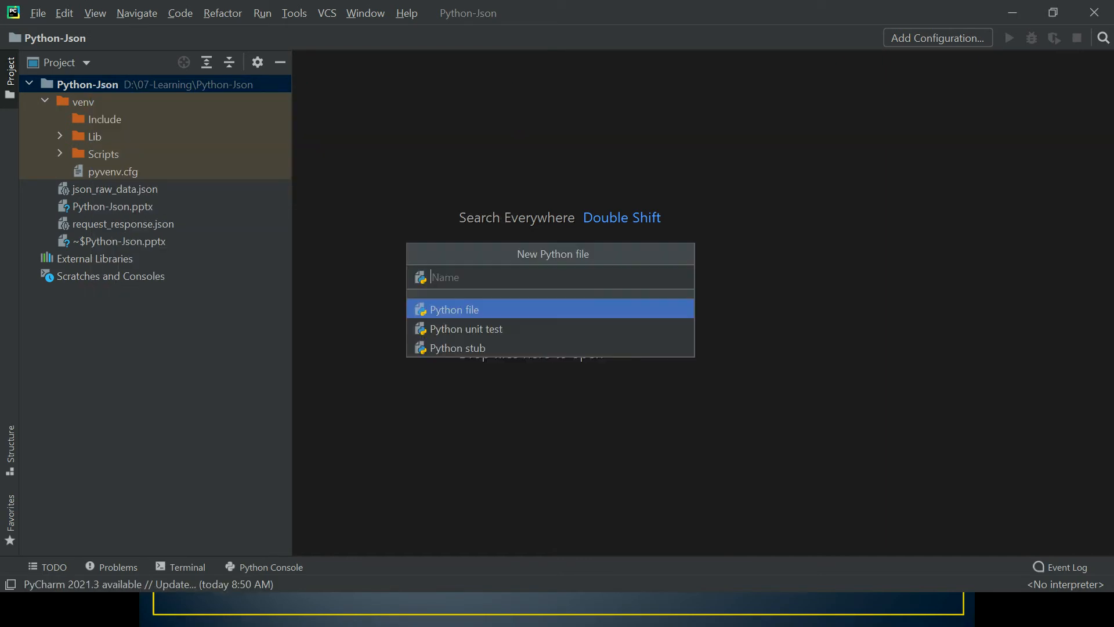
text(json)
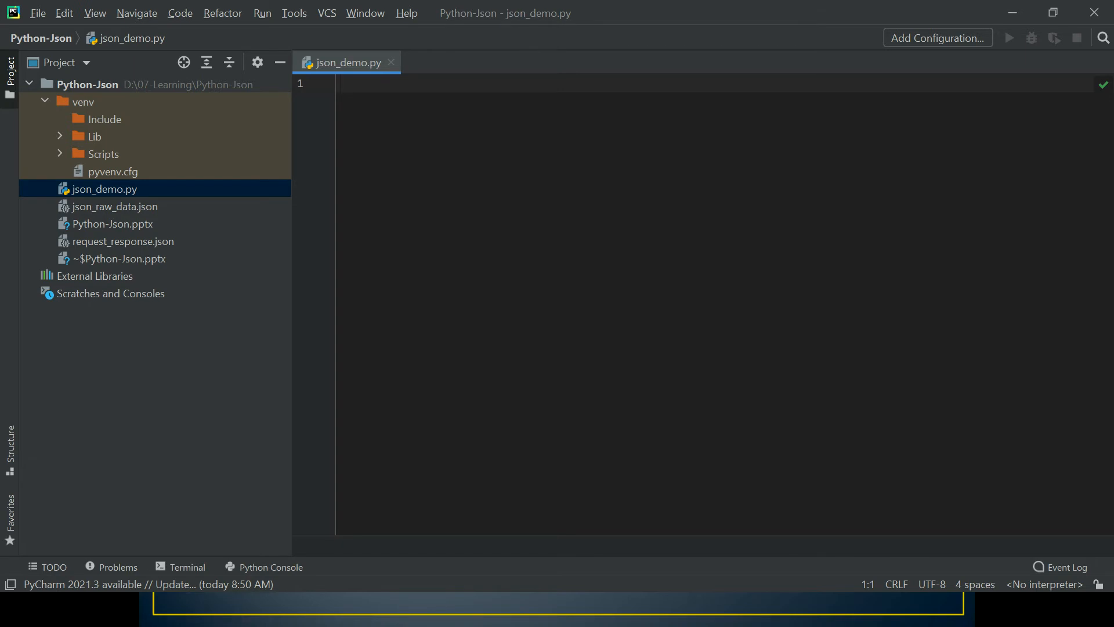
key(alt+tab)
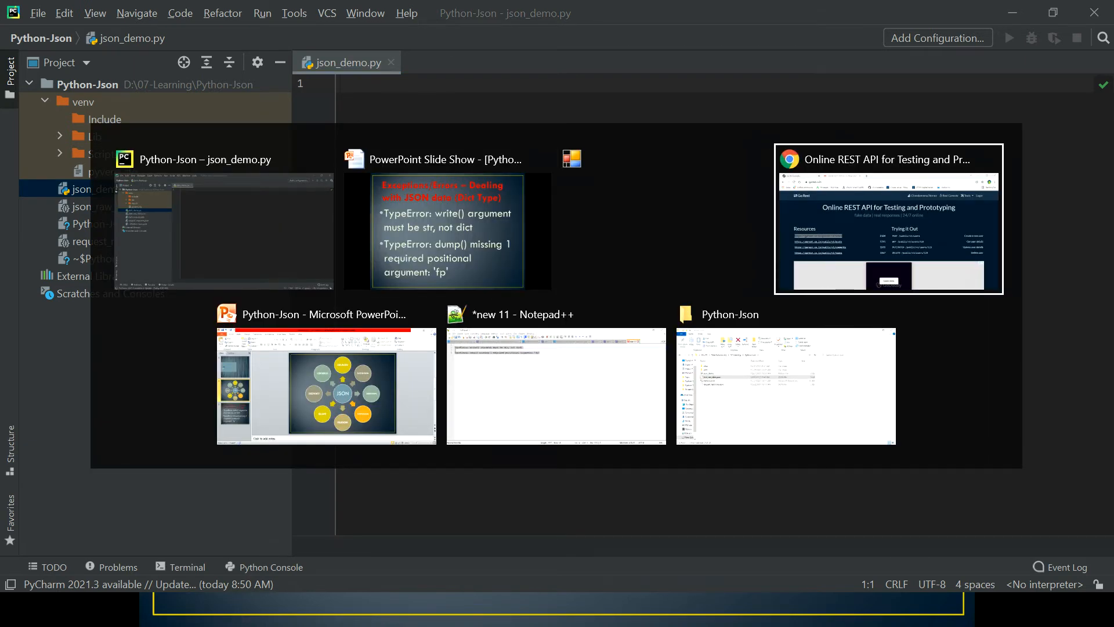
click(888, 218)
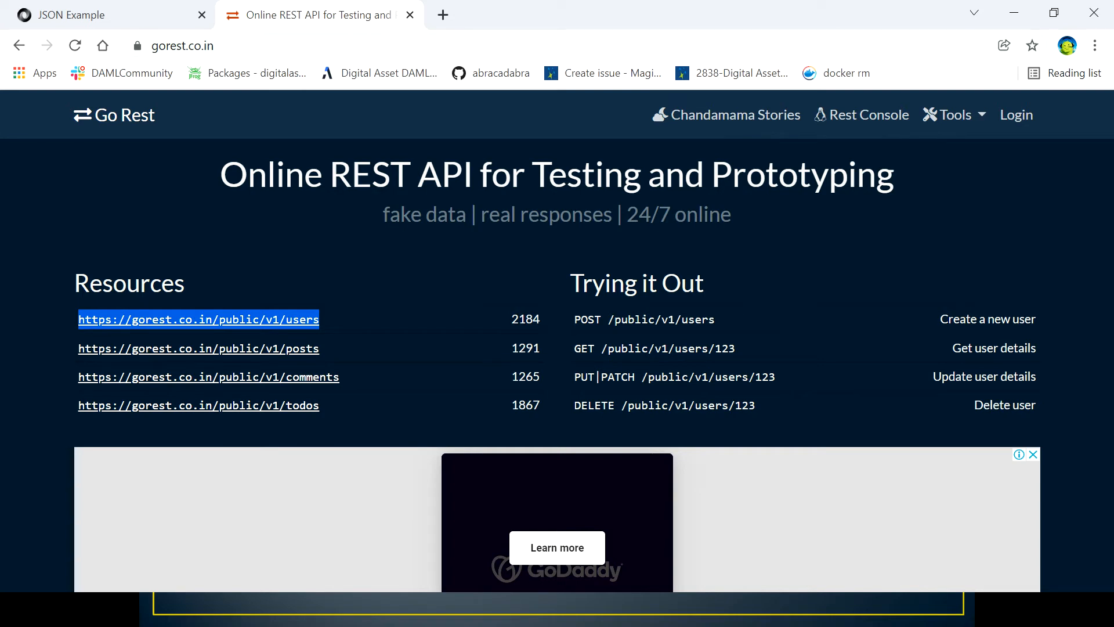
mouse_move(197, 318)
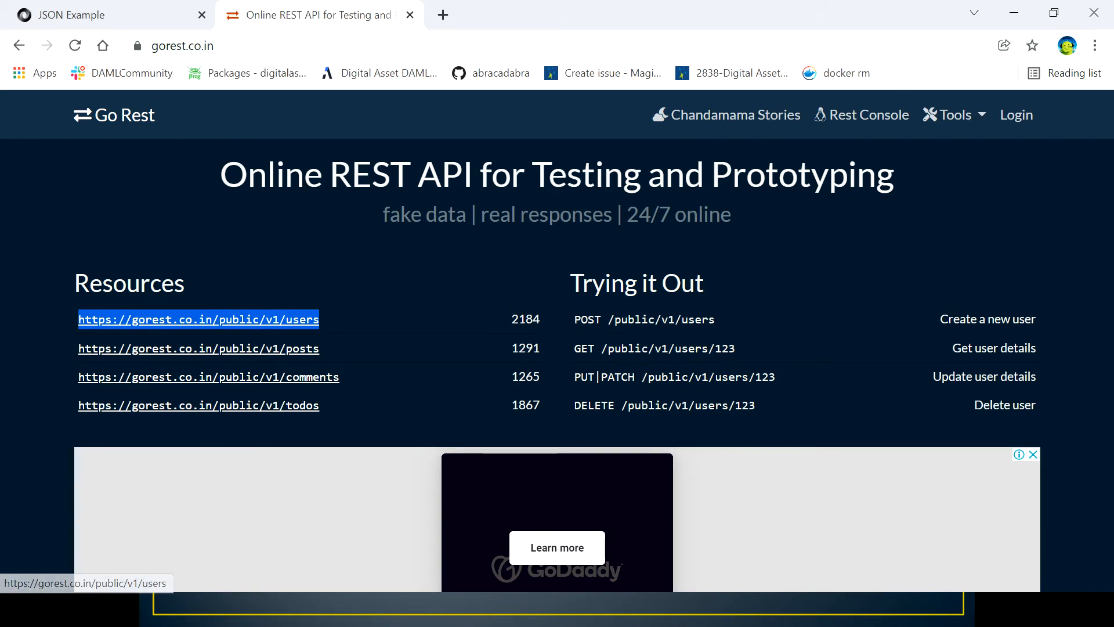
right_click(199, 319)
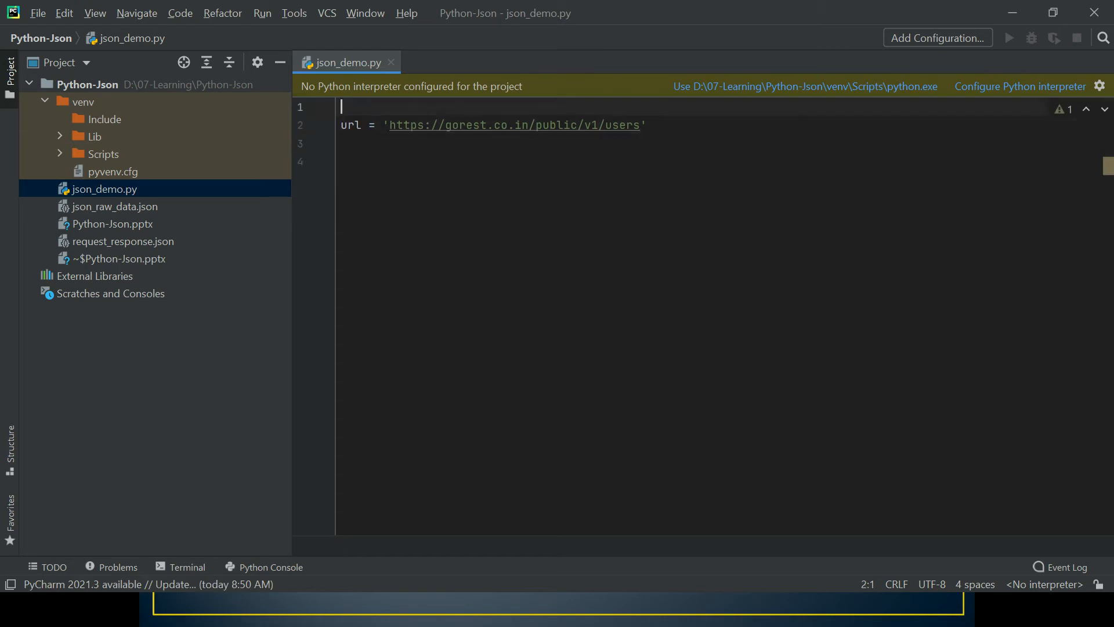
Step: Import requests and add response = requests.get(url) below the url assignment
text(import)
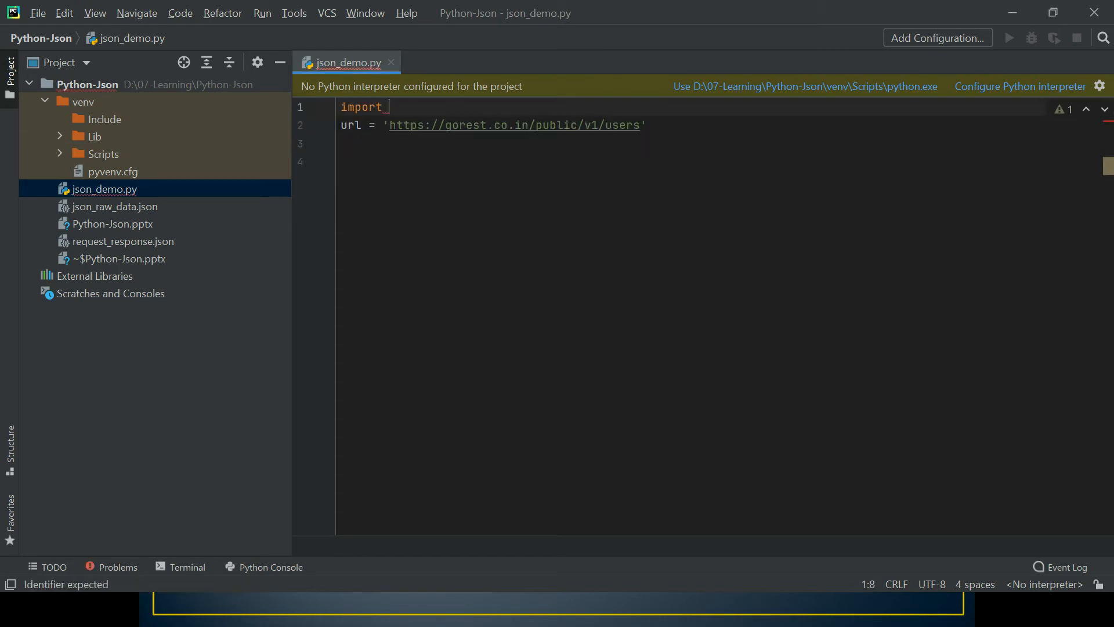
text(requests)
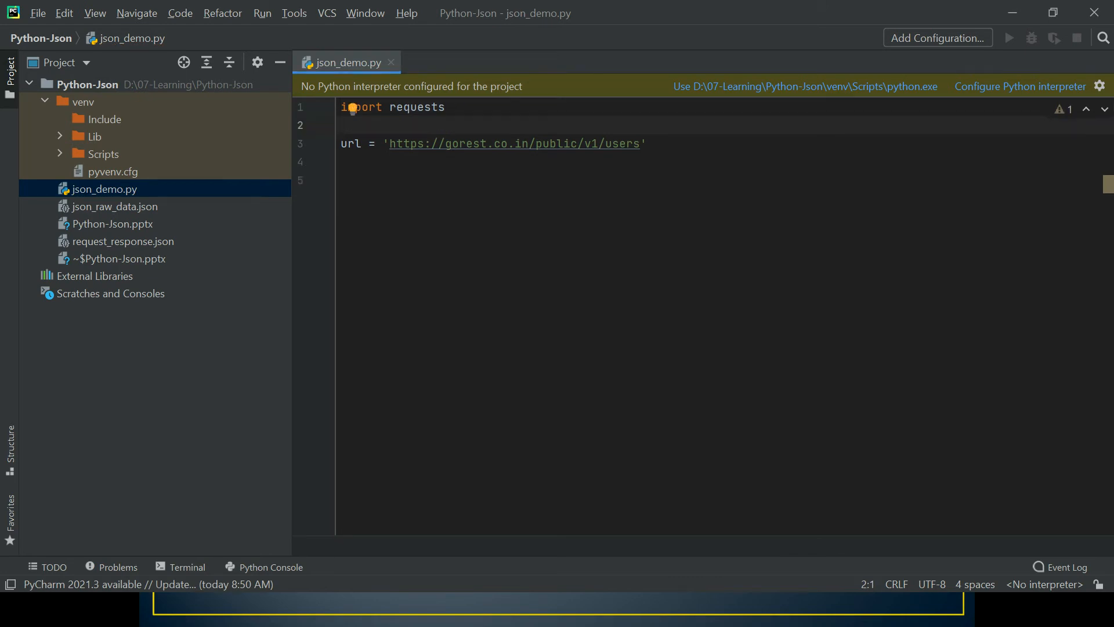
click(341, 143)
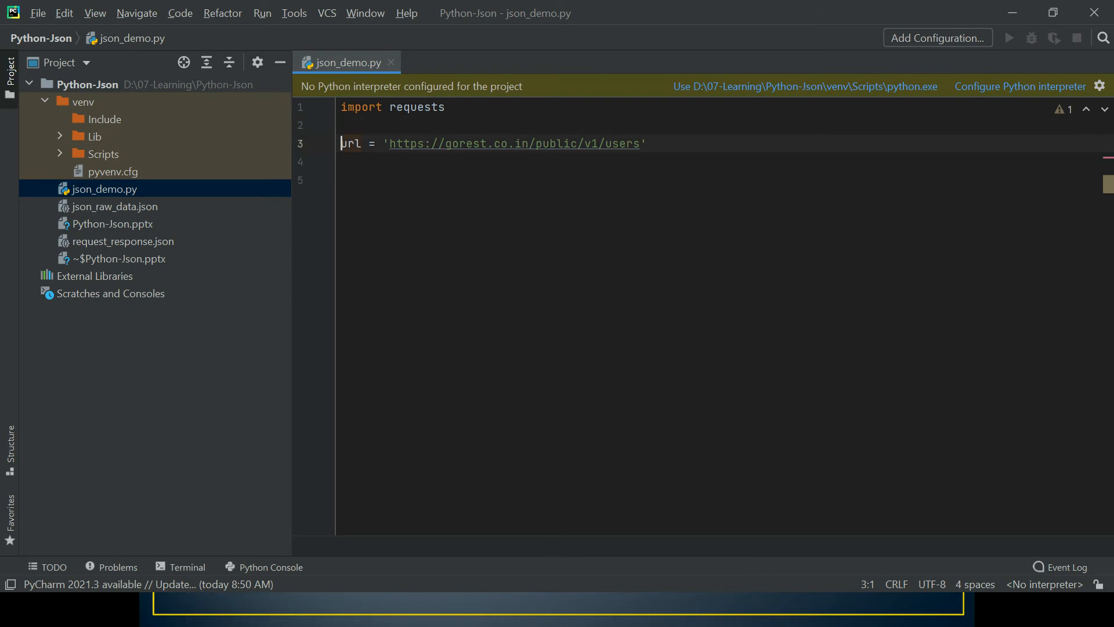
click(646, 143)
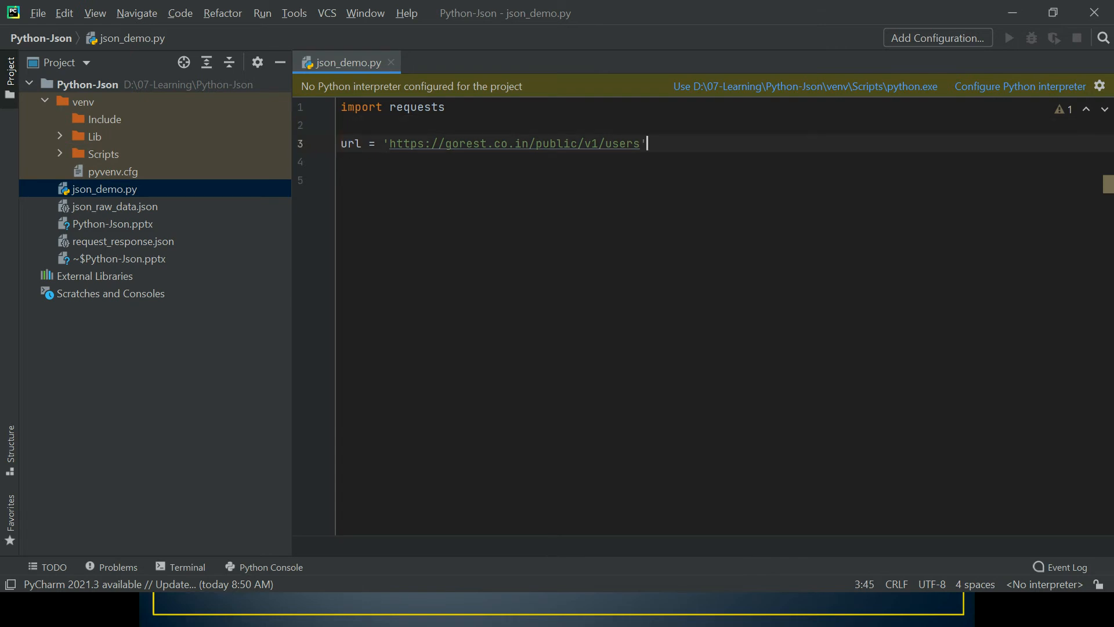
key(enter)
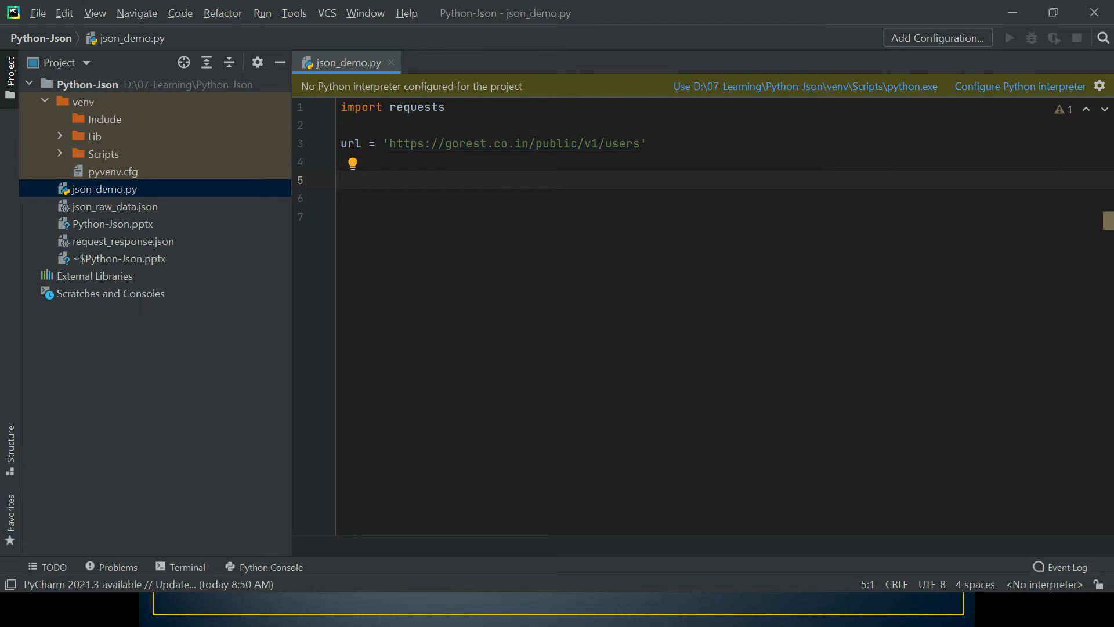
text(requests)
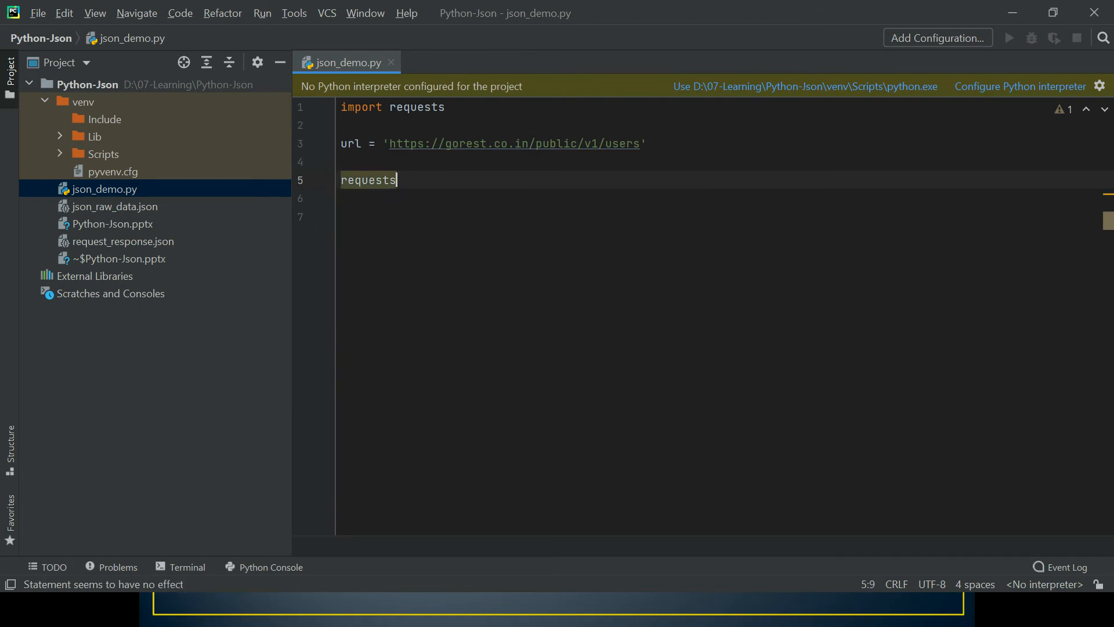
text(.get())
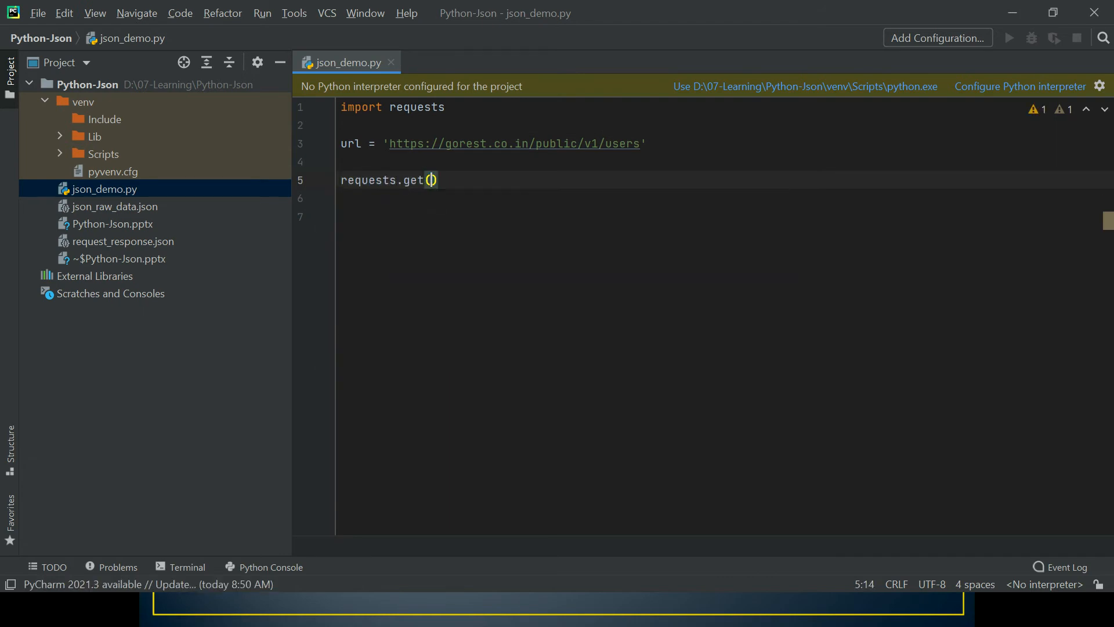
text(url)
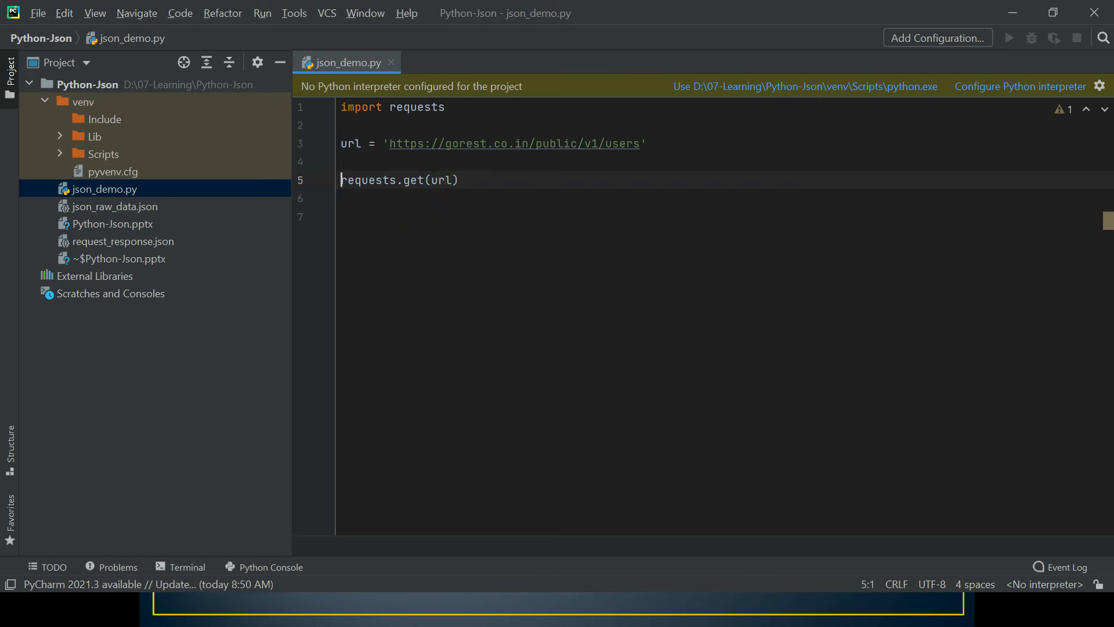
text(response =)
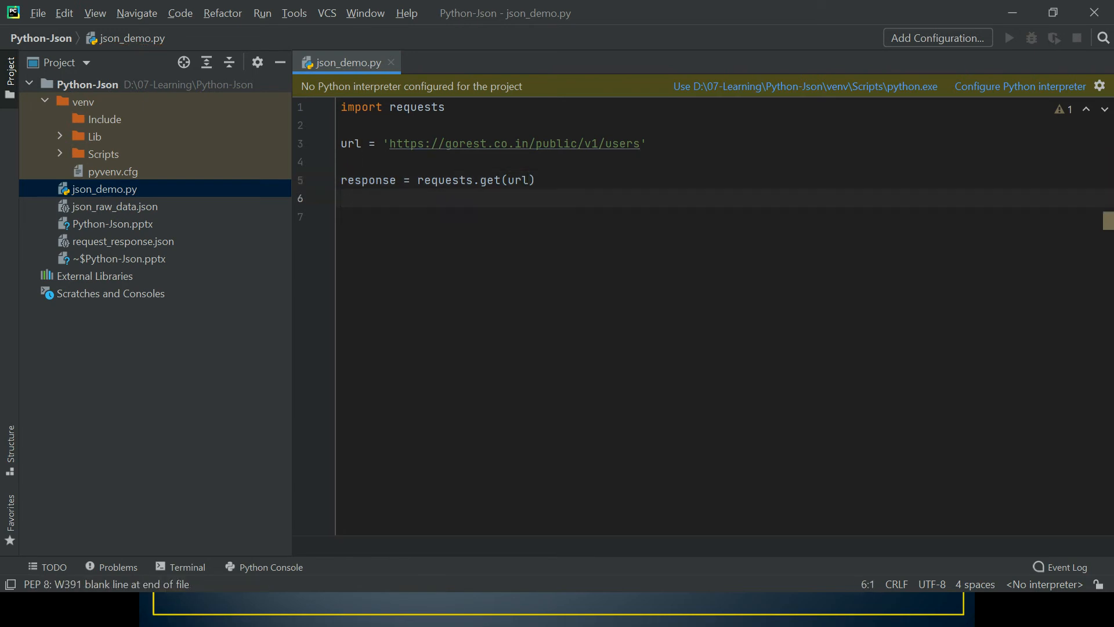
Step: Add print(response.json()) and print(type(response.json()))
text(print)
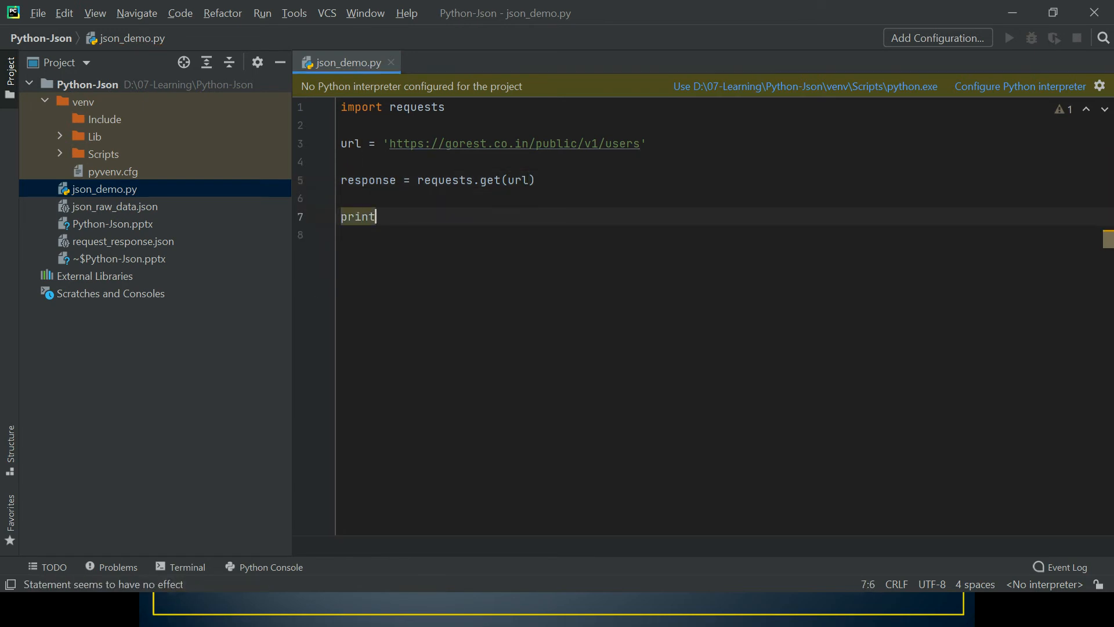
text((response.j)
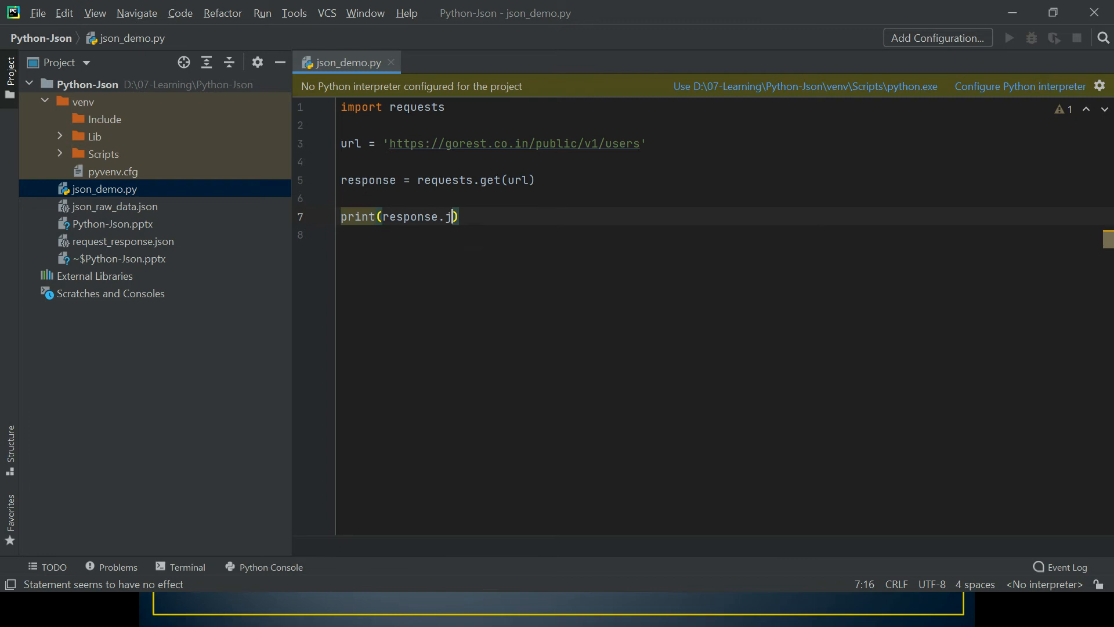
text(son()))
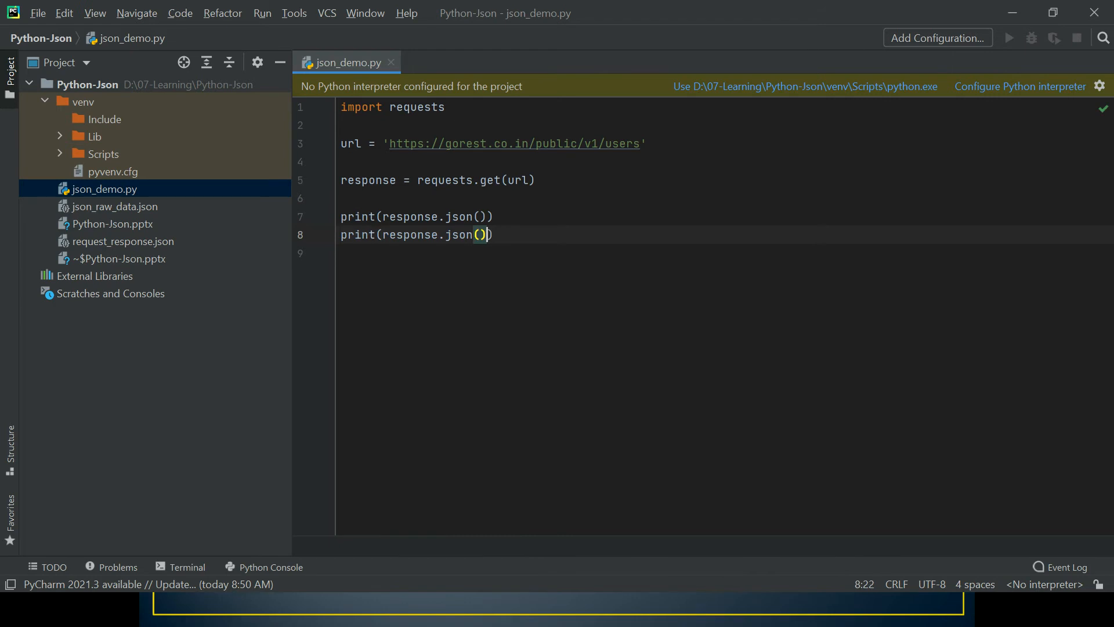
text(type)
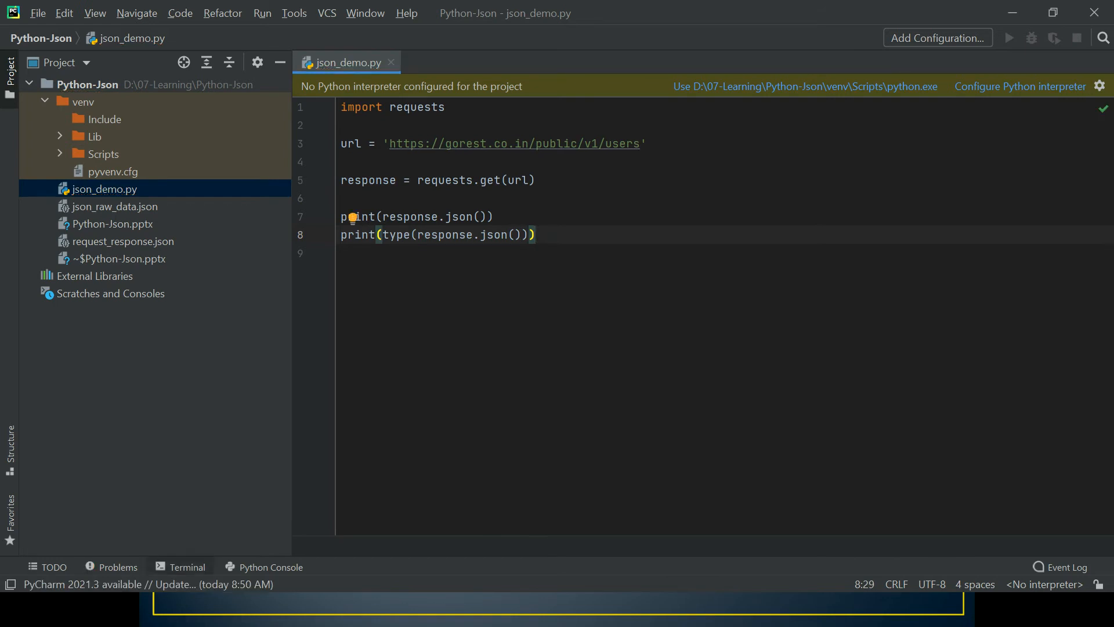
Step: Run python json_demo.py in the terminal and highlight the <class 'dict'> output line
click(187, 567)
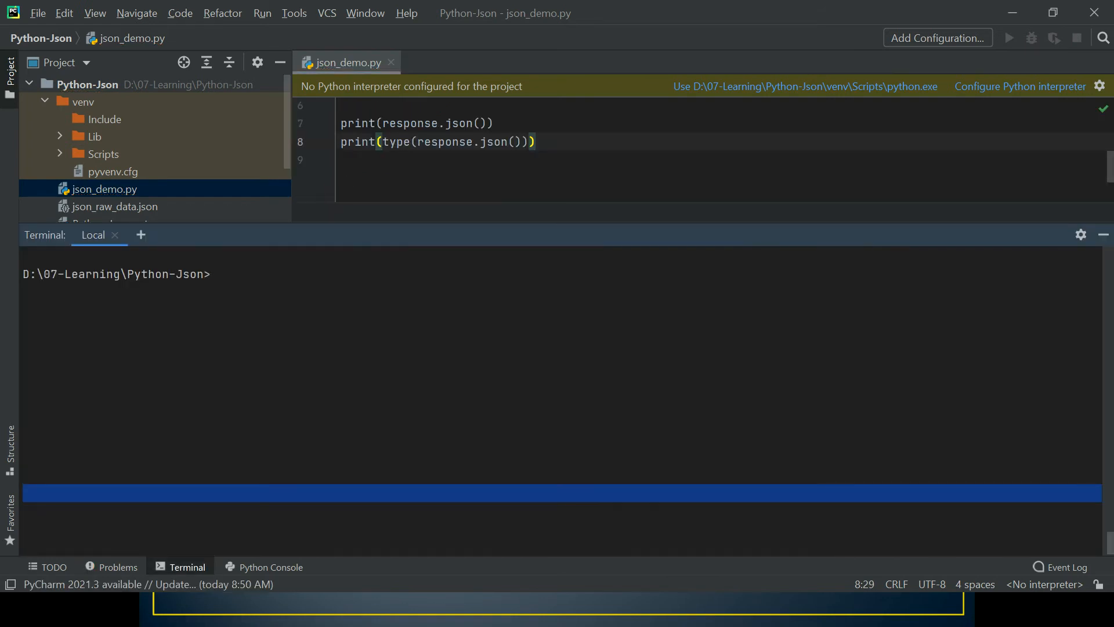
text(python json_demo.py)
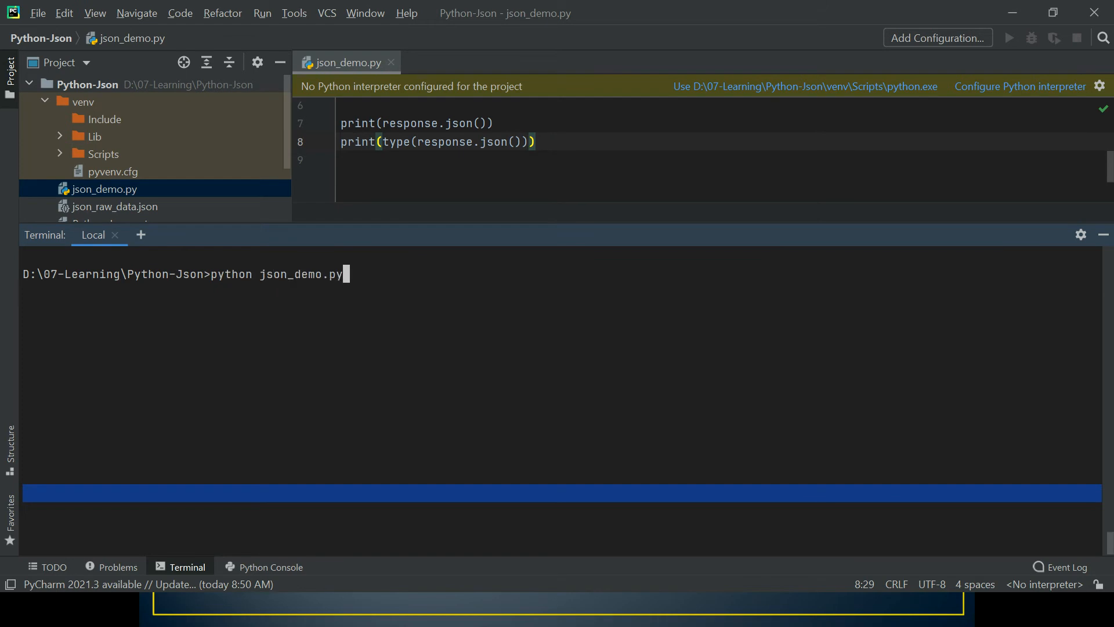
key(Return)
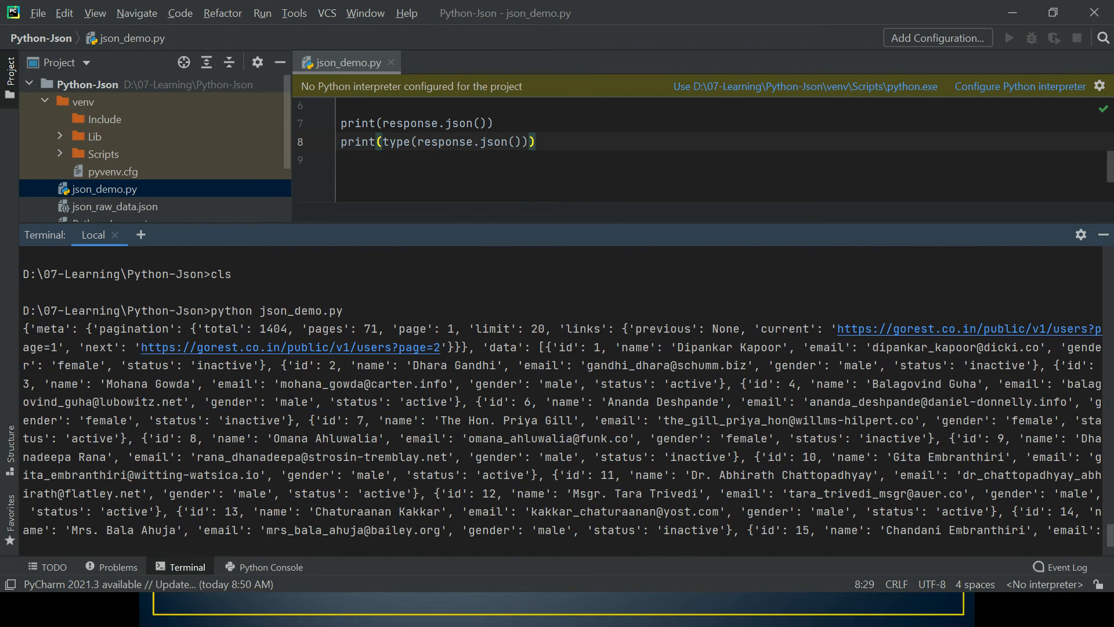
scroll(down, 3)
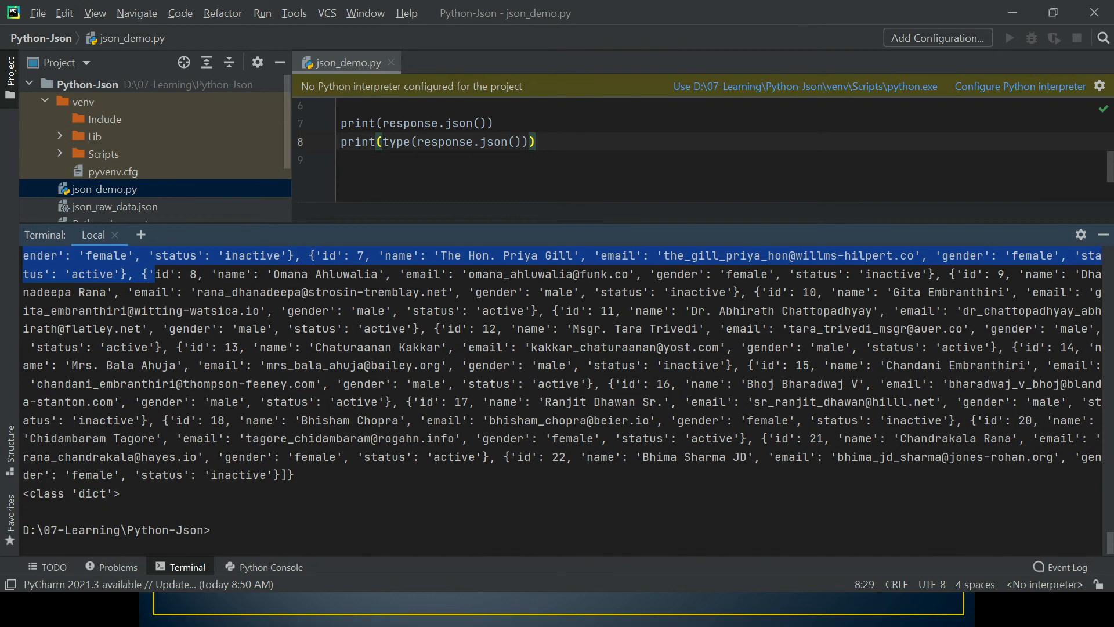
click(71, 493)
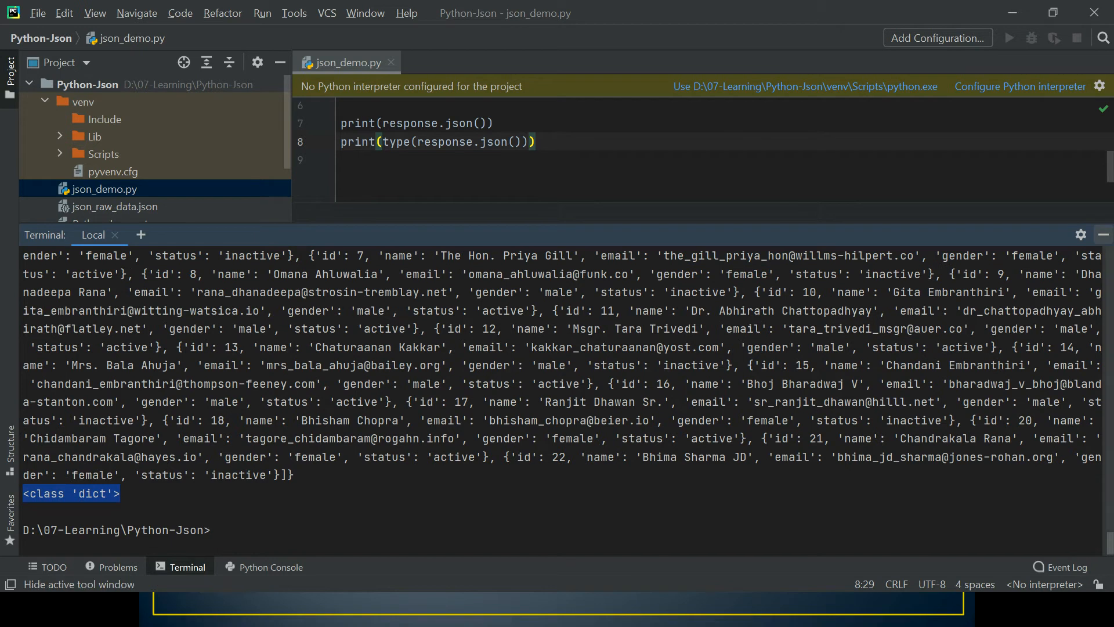
click(80, 584)
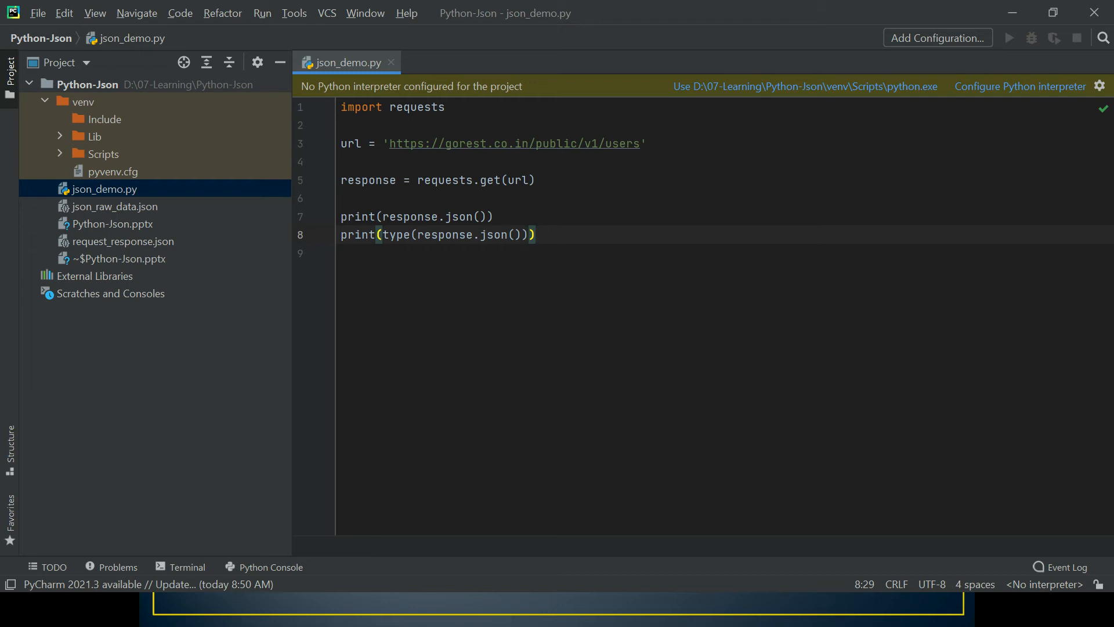
Step: Write with open('response_raw_data.json', 'w') as file_writer: below the prints
key(alt+tab)
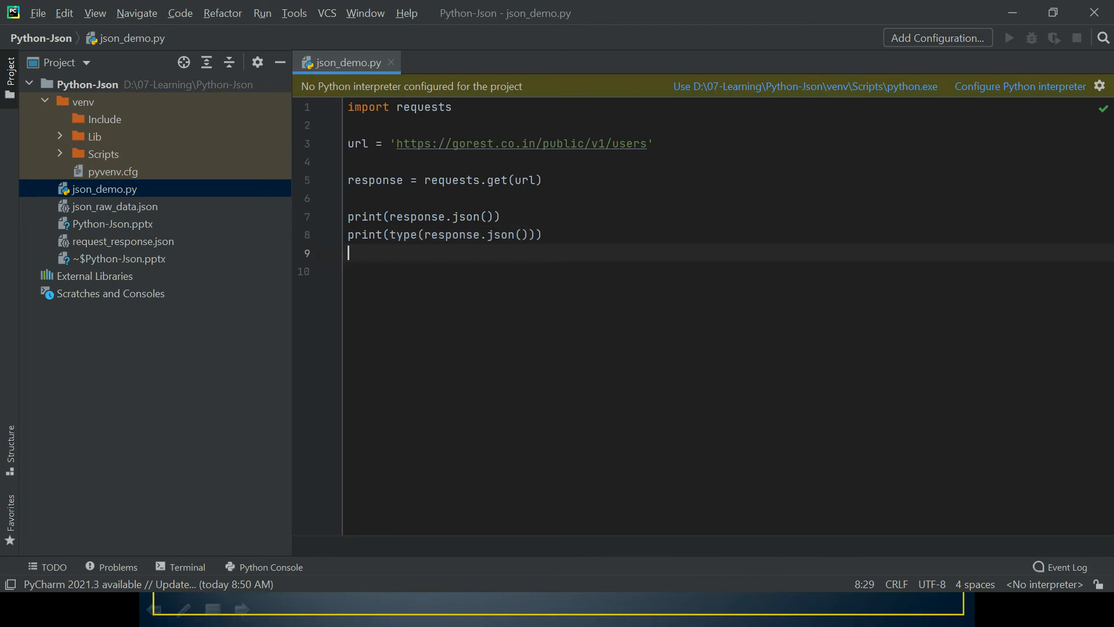
text(with)
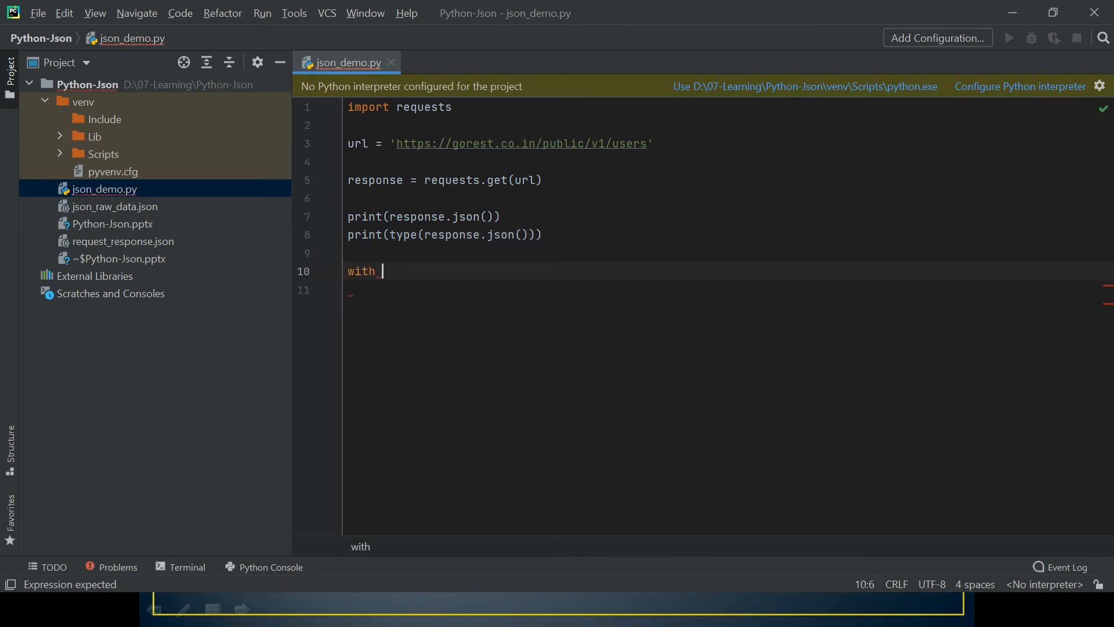
text(open())
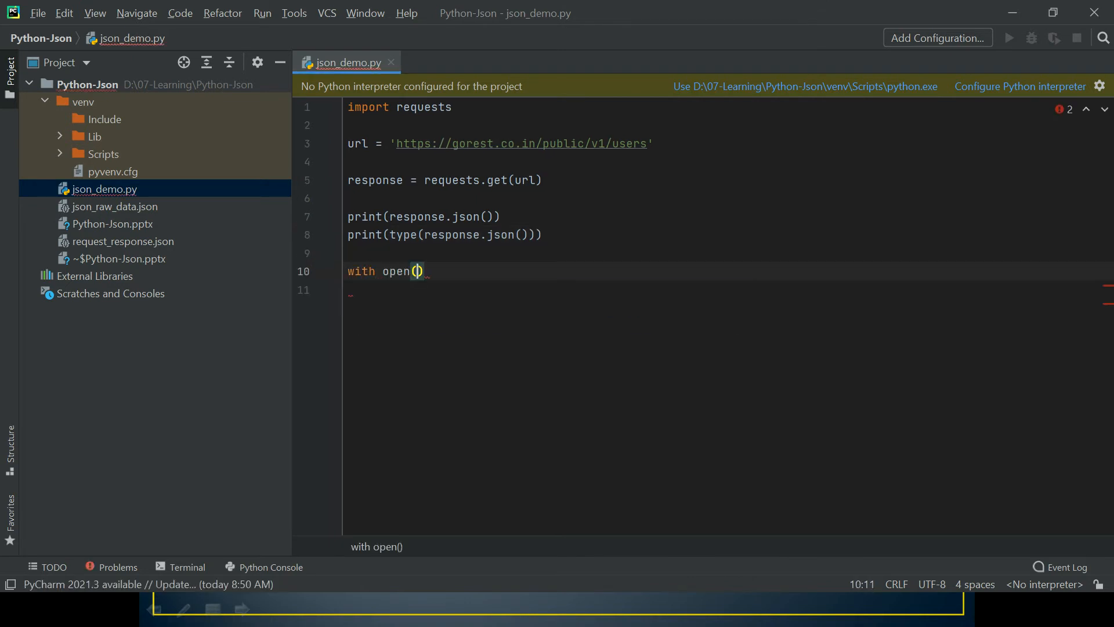
text('json')
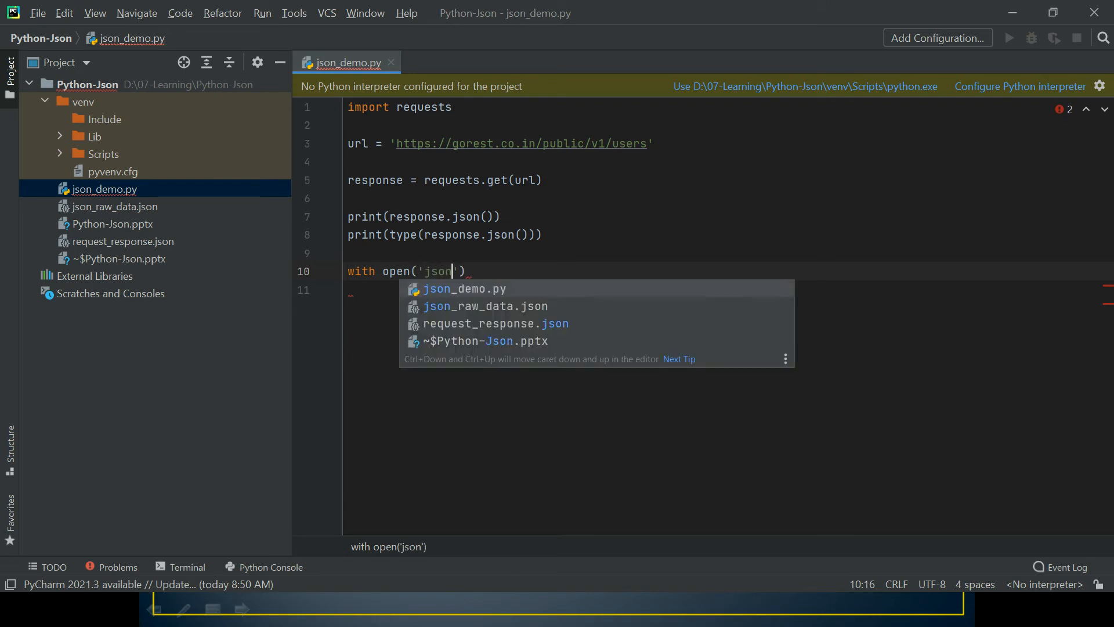
text(response_raw)
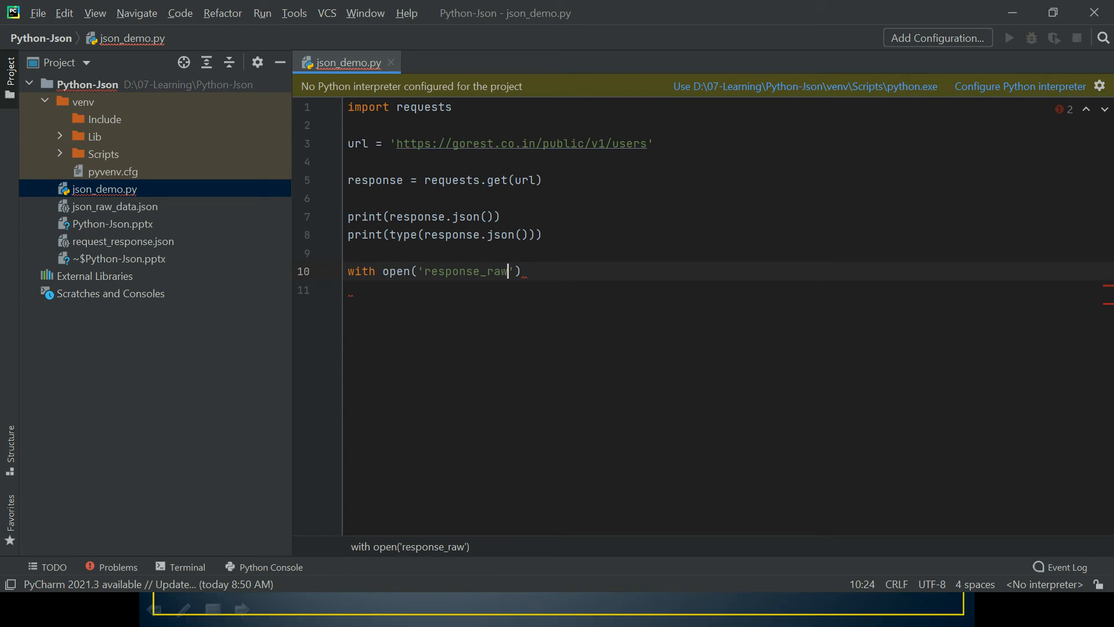
text(_data)
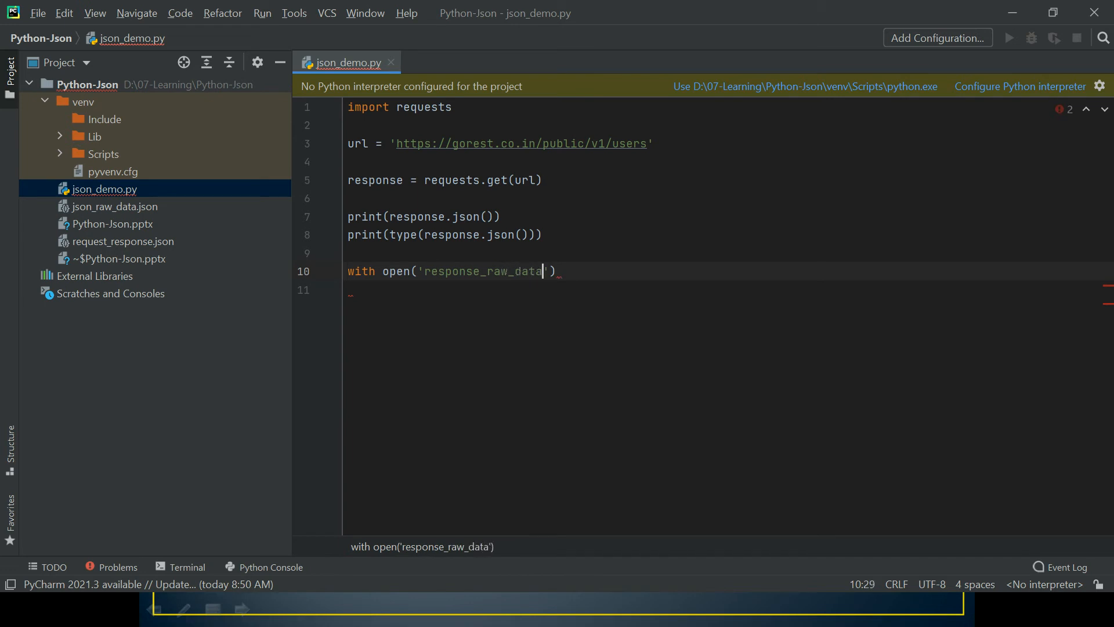
text(.json)
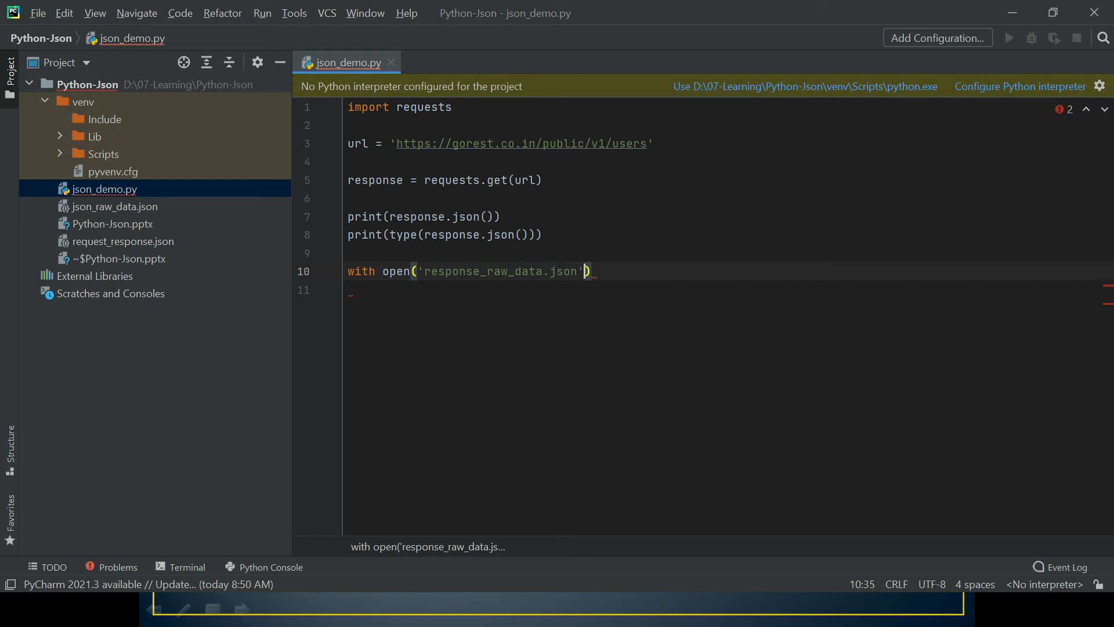
text(, 'w')
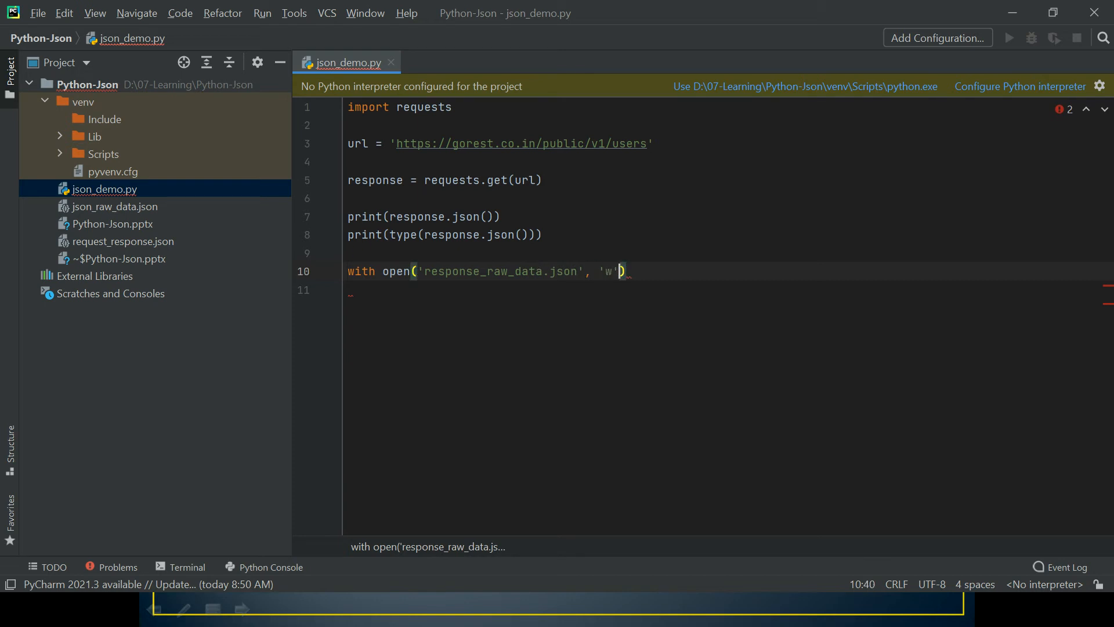
text(as file)
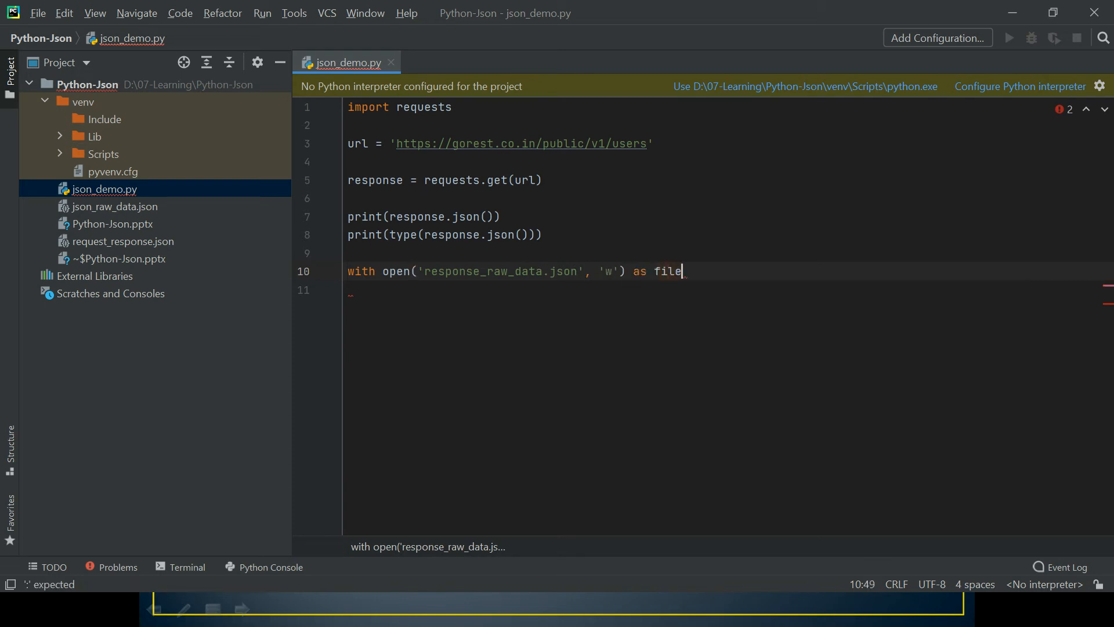
text(_writer:)
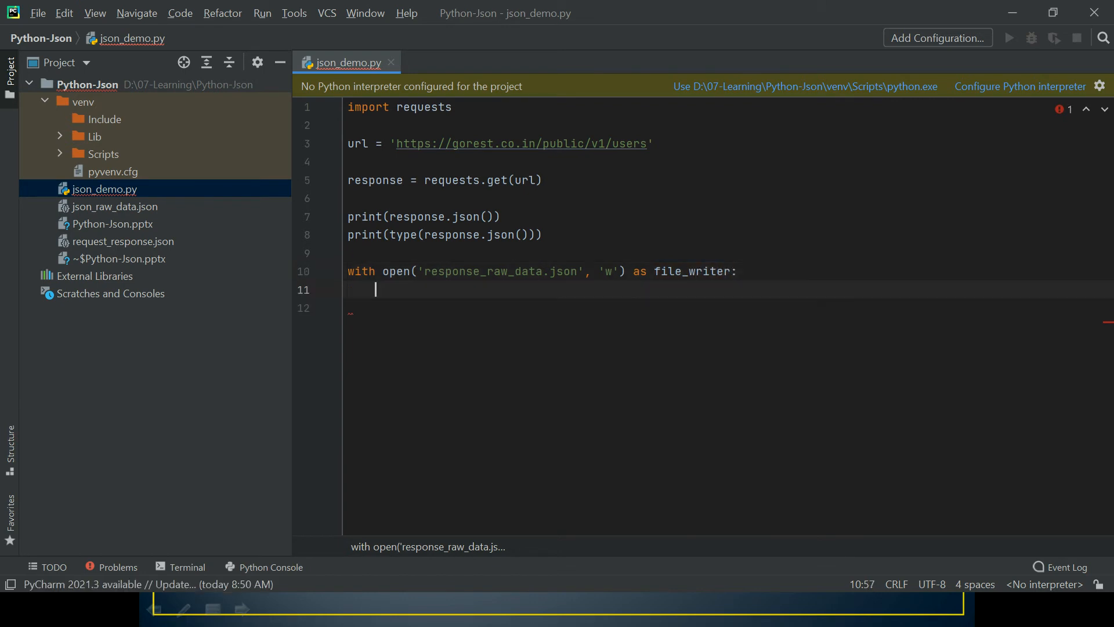
Step: Add file_writer.write(response.json()) inside the with block and tidy the trailing line
text(file_writer.write()
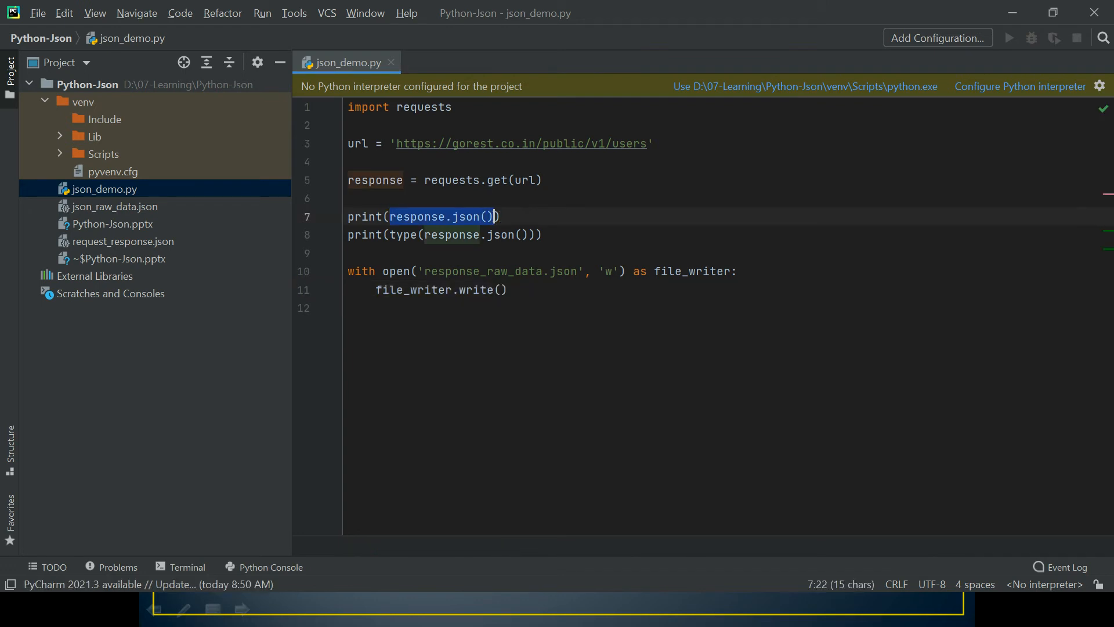
text(response.json())
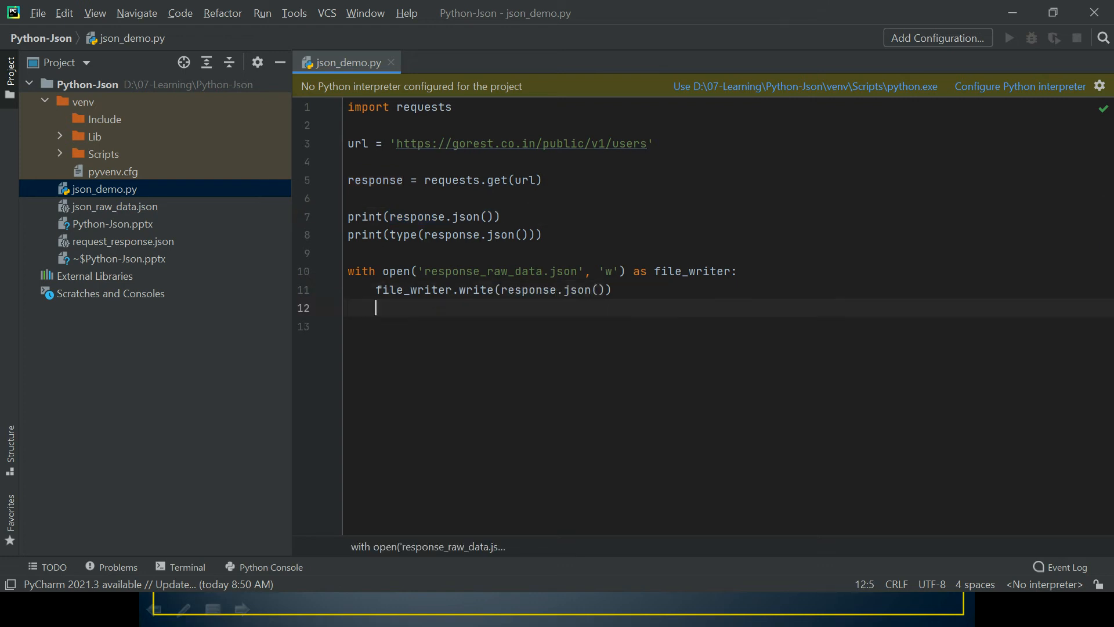
key(Home)
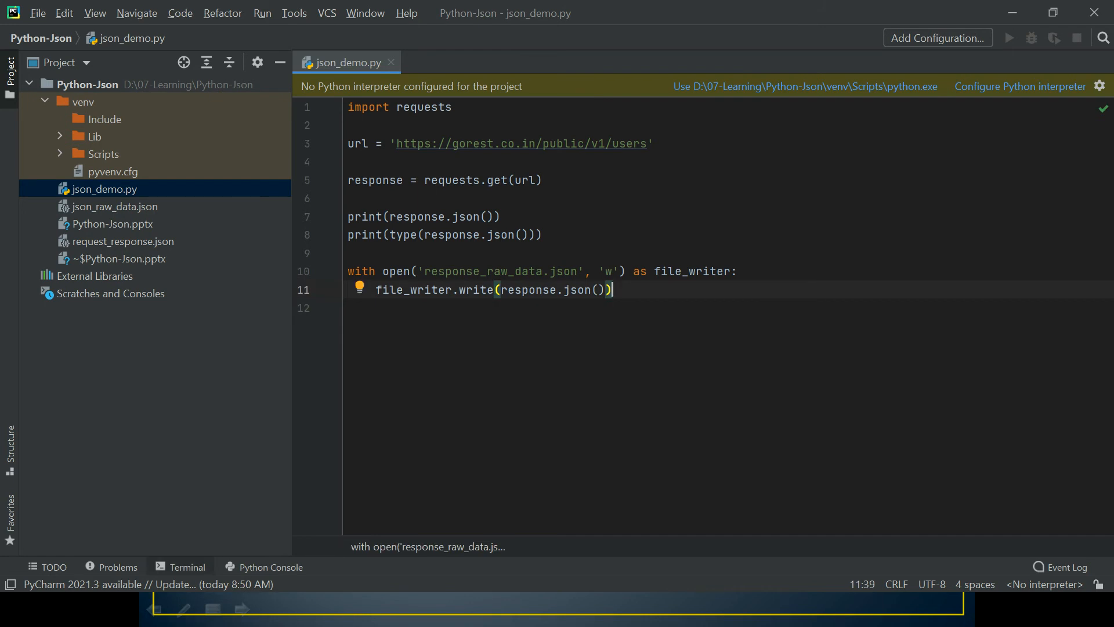
Step: Run the script, hit the TypeError, and wrap response.json() in str() on the write line
click(187, 566)
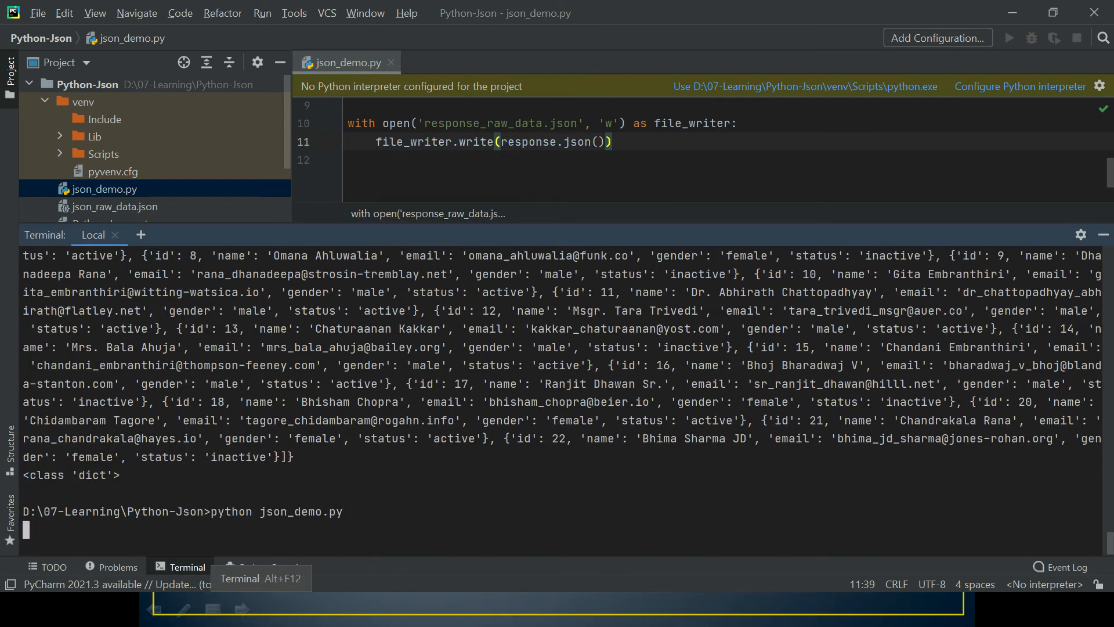
key(Return)
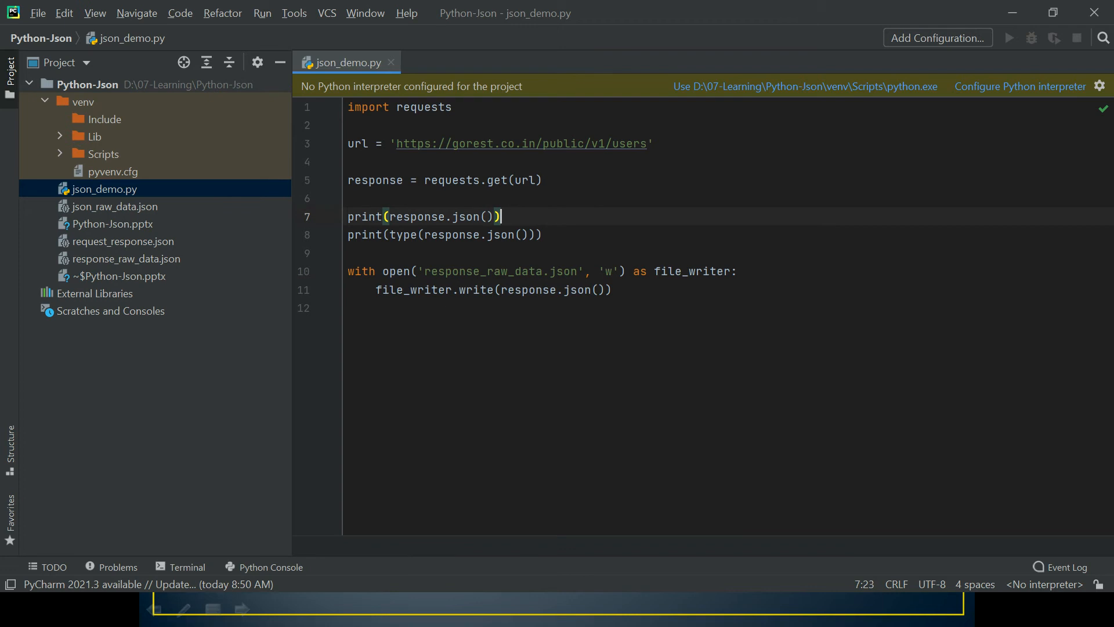
click(500, 289)
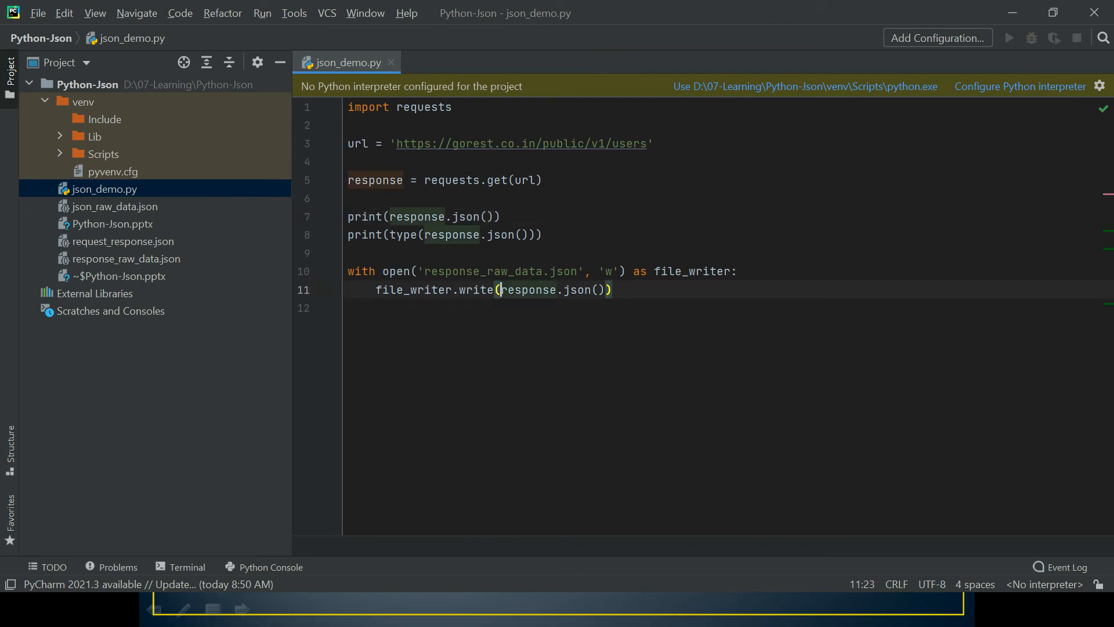
text(str()
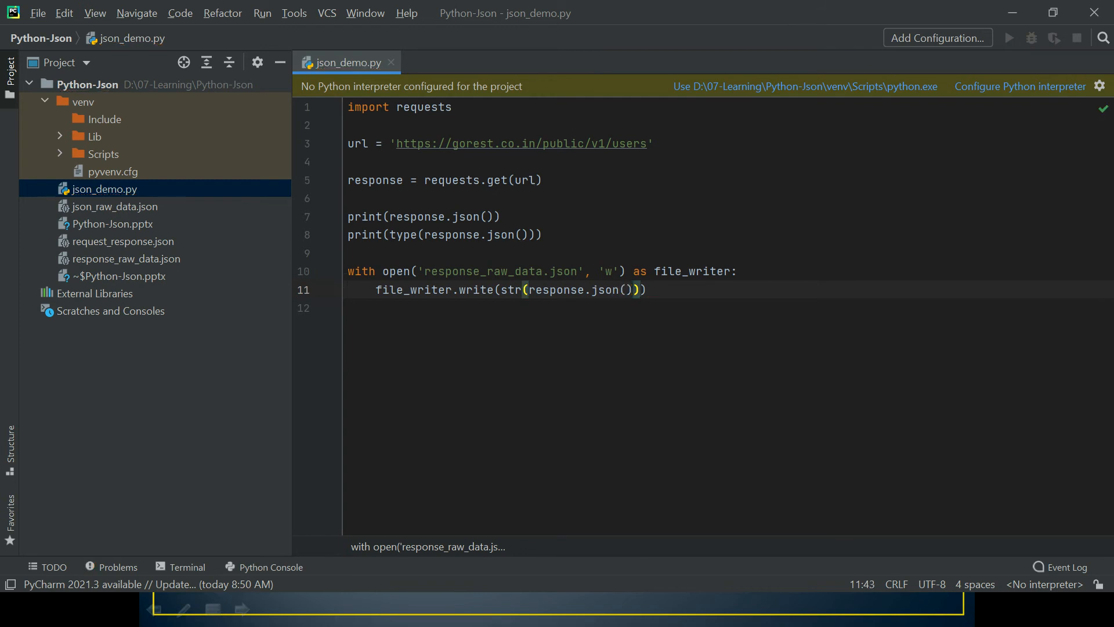
Step: Rerun json_demo.py in the terminal so it completes cleanly with the str conversion
click(186, 567)
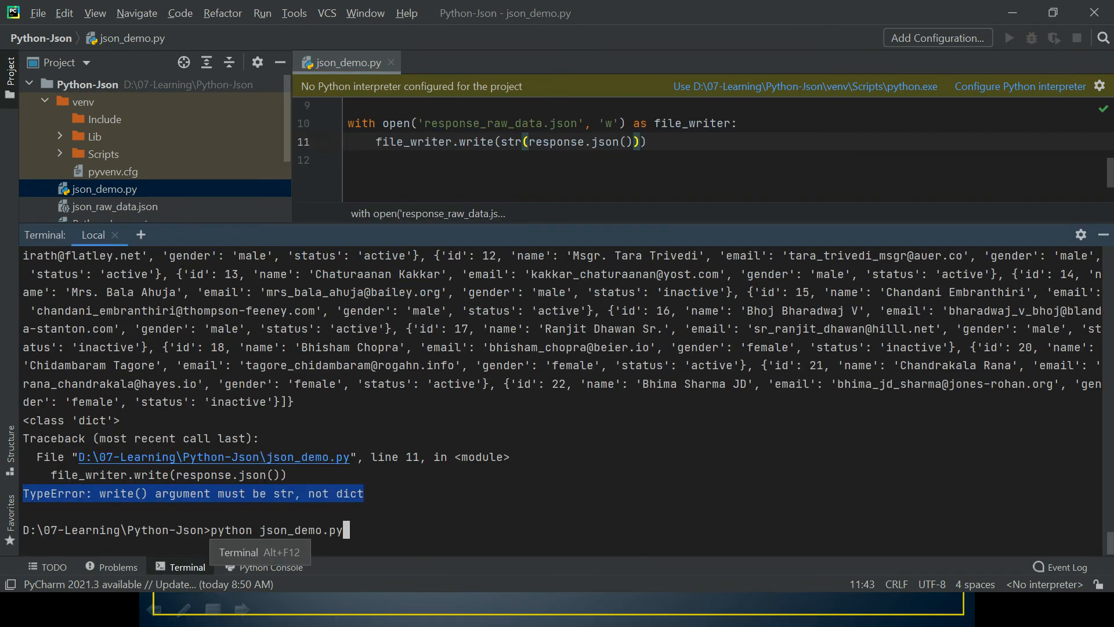
key(Return)
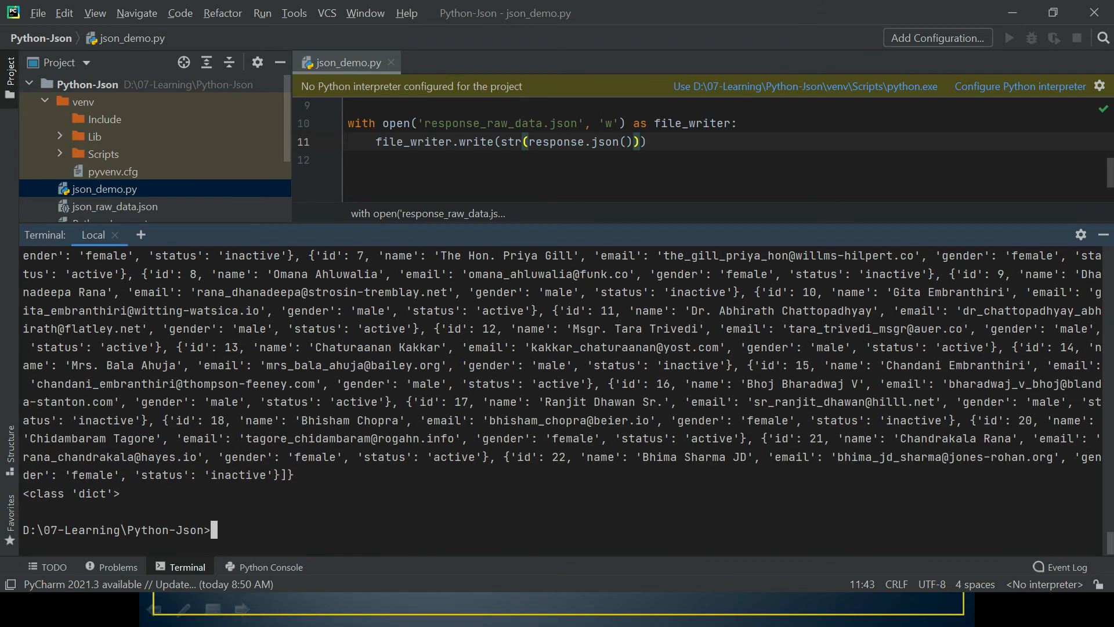
key(alt+tab)
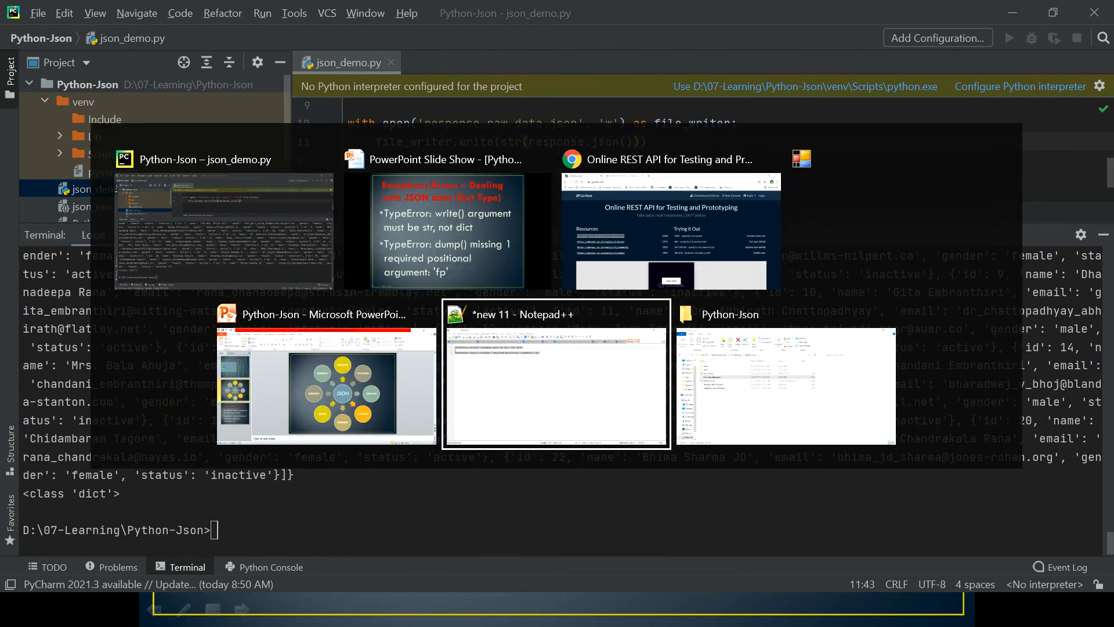
Step: View response_raw_data.json from the project folder in Notepad++, then head back to PyCharm
click(784, 376)
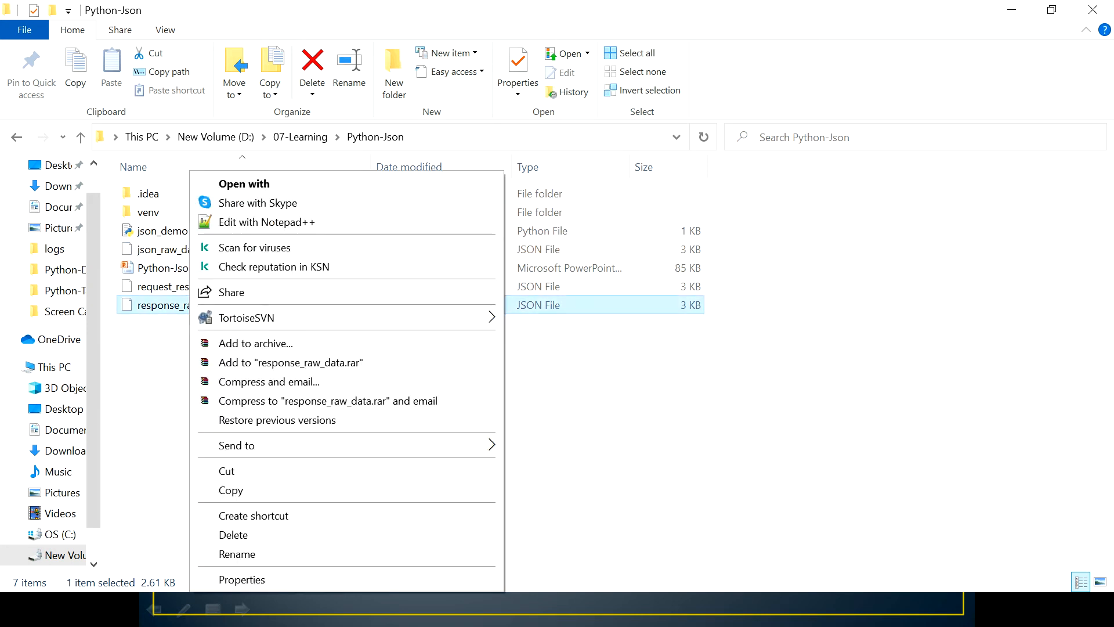
click(267, 222)
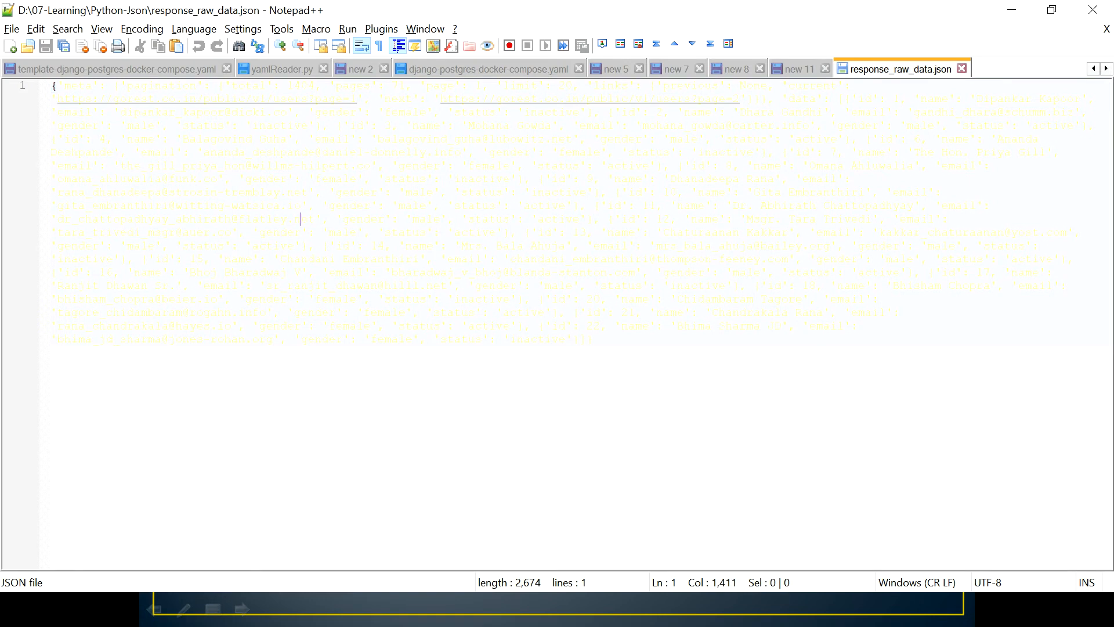
click(117, 69)
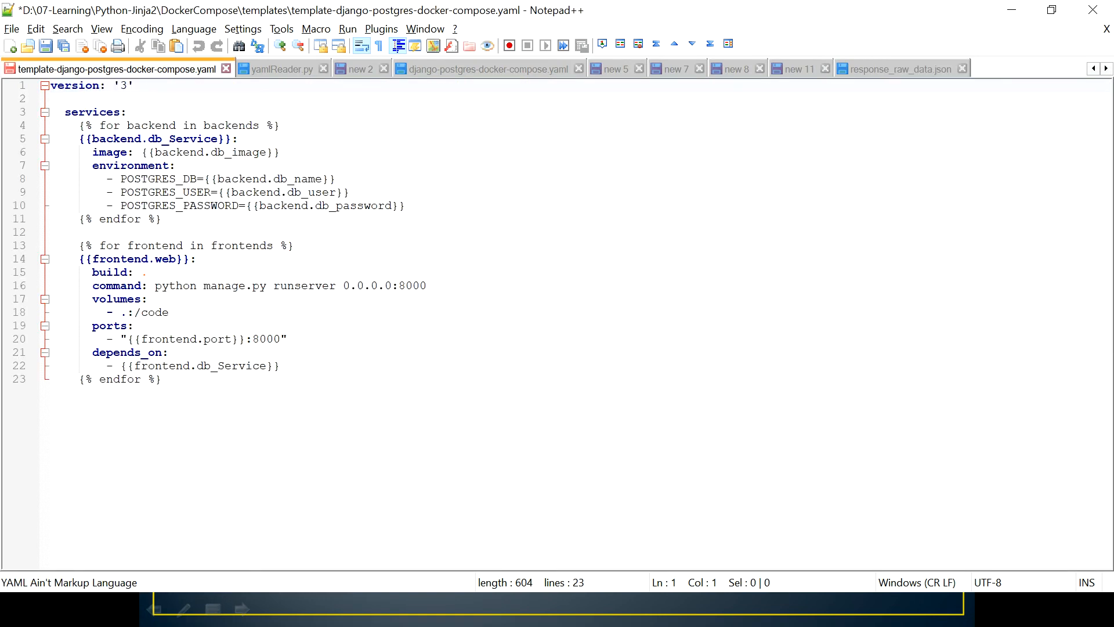
click(899, 68)
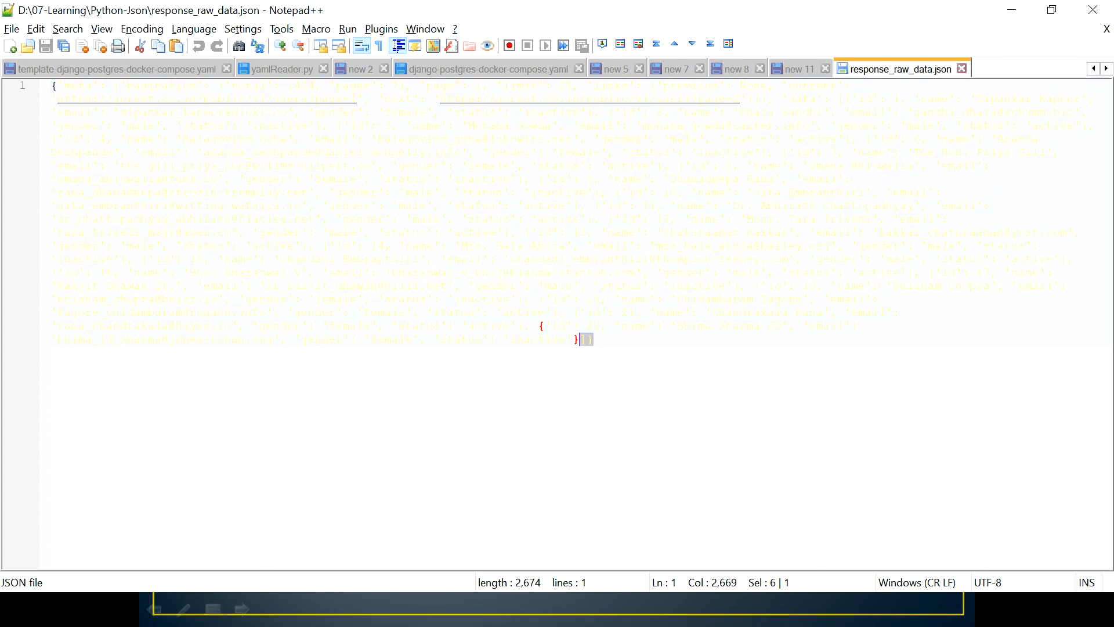
key(ctrl+a)
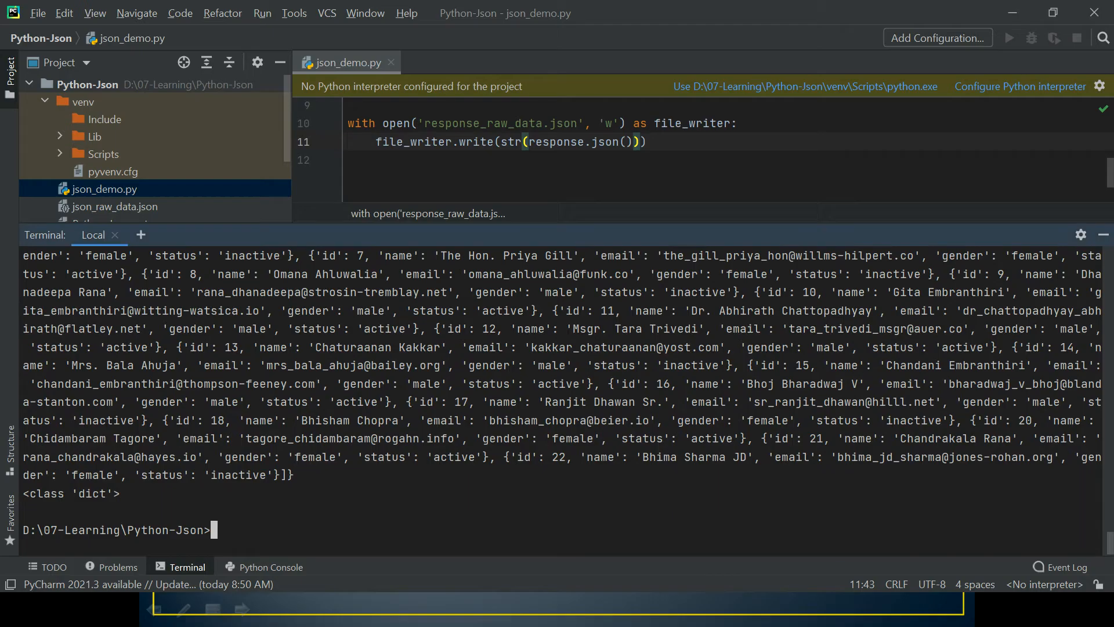
Step: Add import json and start a triple-quoted comment block below the imports
click(186, 567)
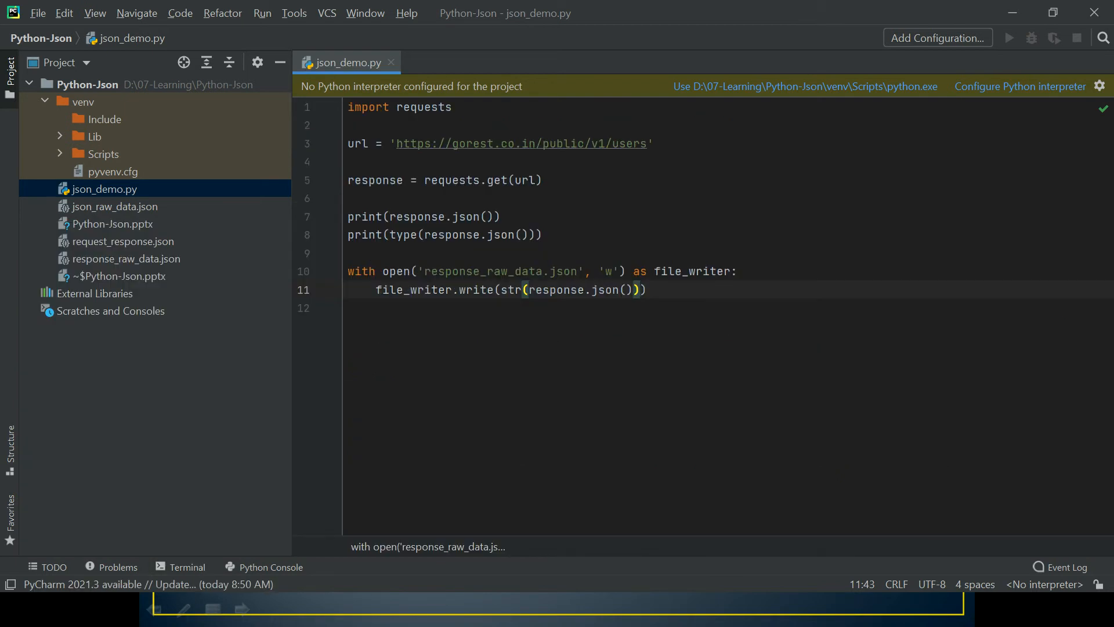
text(import json)
text("""""")
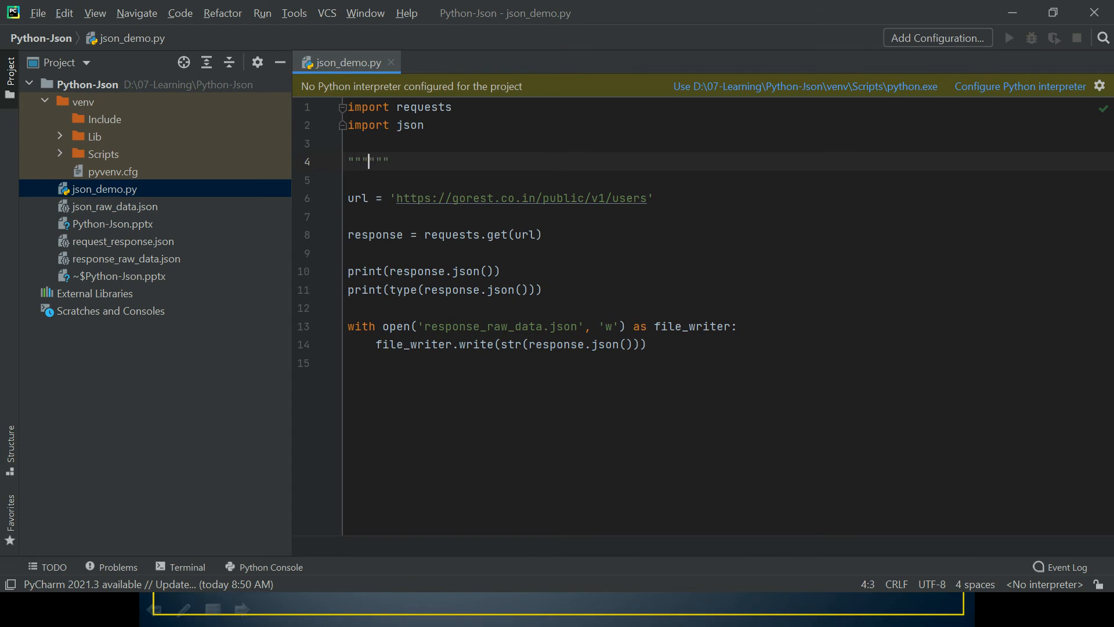
Step: Fill the comment block with the notes 'load & loads' and 'dump & dumps'
key(enter)
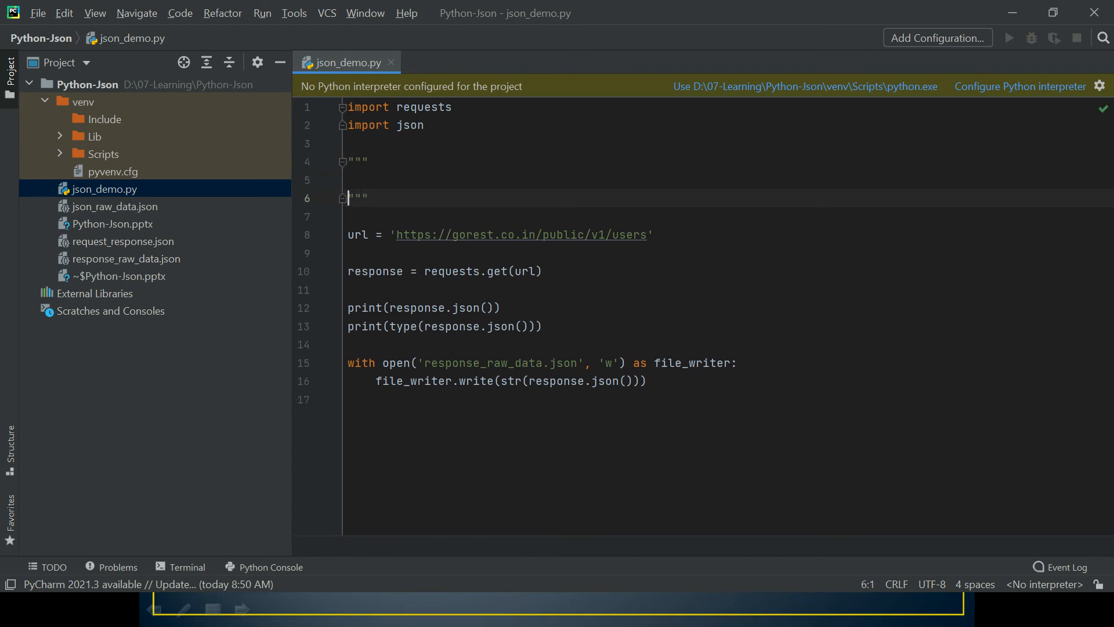
text(load)
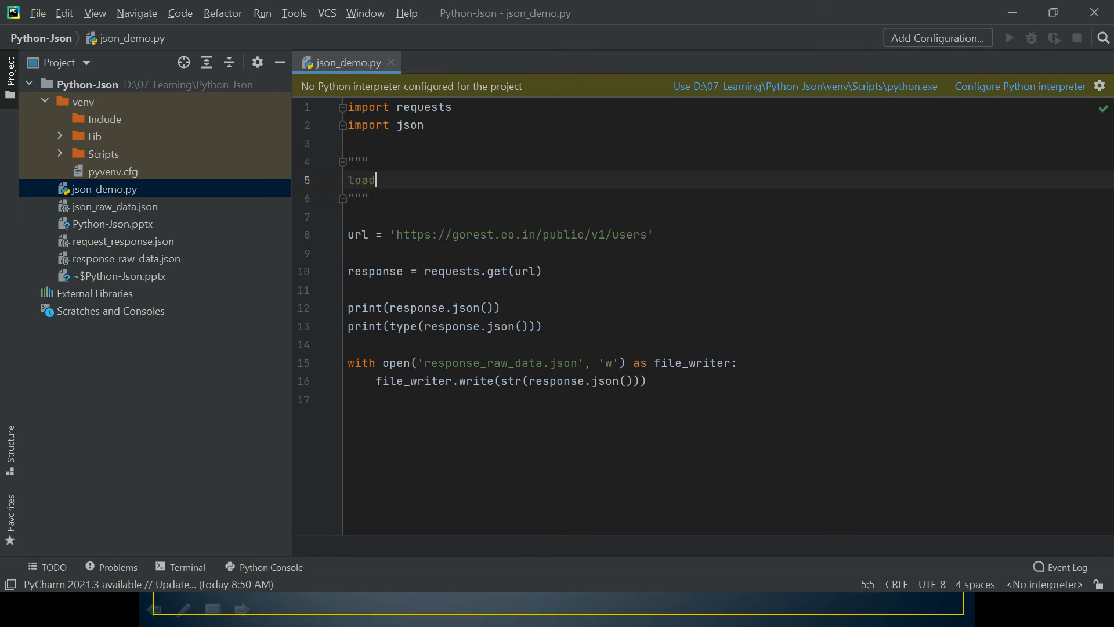
text(& loads)
text(dump)
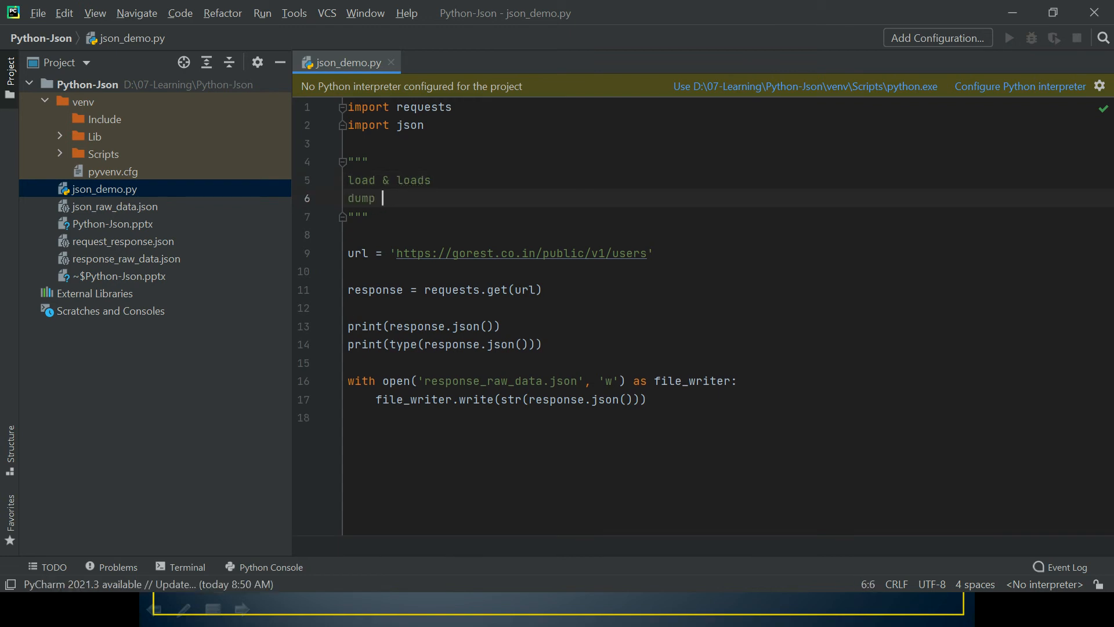
text(& dumps)
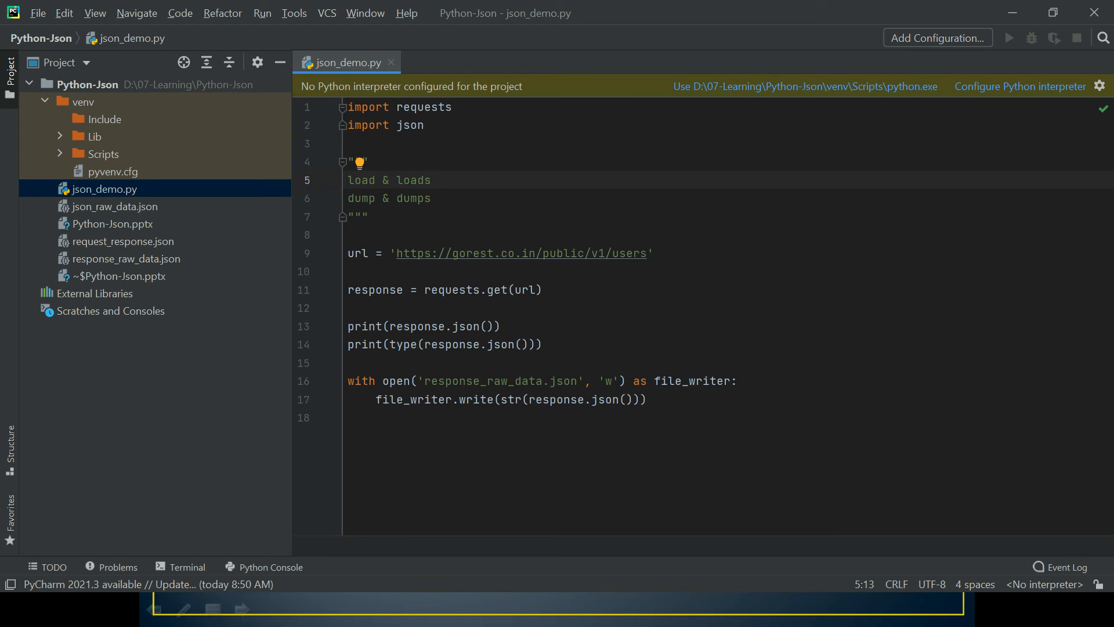
click(369, 199)
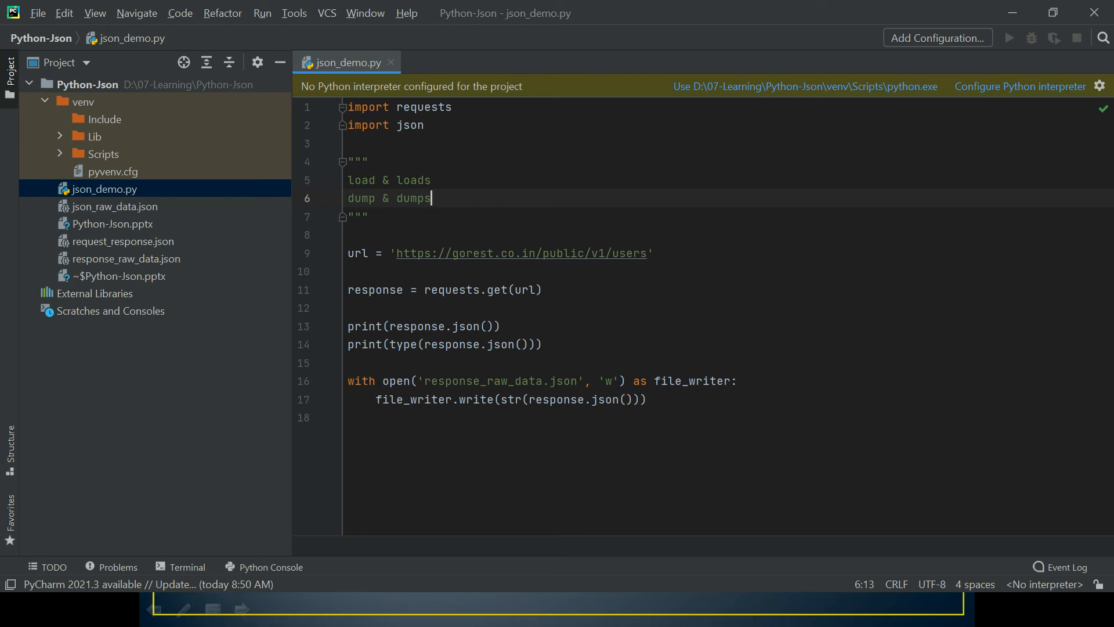
Step: Highlight the words dump, load and loads in the notes while explaining them
double_click(415, 198)
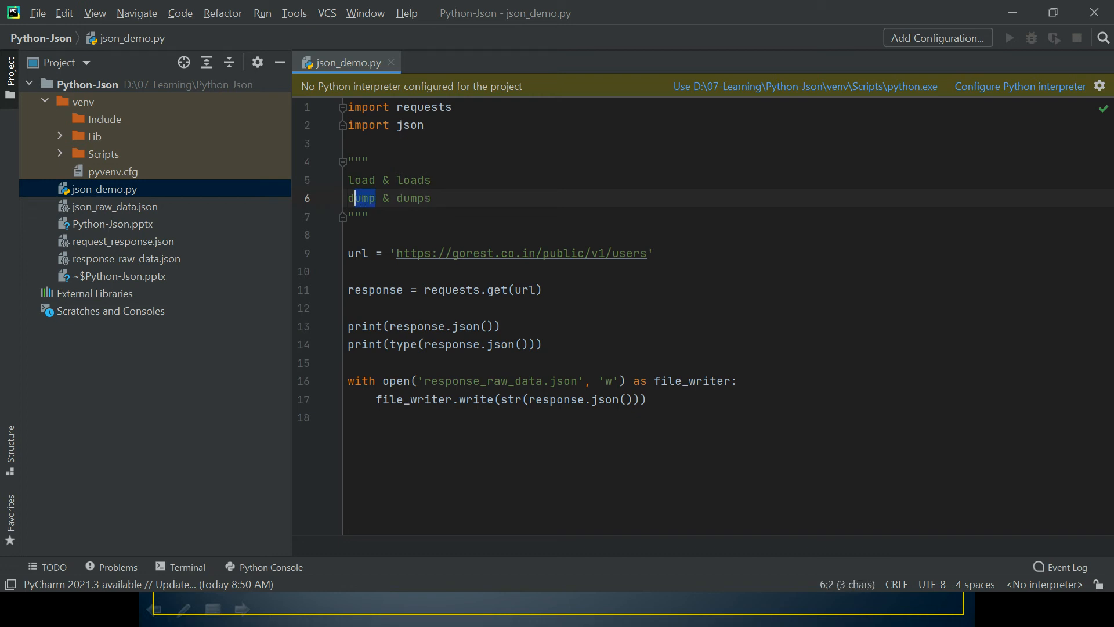
double_click(413, 180)
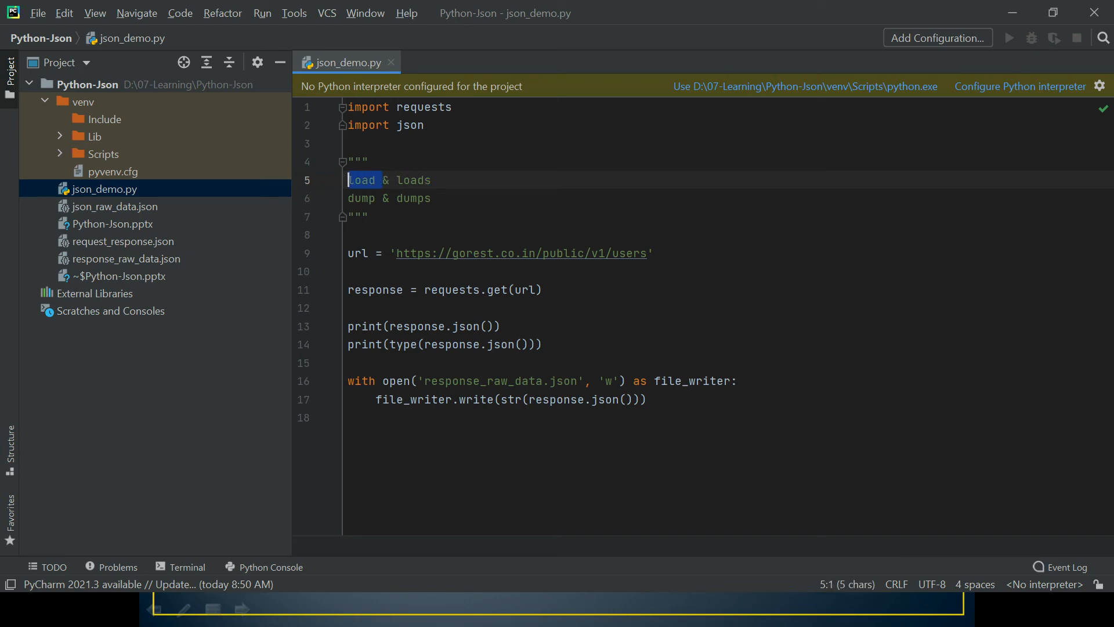
double_click(414, 180)
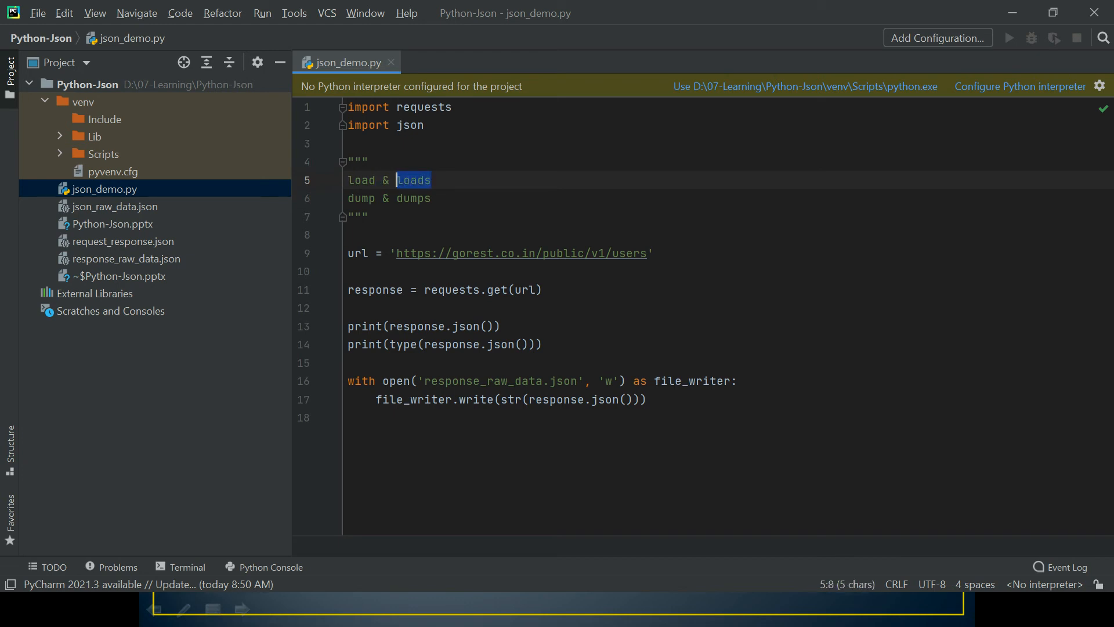
double_click(361, 180)
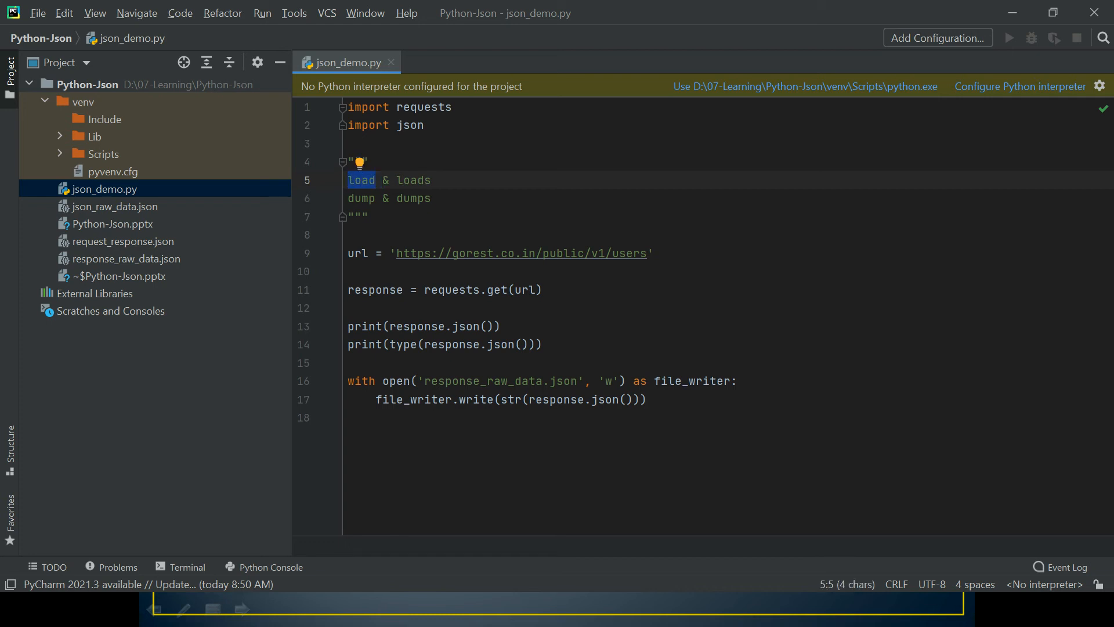
click(643, 399)
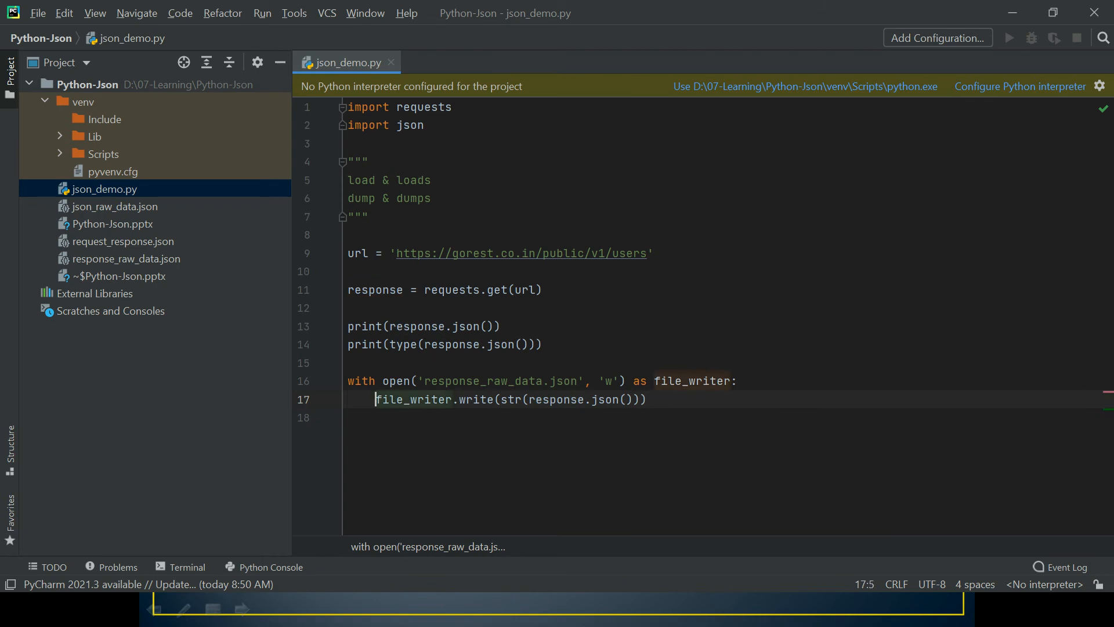
Step: Store response.json() in json_data, drop the print lines, and call json.dump(json_data)
text(json.)
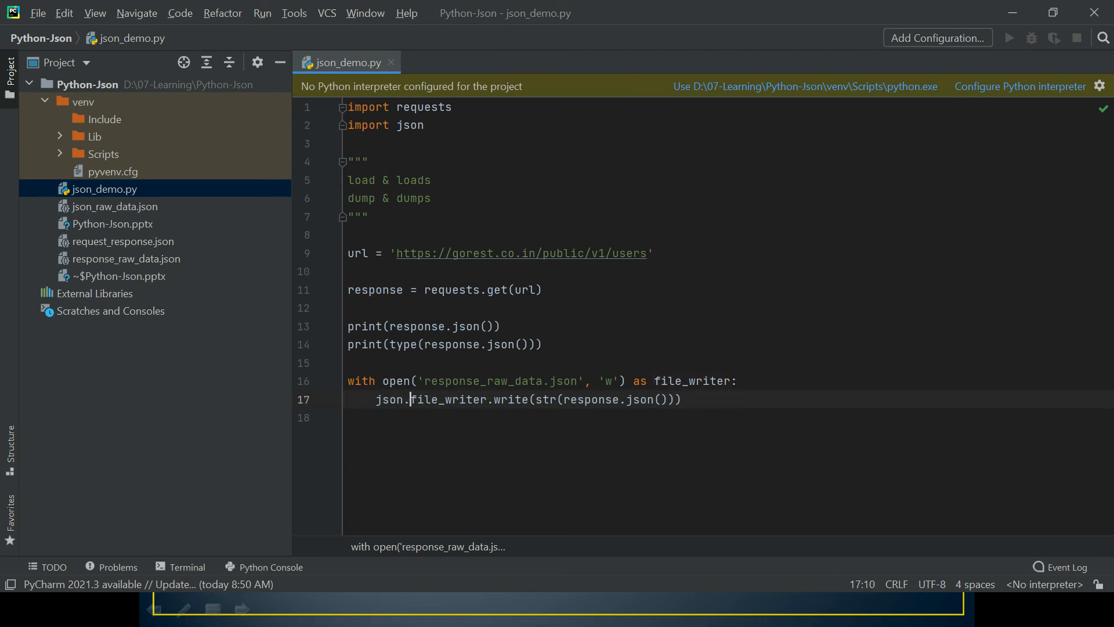
text(dump()
click(729, 307)
text(json)
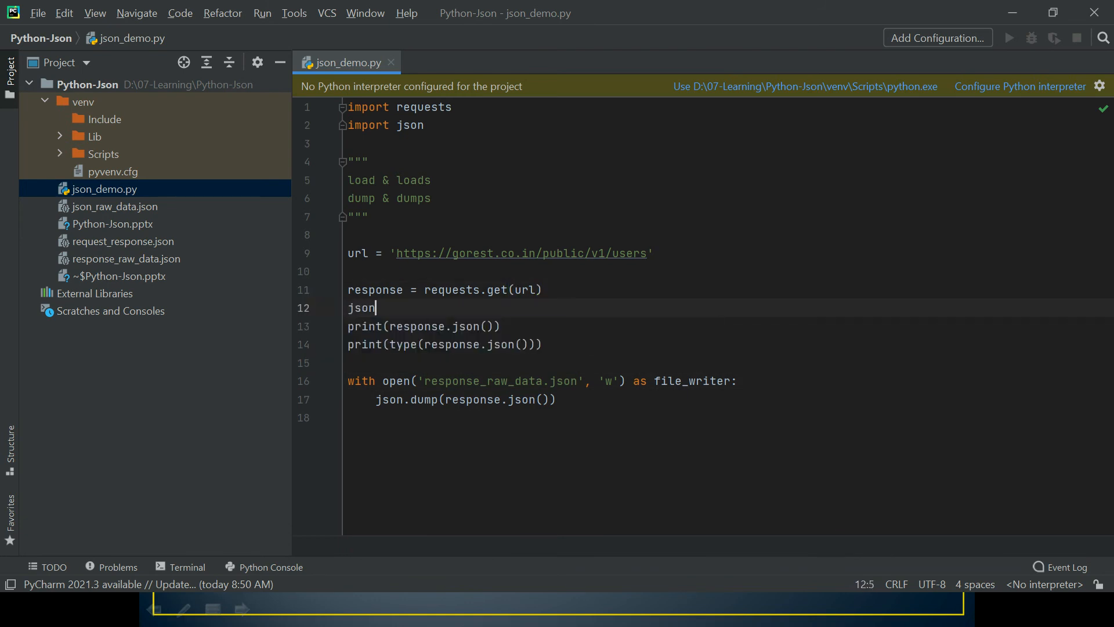
text(_data =)
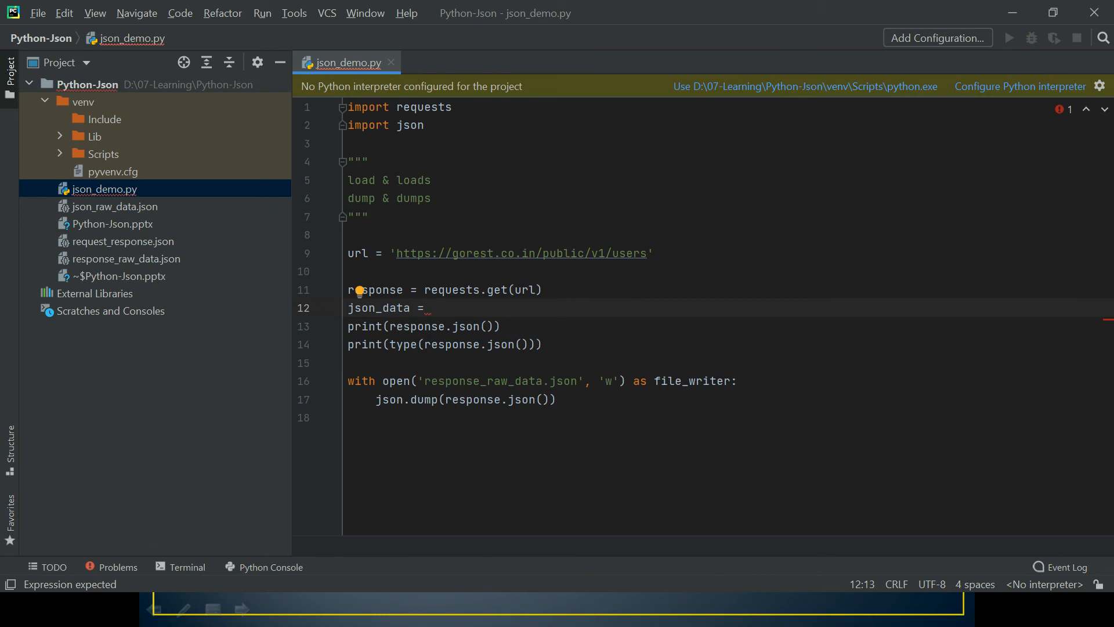
double_click(469, 399)
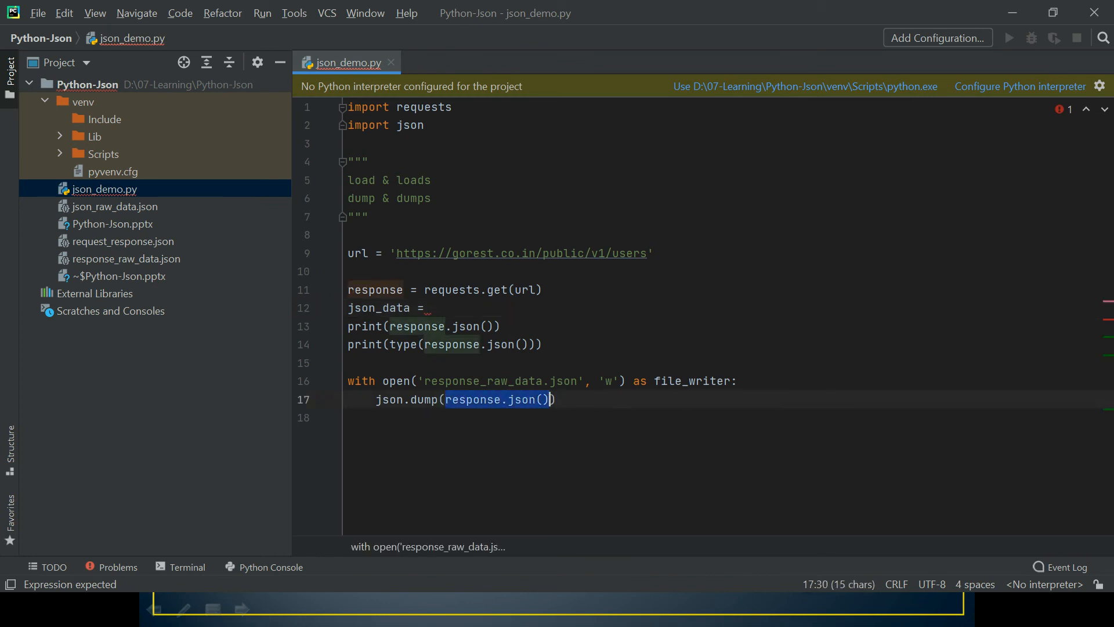
text(response.json())
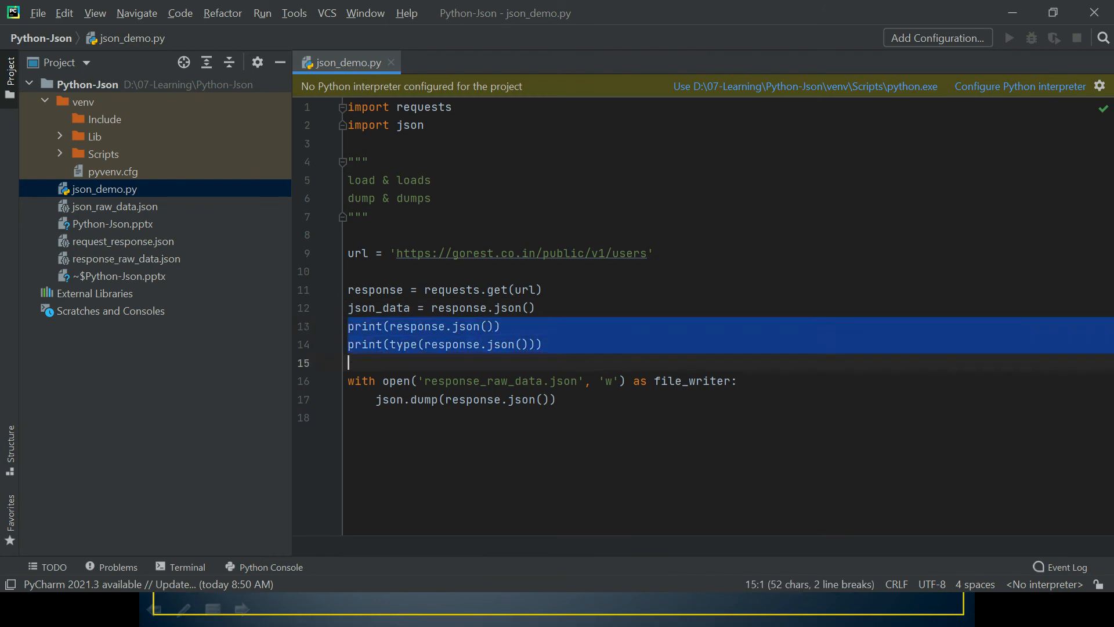
key(Delete)
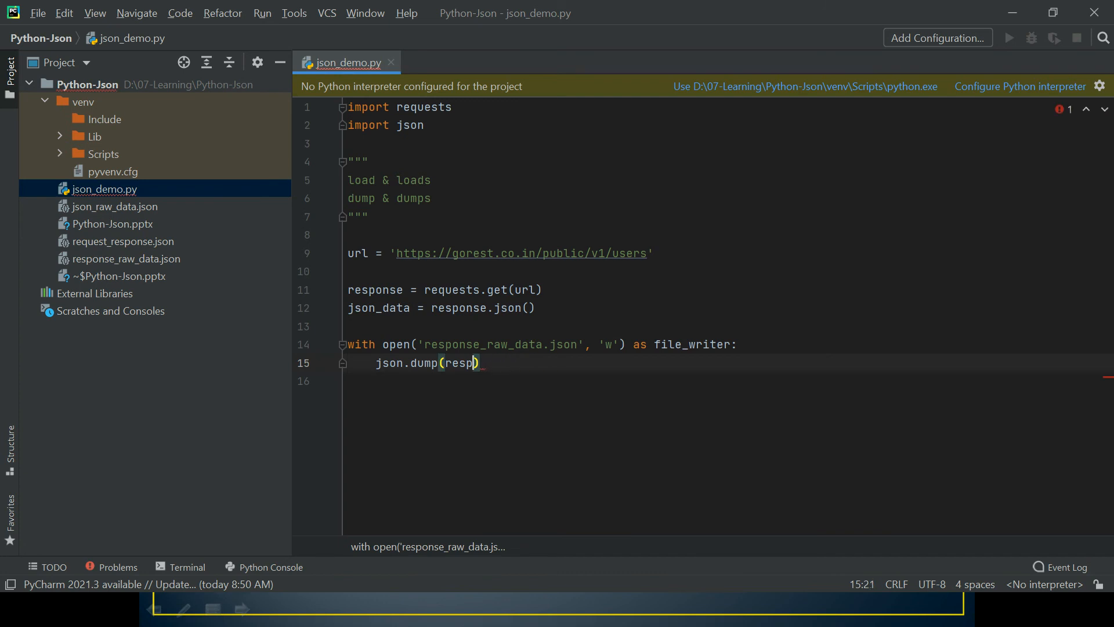
text(json_data)
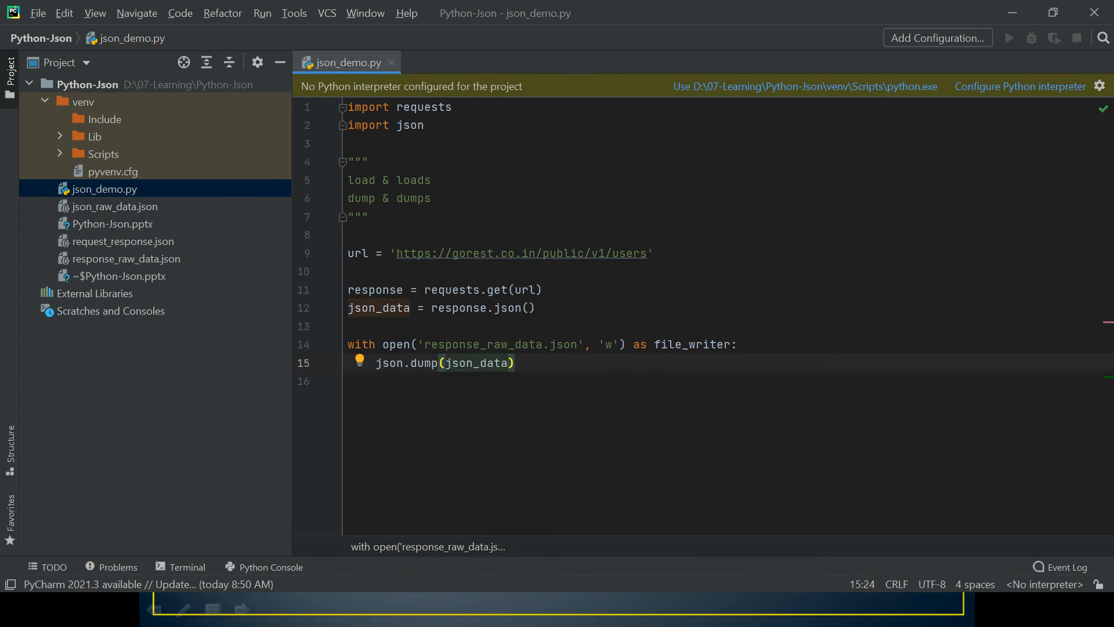
Step: Run json_demo.py in the terminal, which raises TypeError for the missing 'fp' argument
click(181, 567)
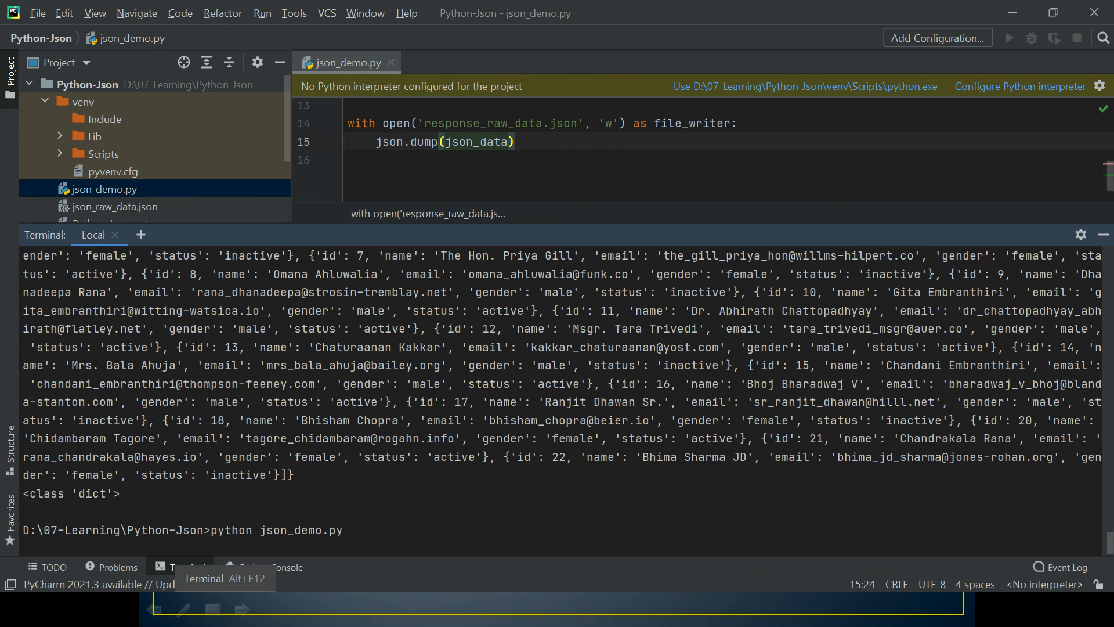
key(Return)
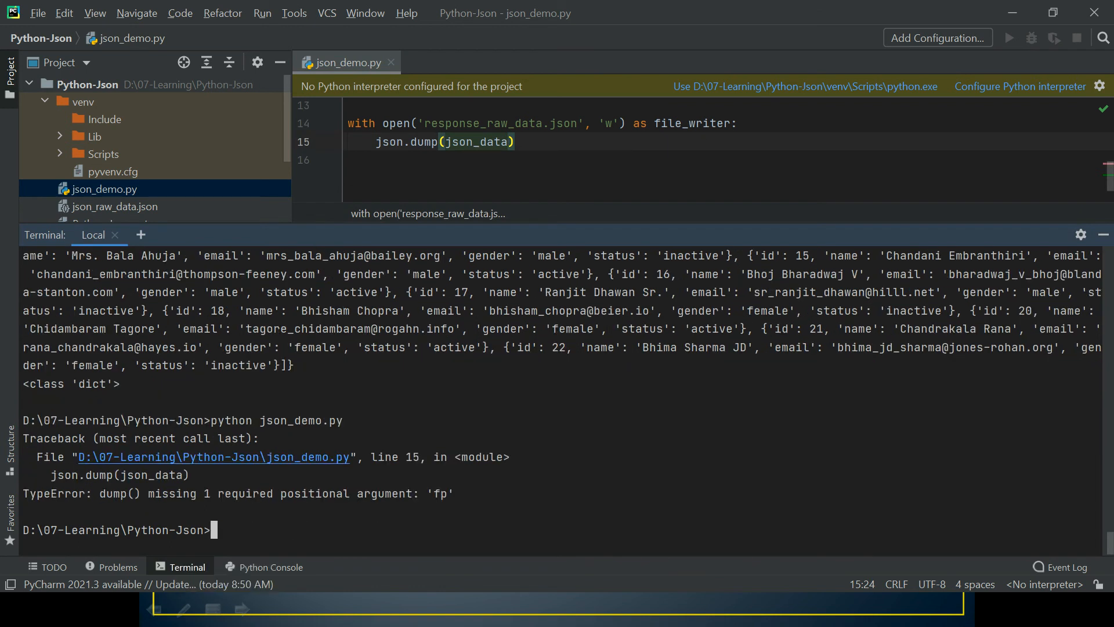
double_click(65, 494)
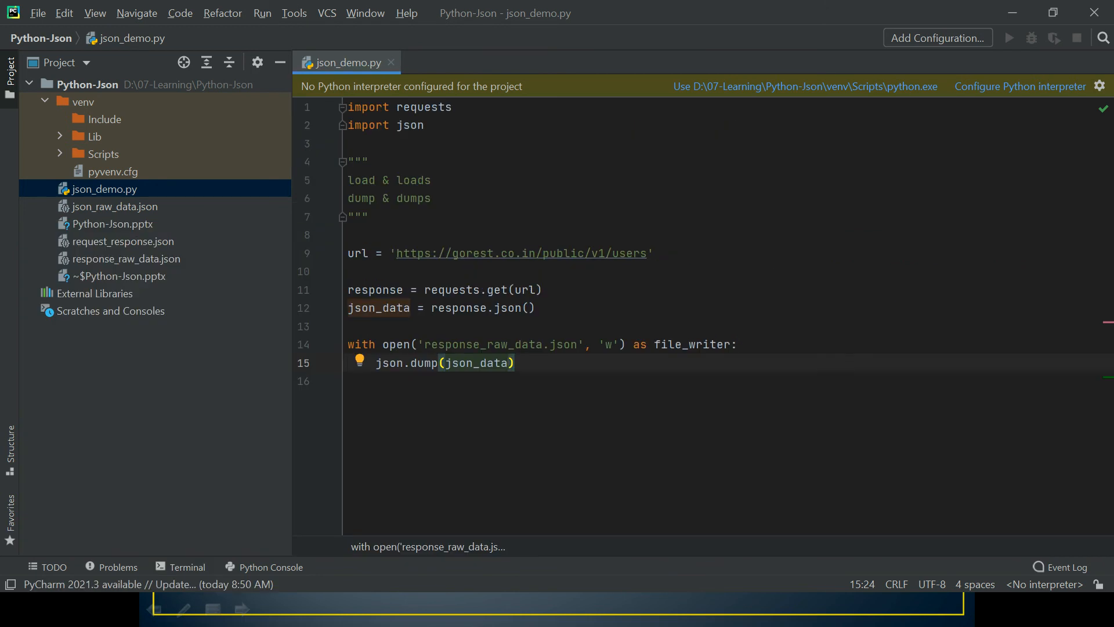
Step: Add file_writer as the second argument of json.dump(json_data, file_writer)
double_click(476, 362)
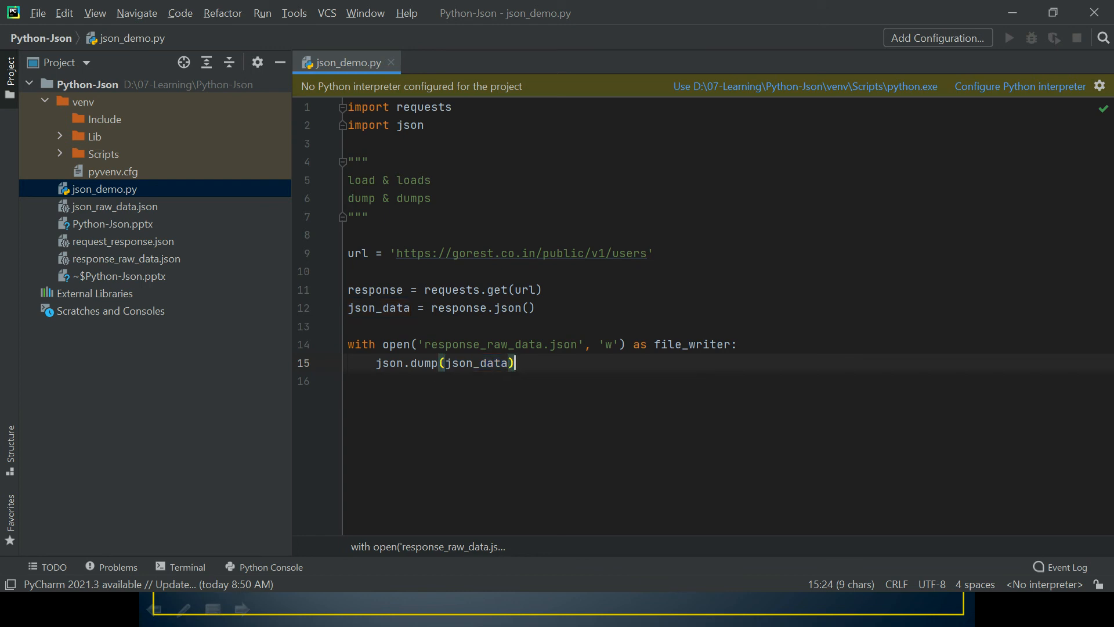
text(,)
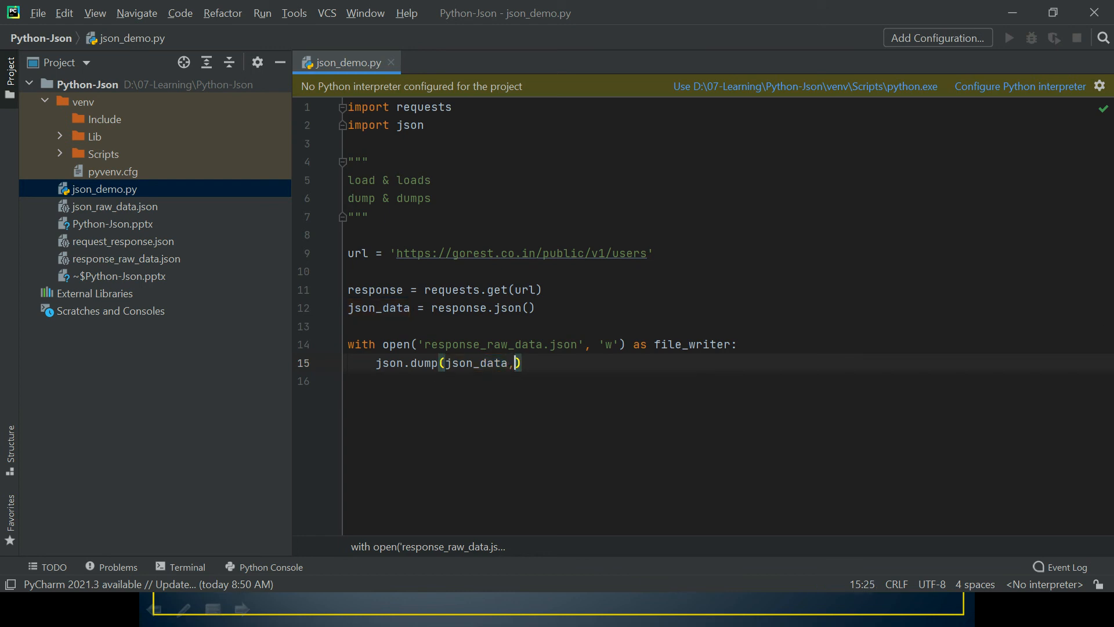
double_click(693, 344)
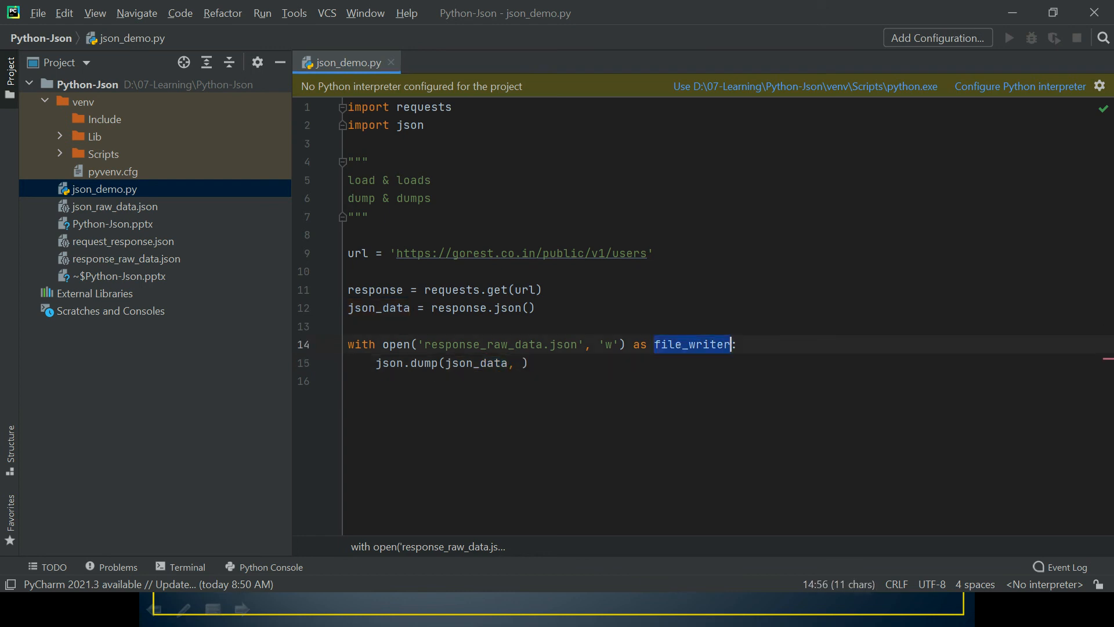
click(524, 363)
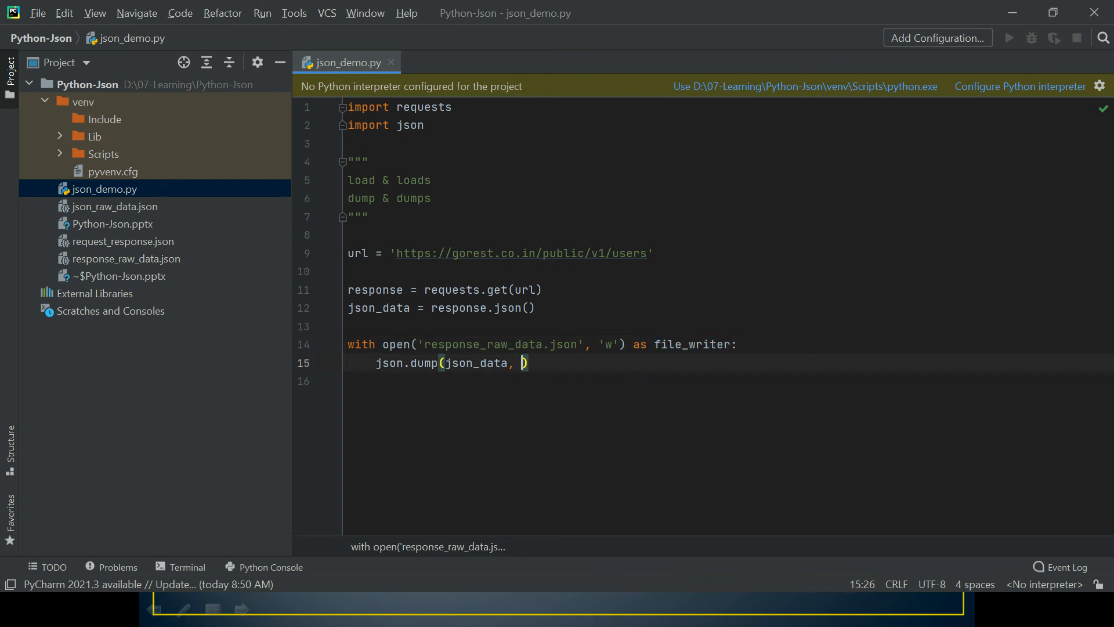
text(file_writer)
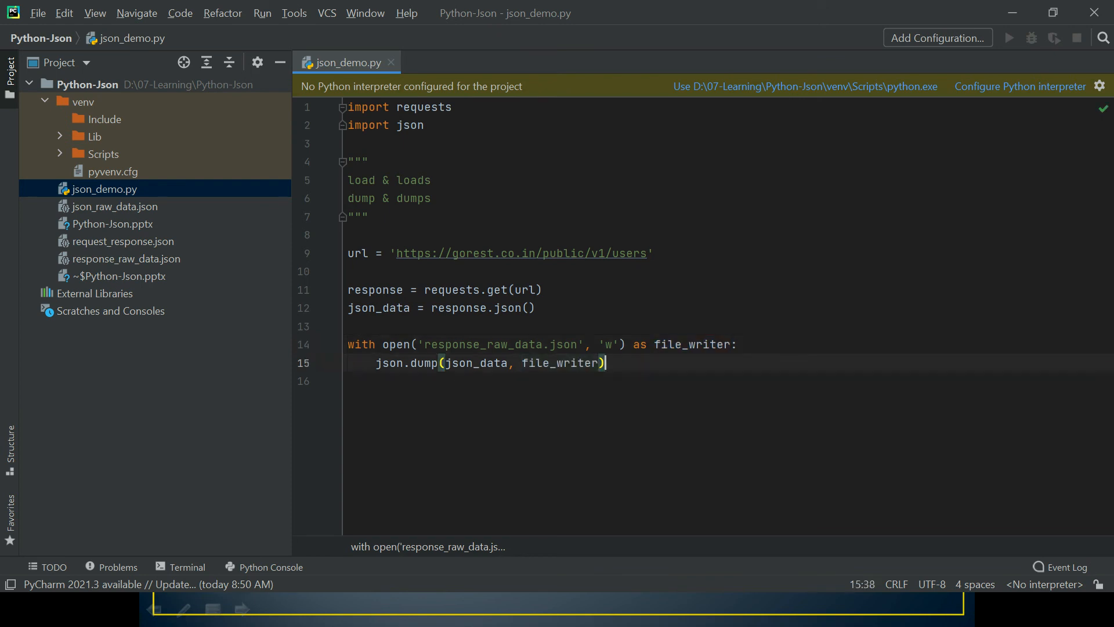
Step: Rerun python json_demo.py from the terminal to regenerate response_raw_data.json
click(180, 566)
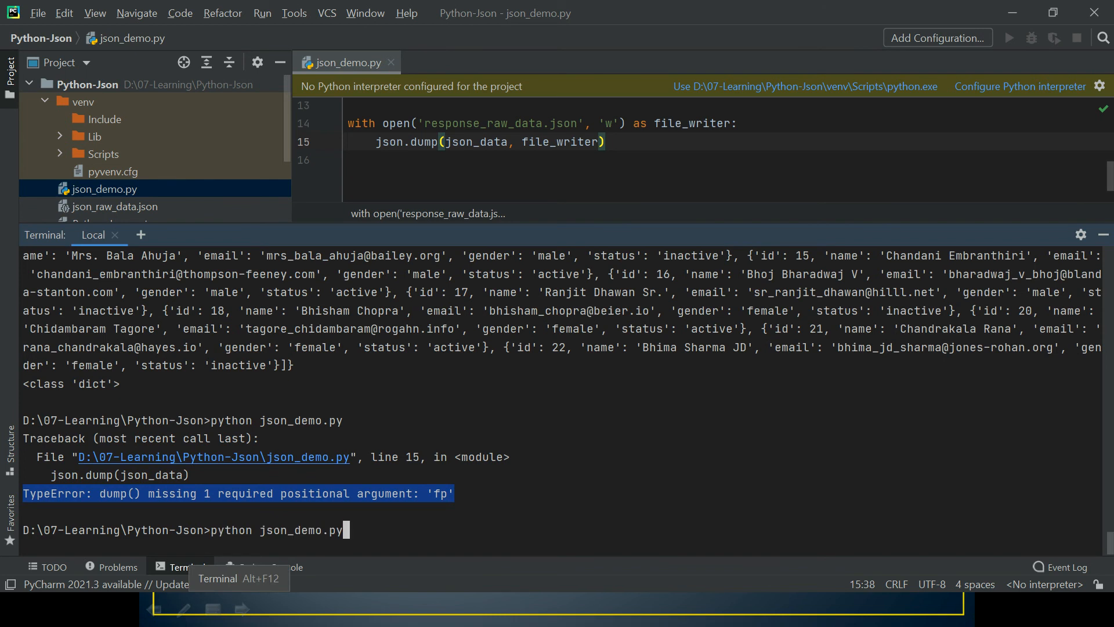
key(Return)
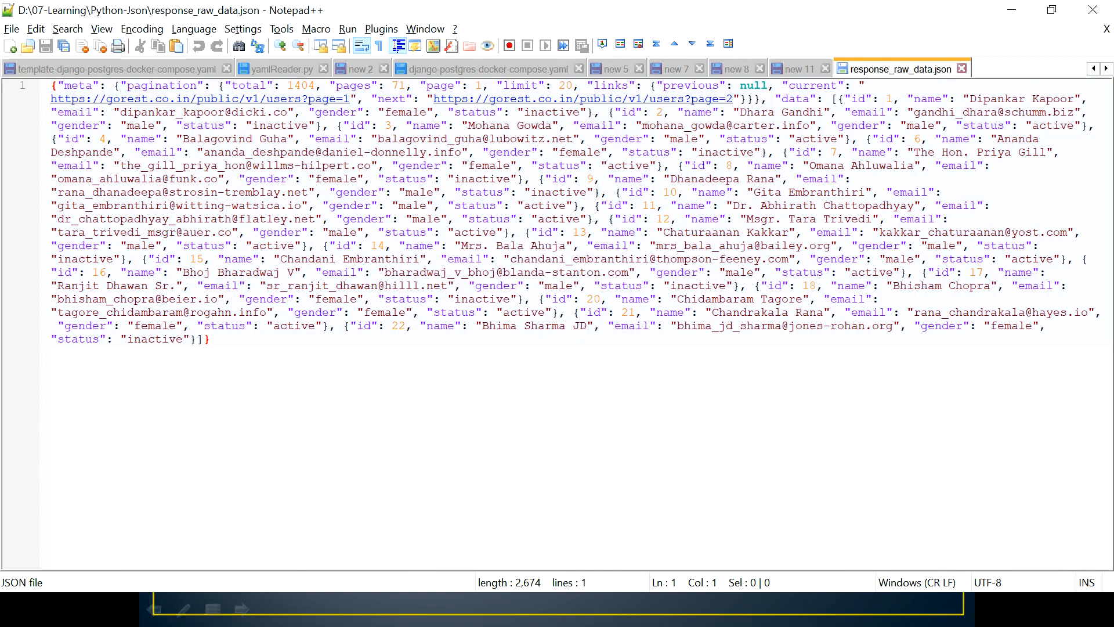
key(ctrl+a)
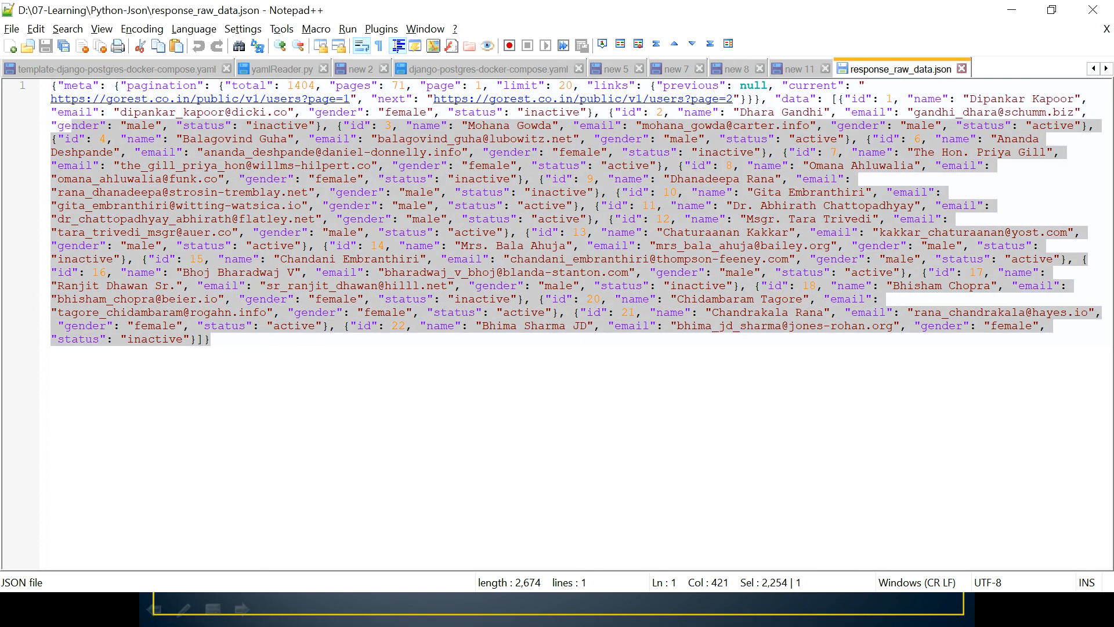
key(ctrl+a)
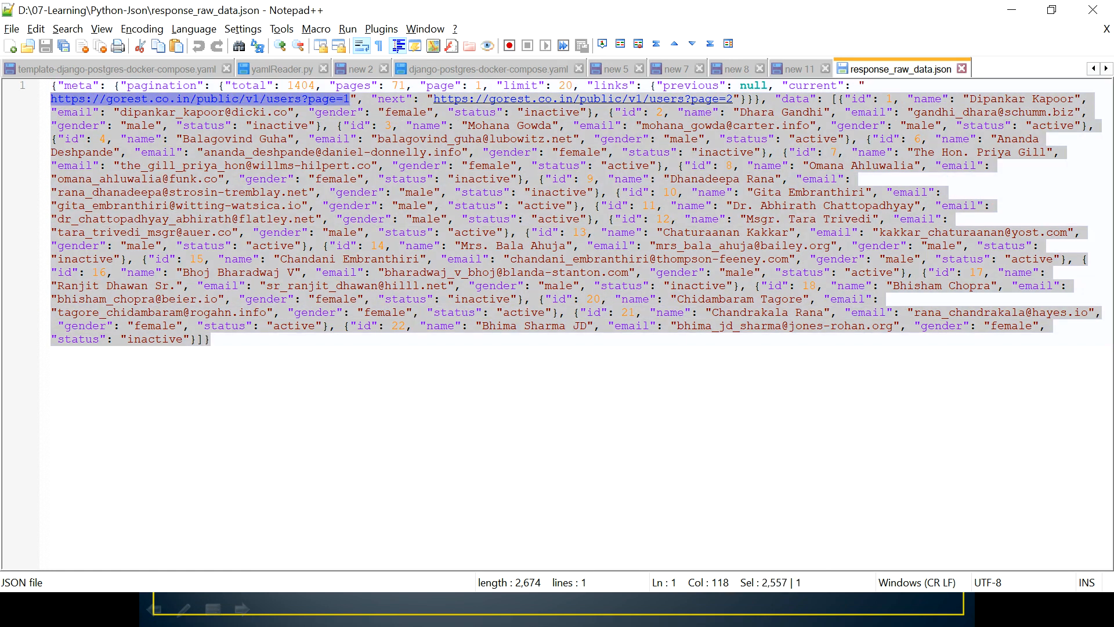
click(206, 339)
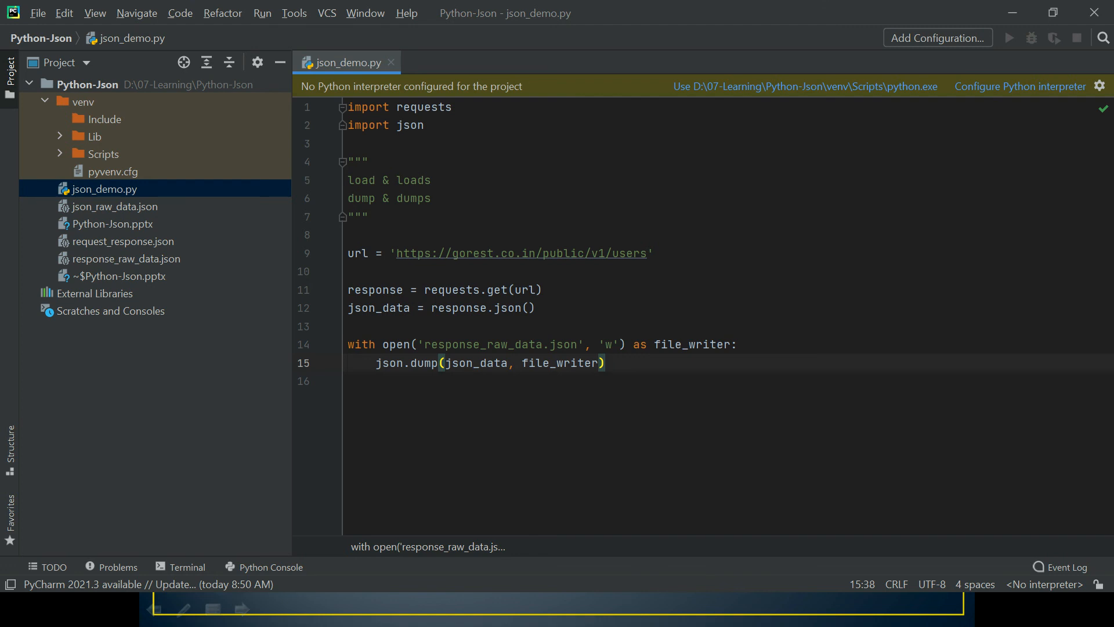
Step: Comment out the fetch-and-dump lines and start a new 'with op' line below them
click(602, 344)
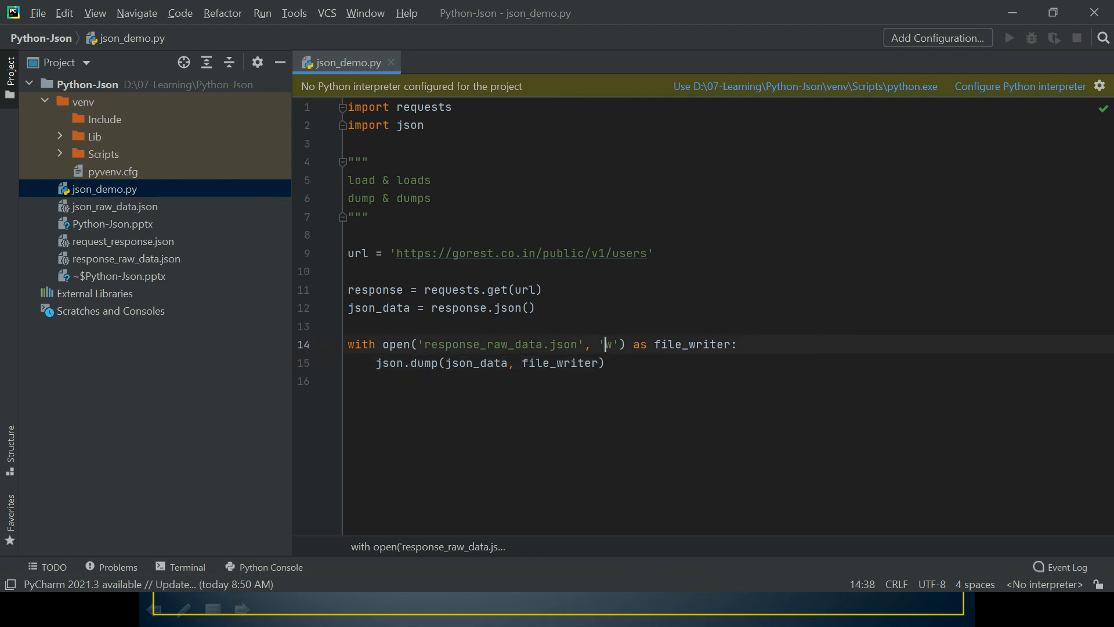
click(605, 253)
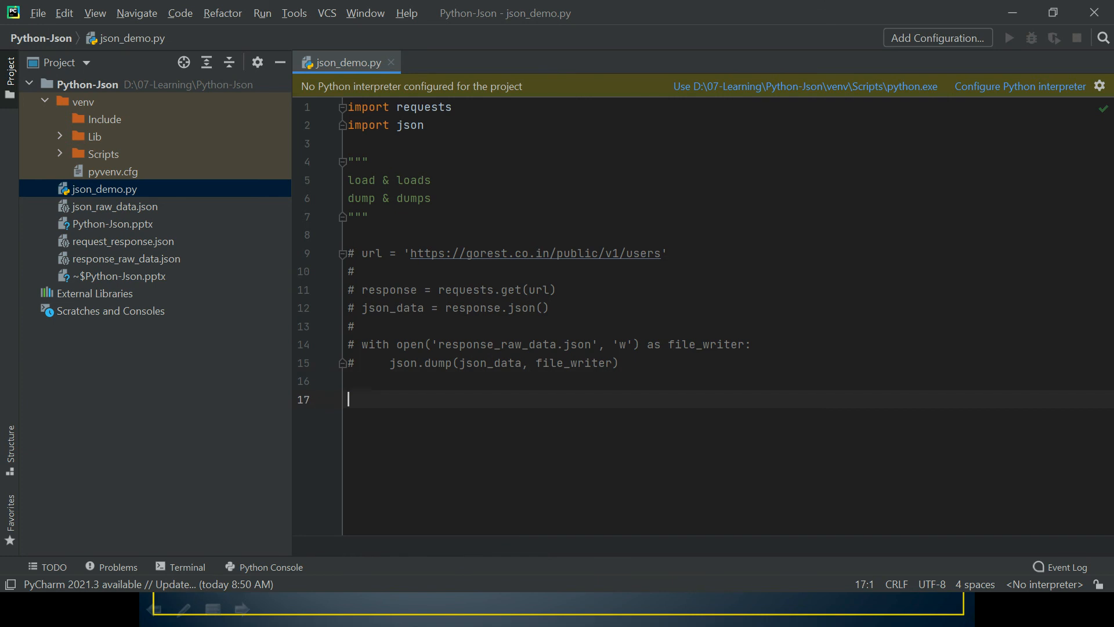
text(with open()
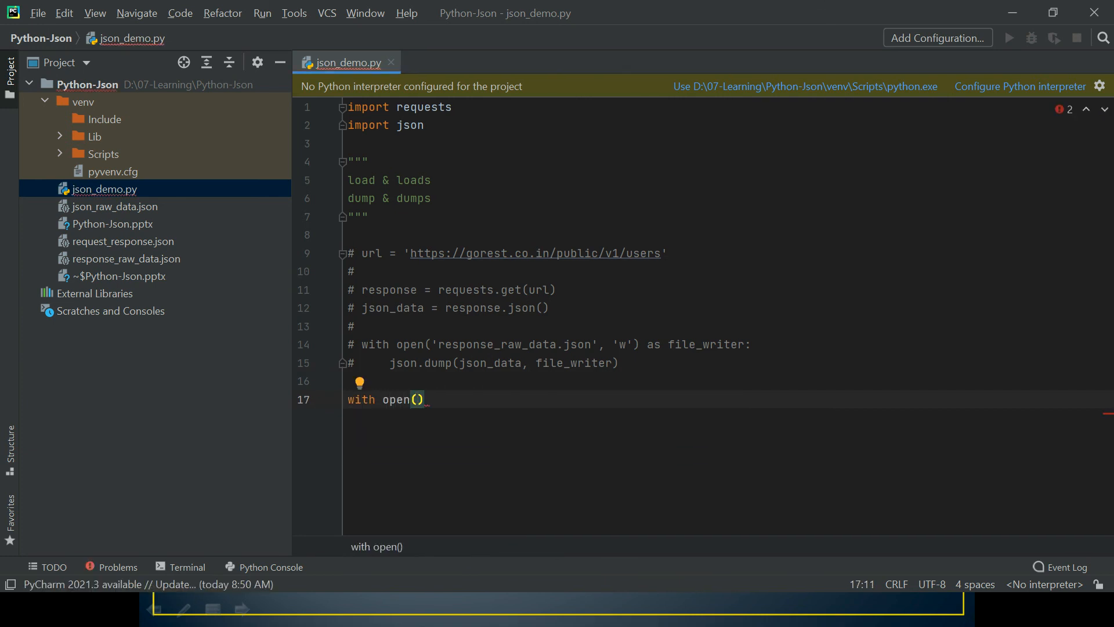
Step: Complete with open('response_raw_data.json', 'r') as file_reader: and start its body
double_click(497, 344)
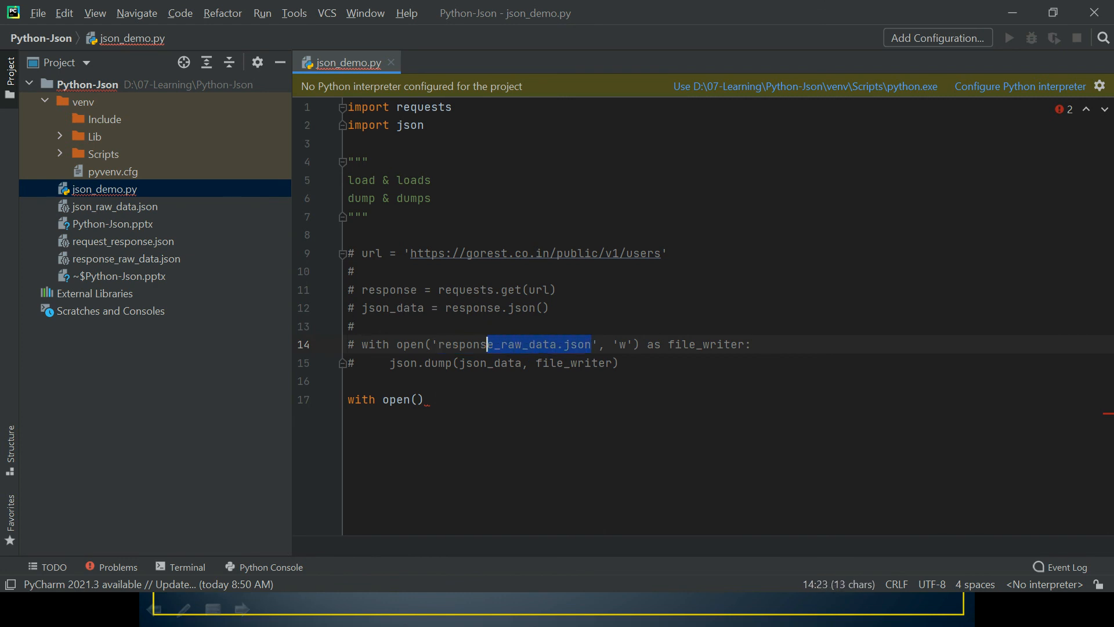
click(419, 398)
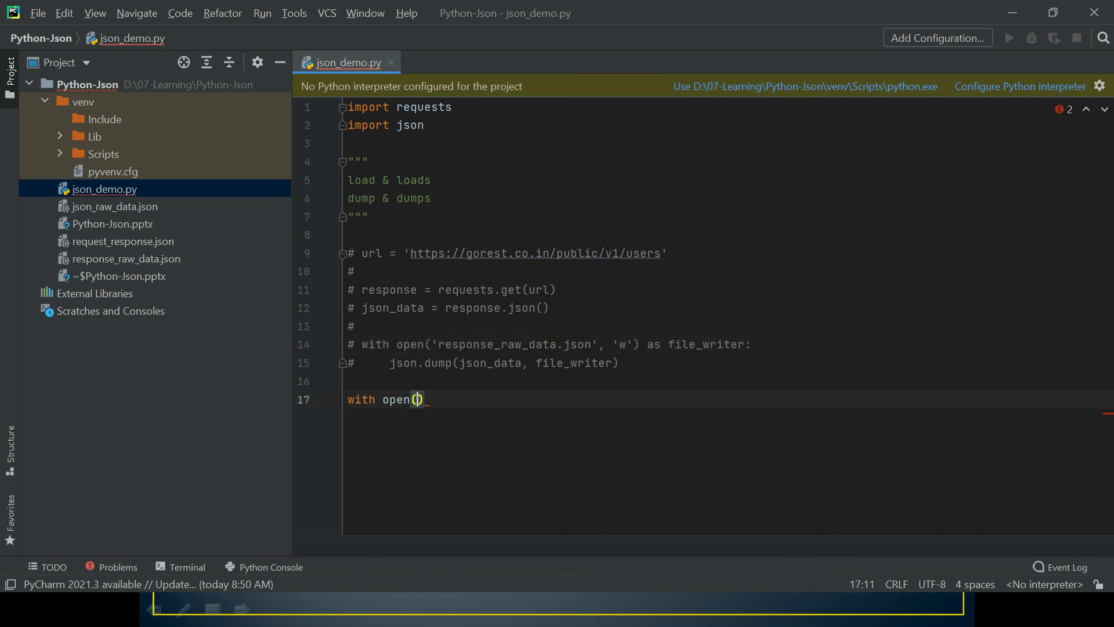
text('response_raw_data.json')
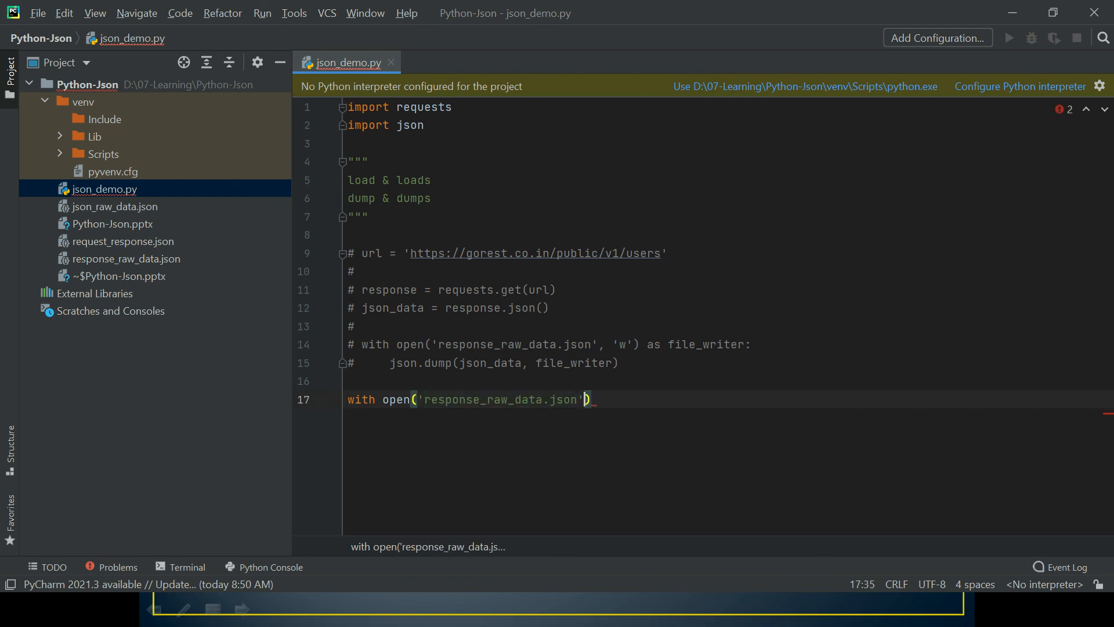
text(, 'r')
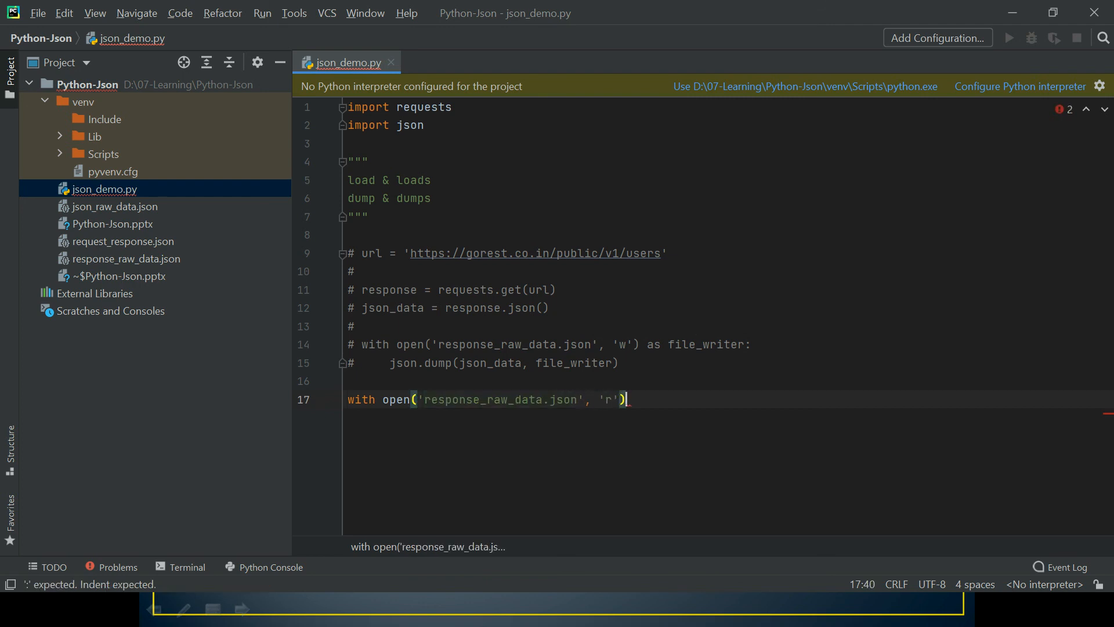
text(as file)
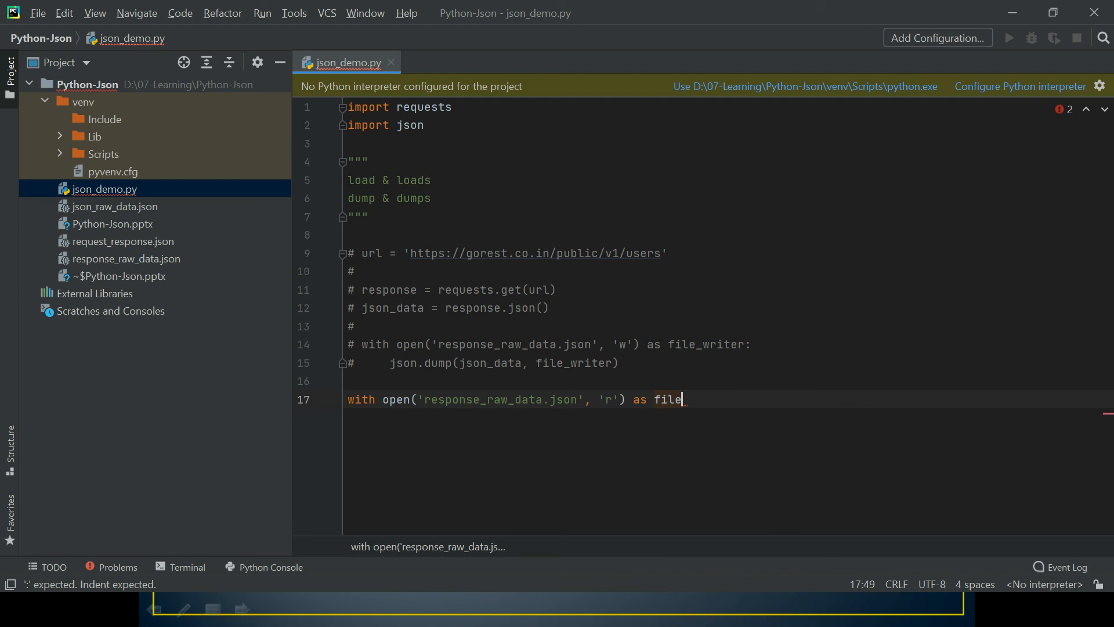
text(_reader)
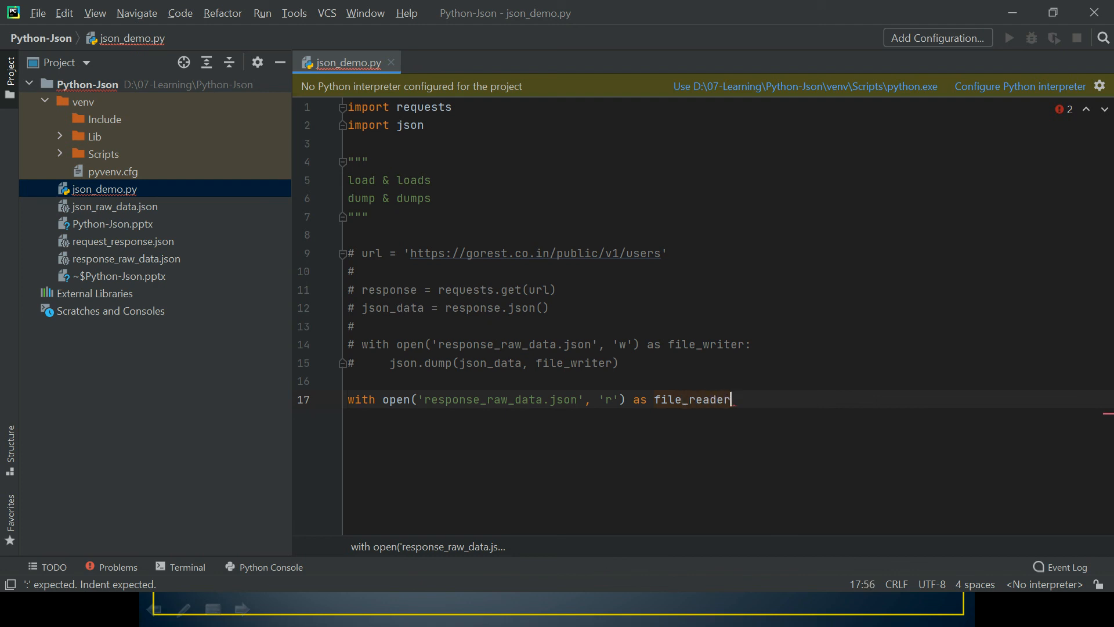
key(enter)
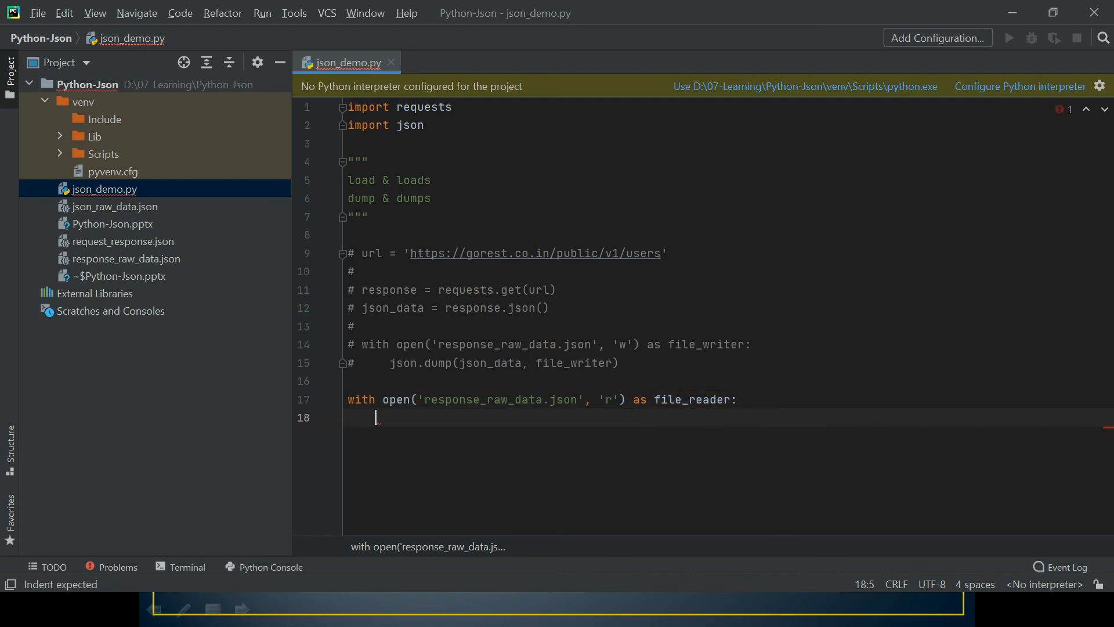
Step: Write json_loaded_data = json.load(file_reader) inside the with block
text(j)
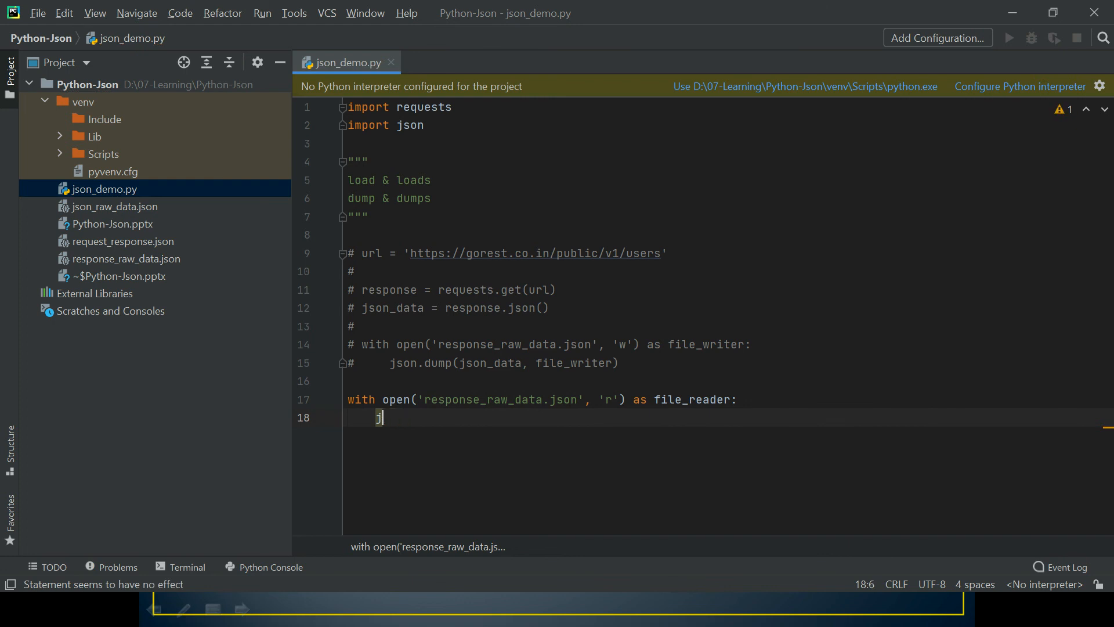
text(son)
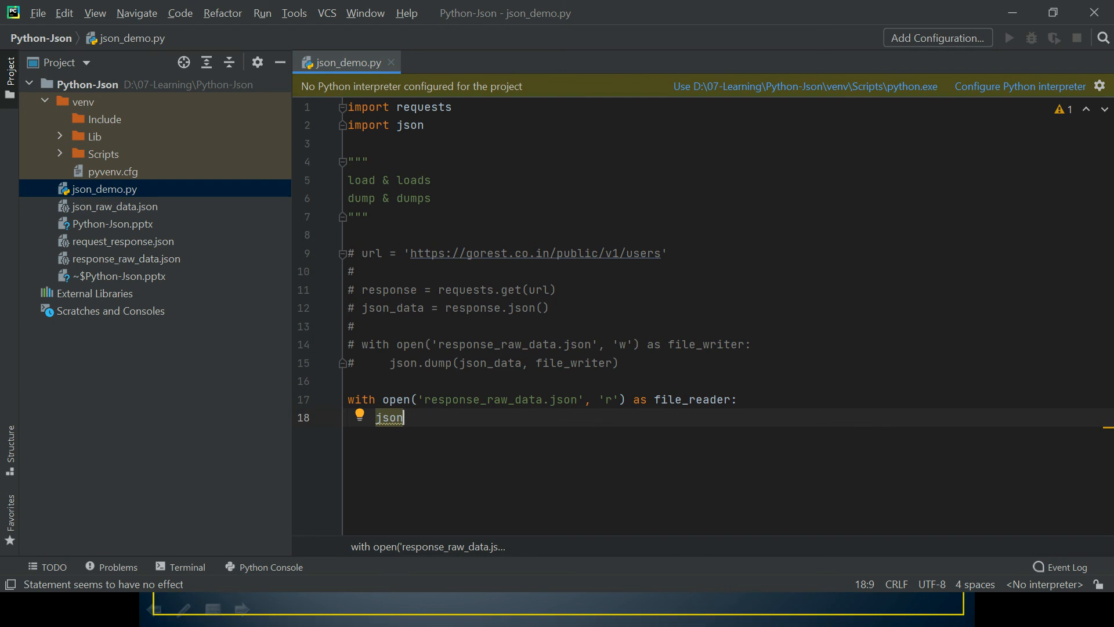
text(.load)
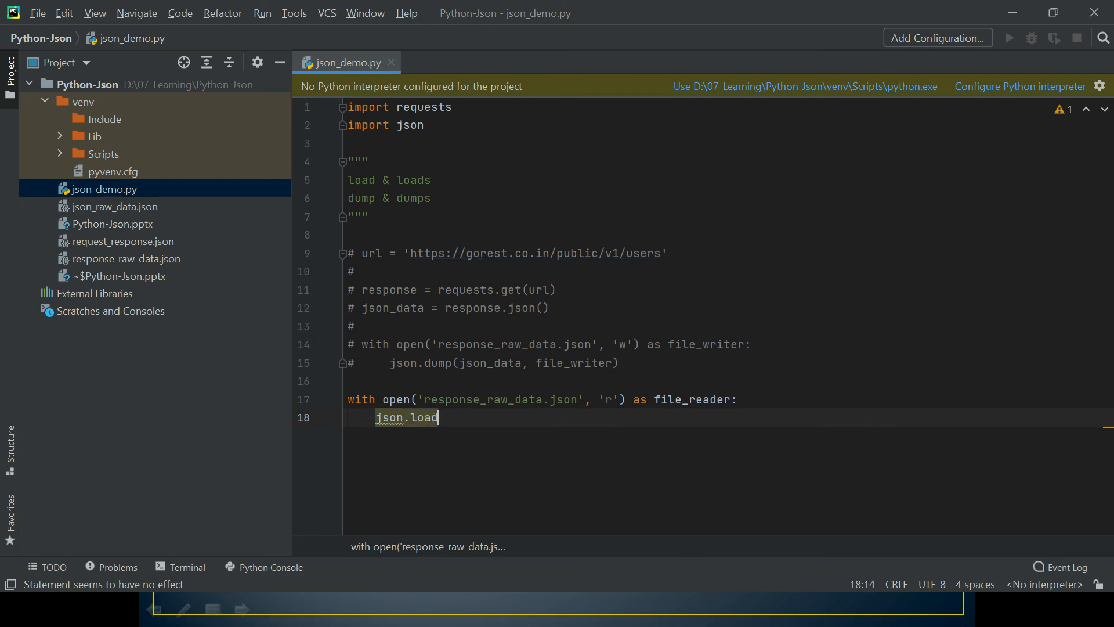
text((file_reader)
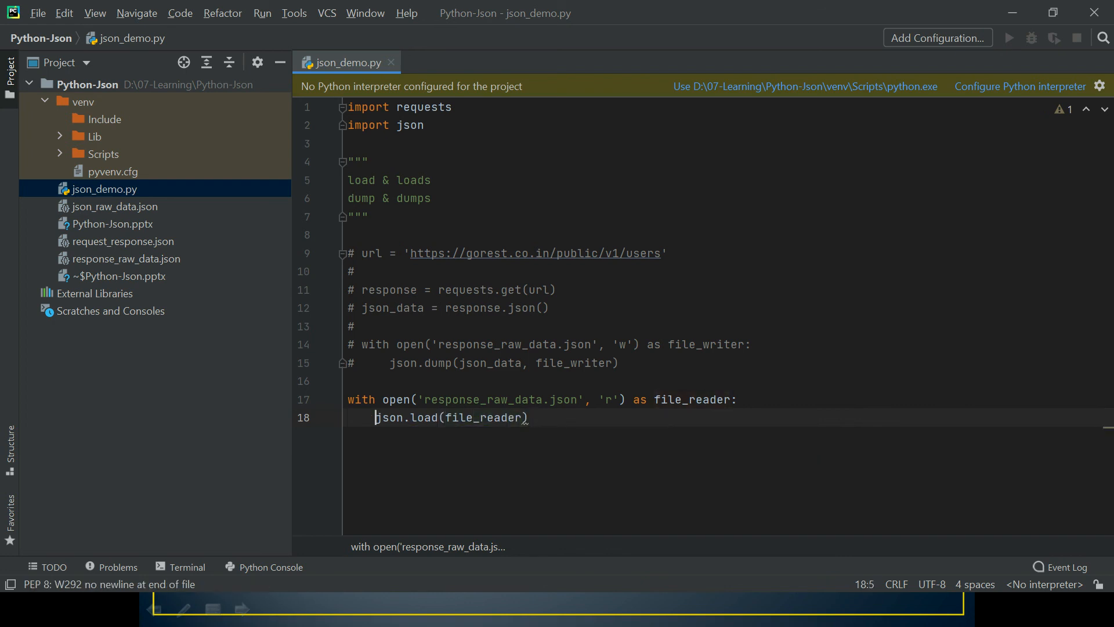
text(json)
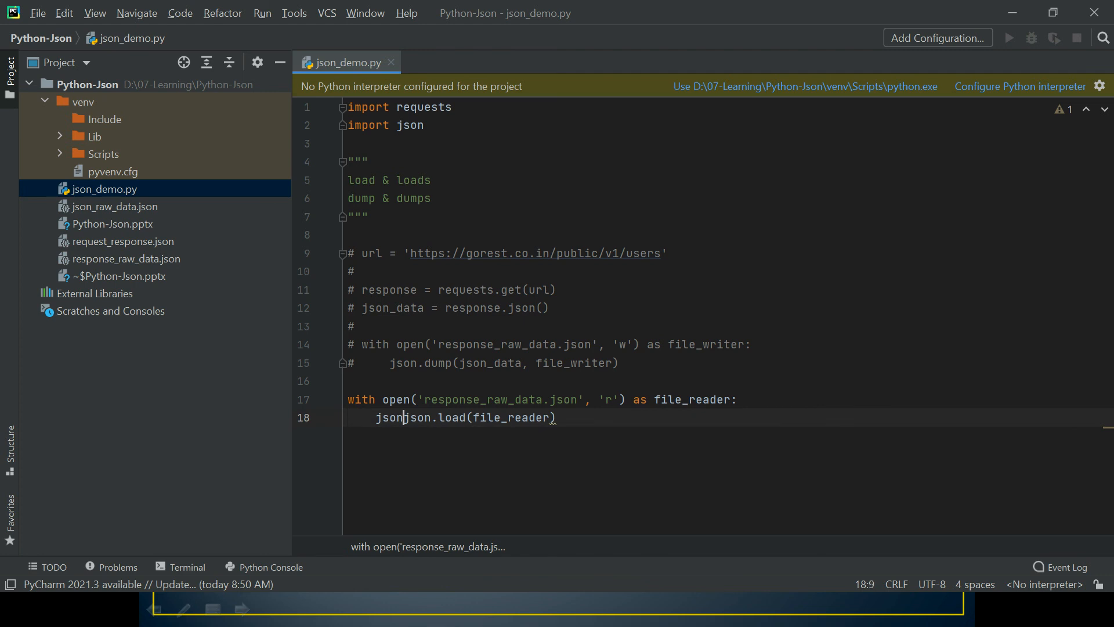
text(_loaded_)
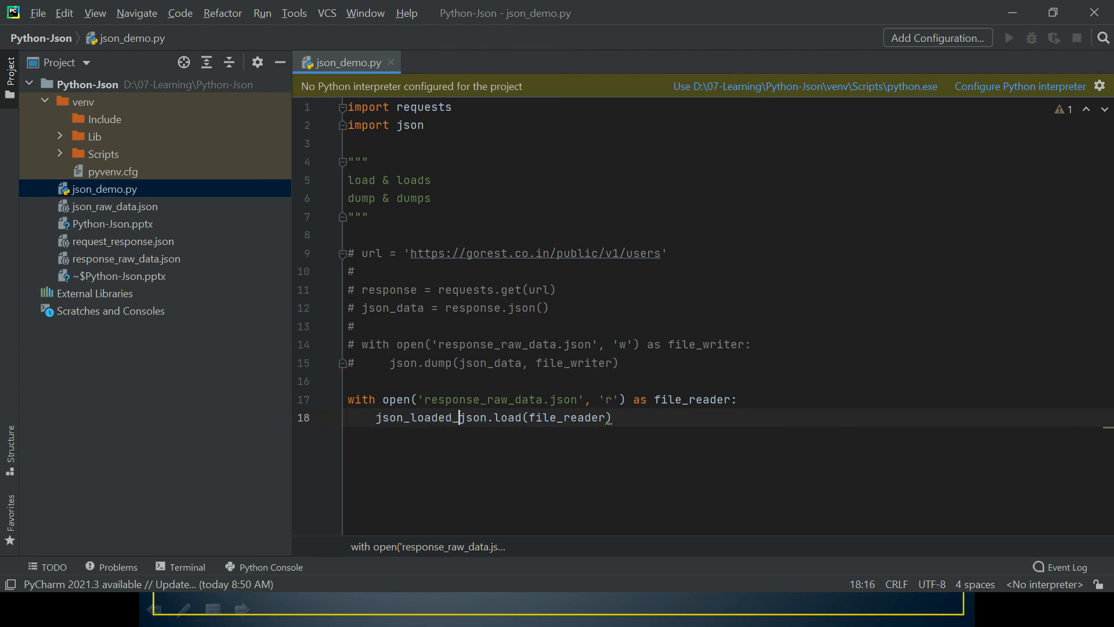
text(data =)
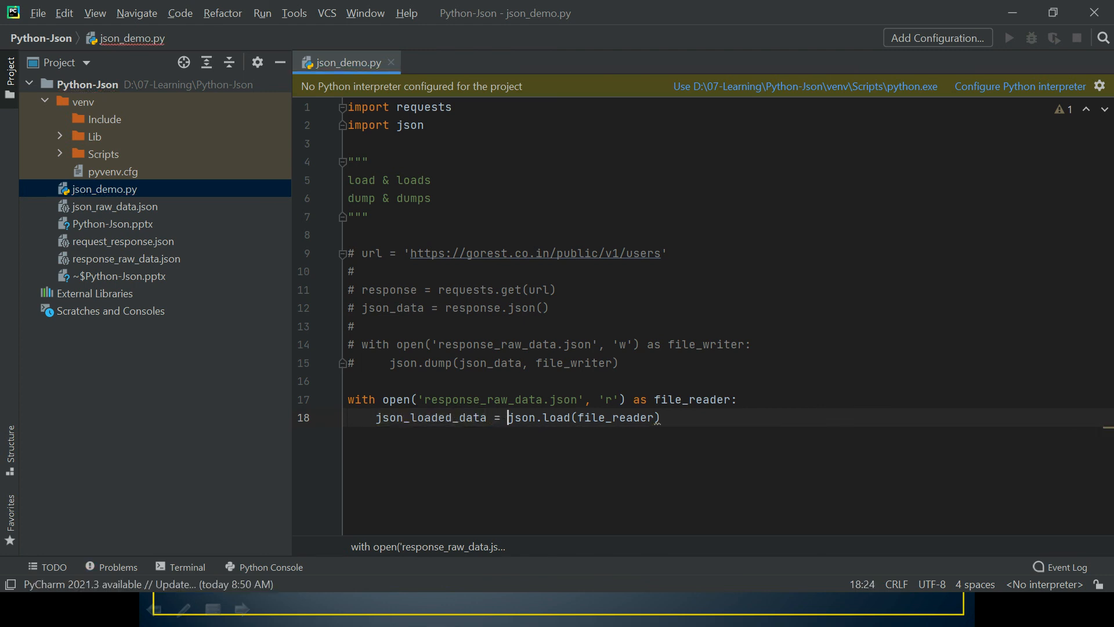
key(enter)
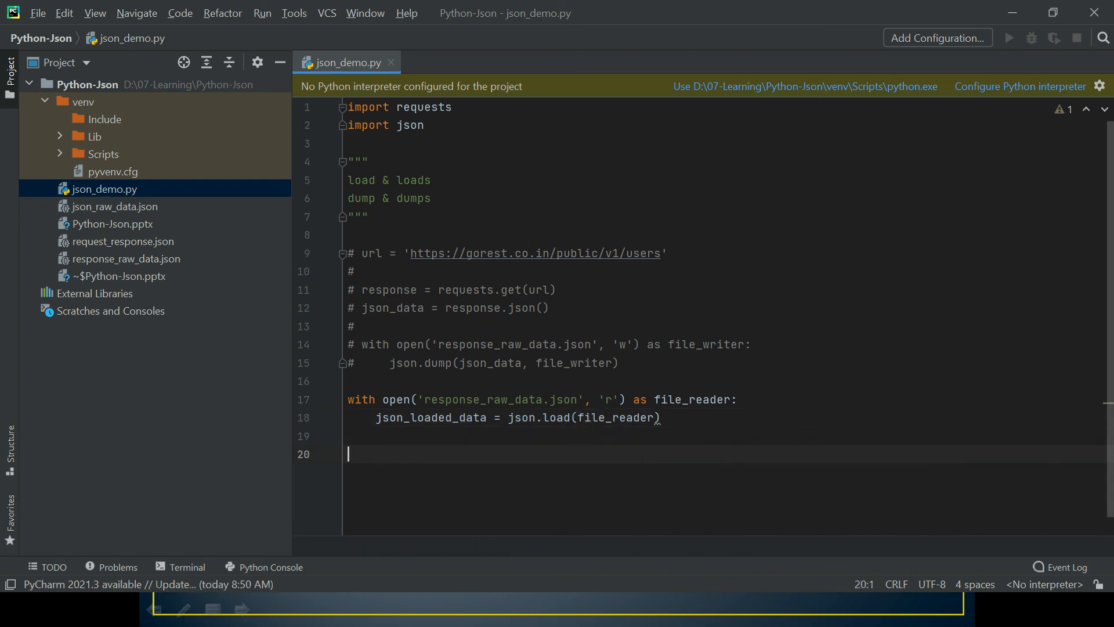
Step: Add print(json_loaded_data) after the reading block, ready to run in the terminal
text(print()
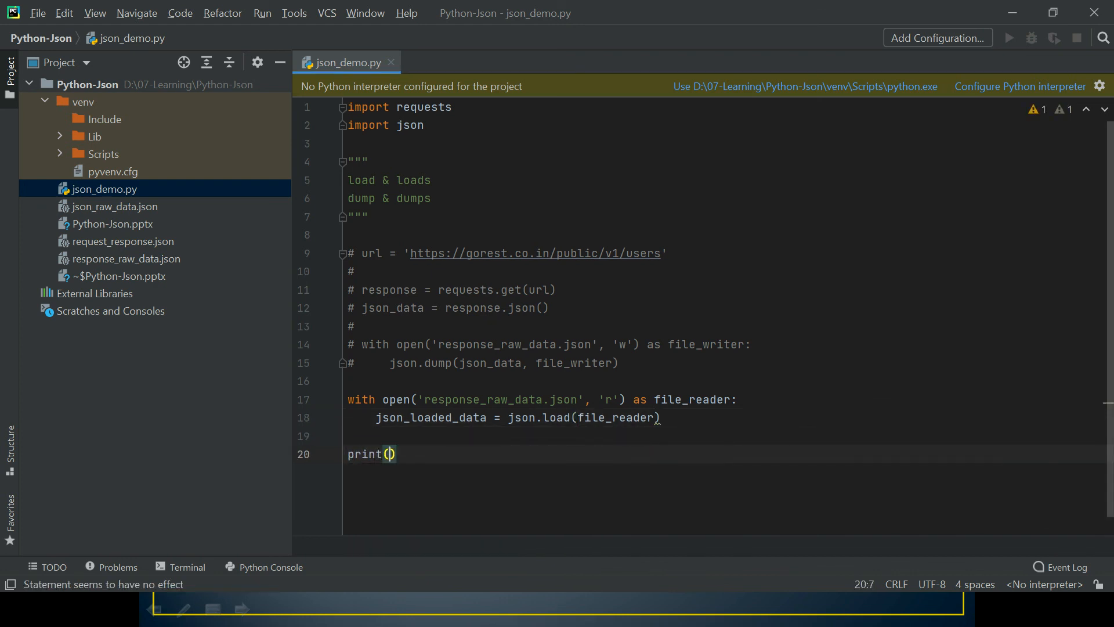
double_click(430, 417)
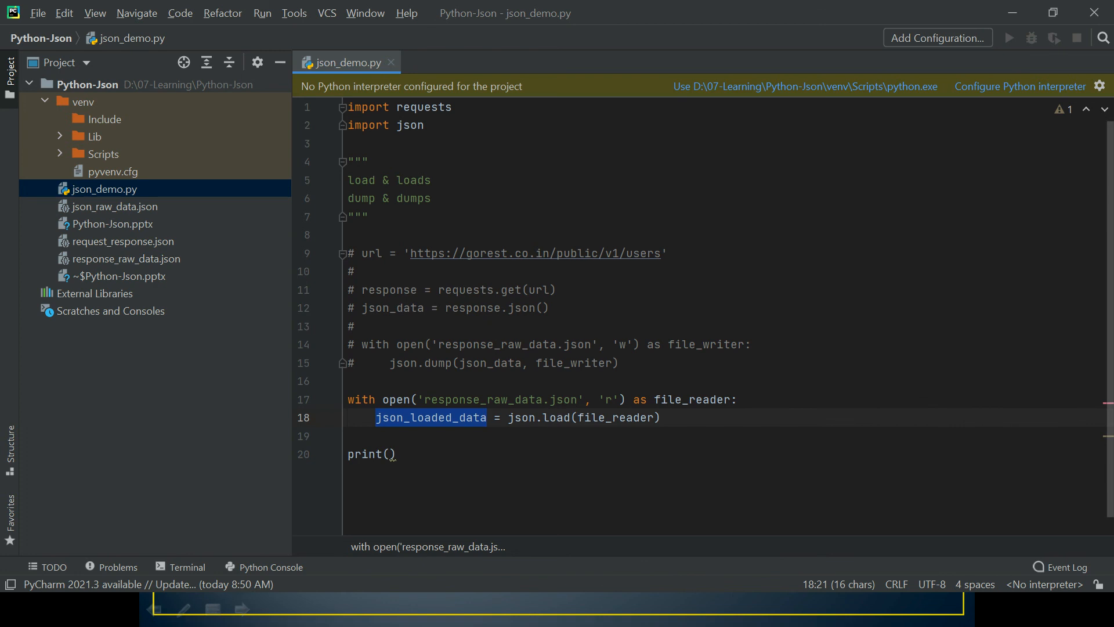
text(json_loaded_data)
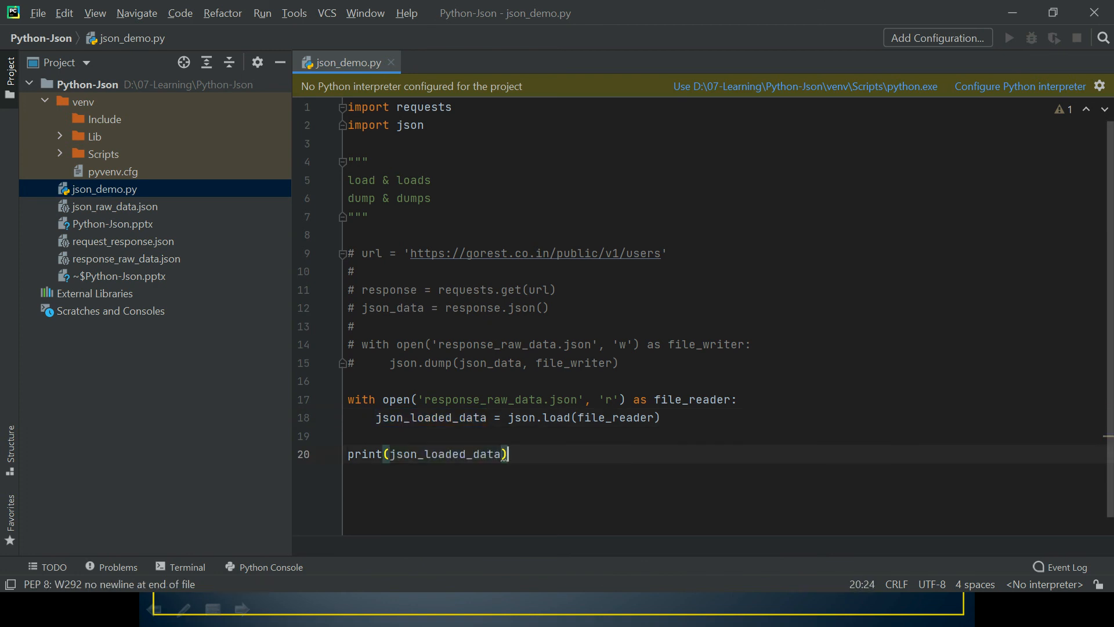
click(181, 567)
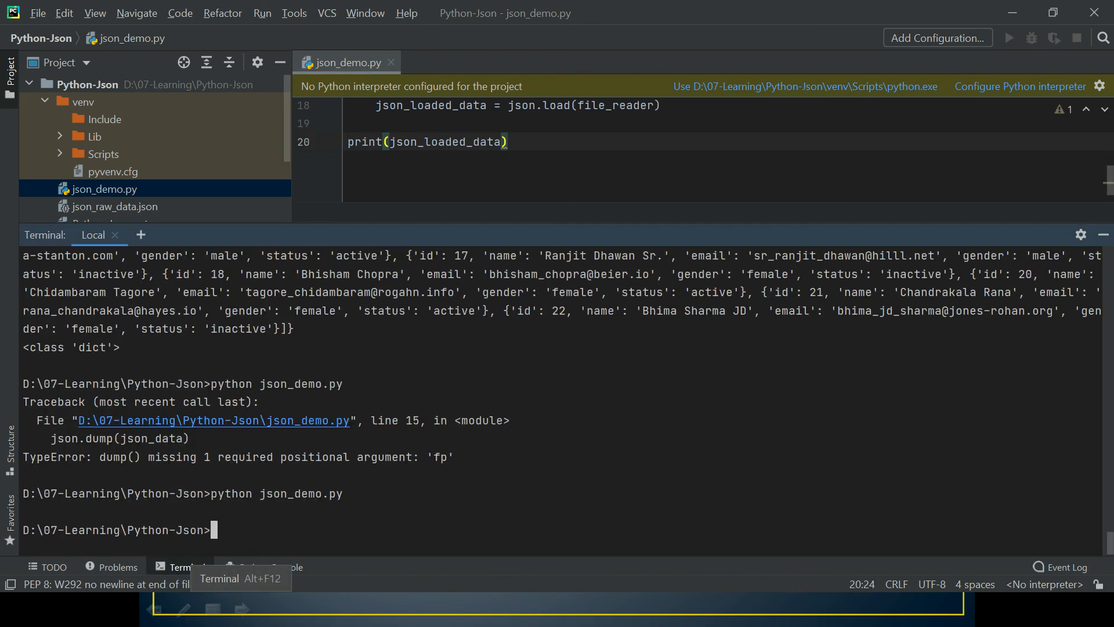